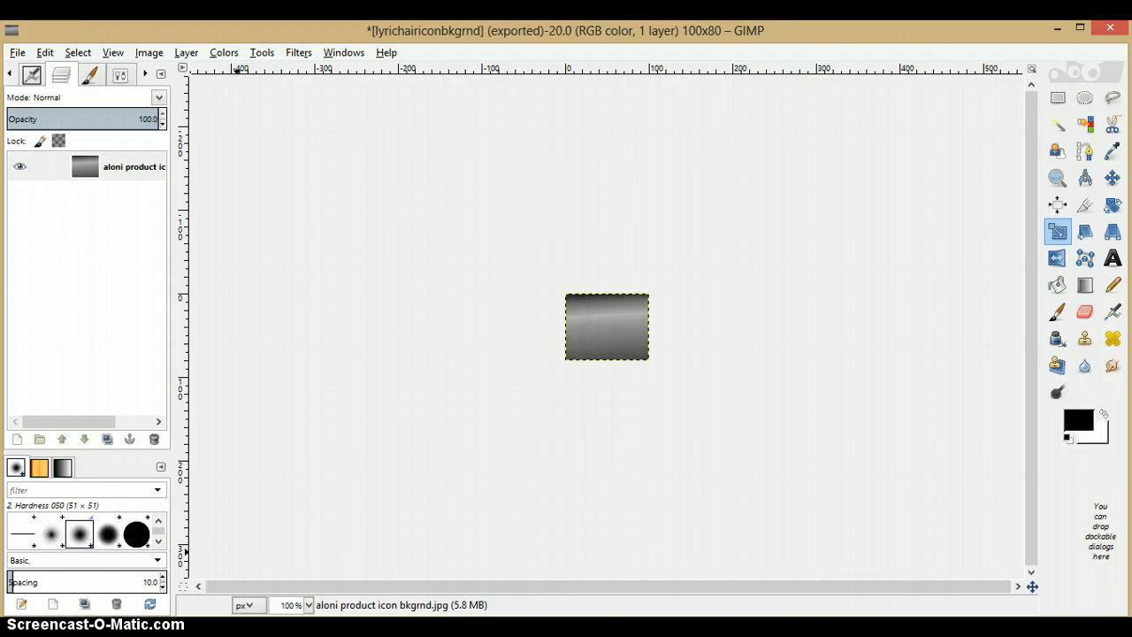
{"action": "mouse_move", "coordinate": [572, 384]}
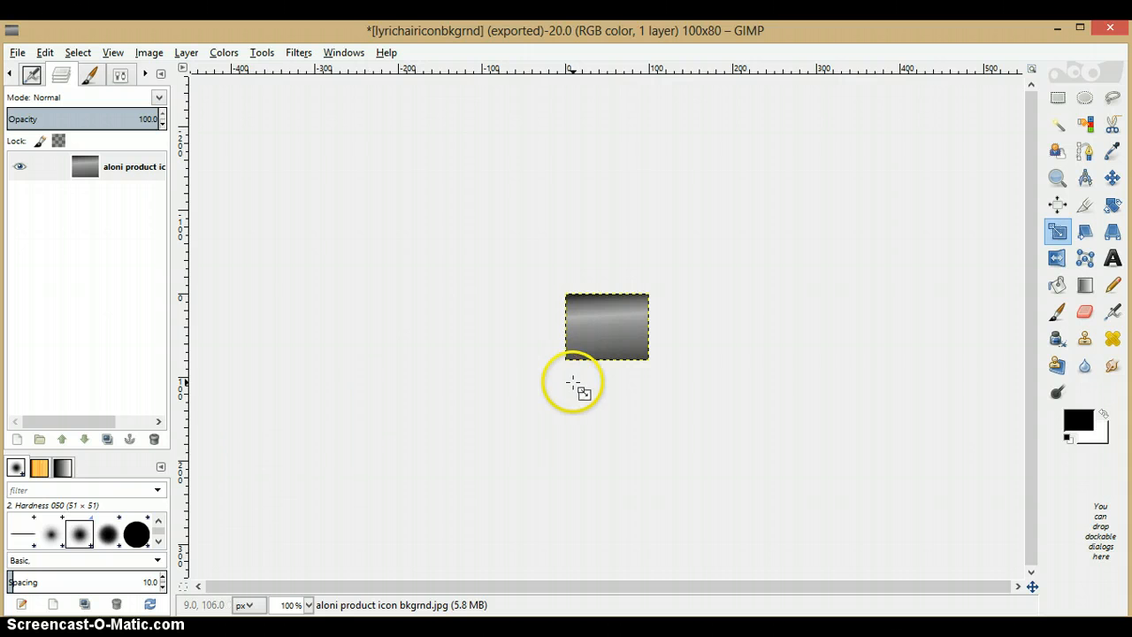
{"action": "mouse_move", "coordinate": [669, 180]}
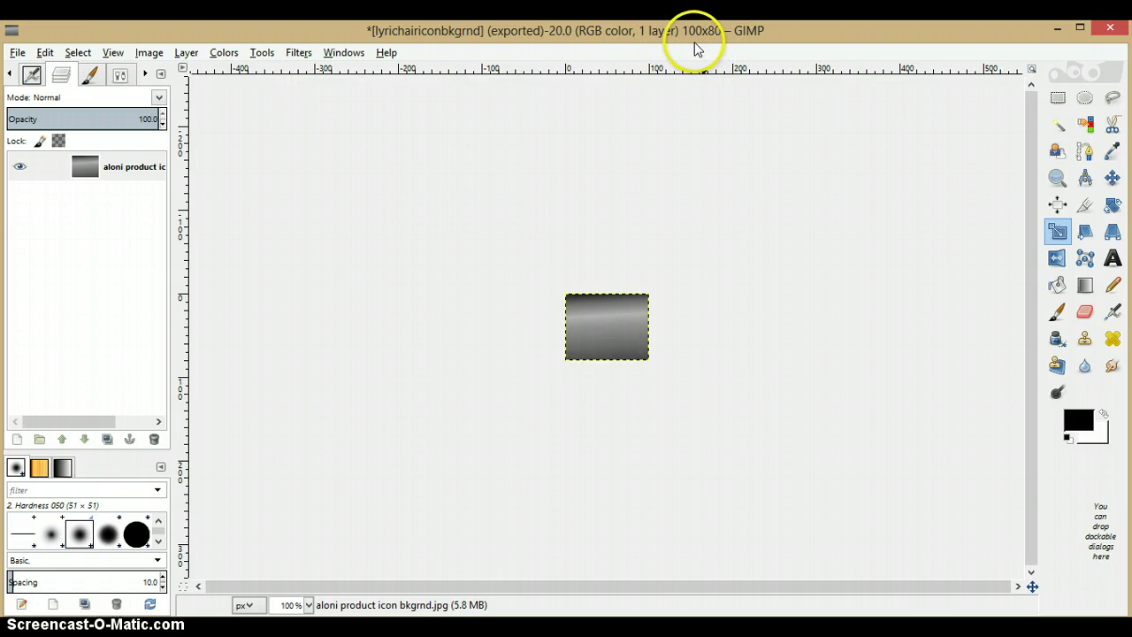
{"action": "mouse_move", "coordinate": [617, 314]}
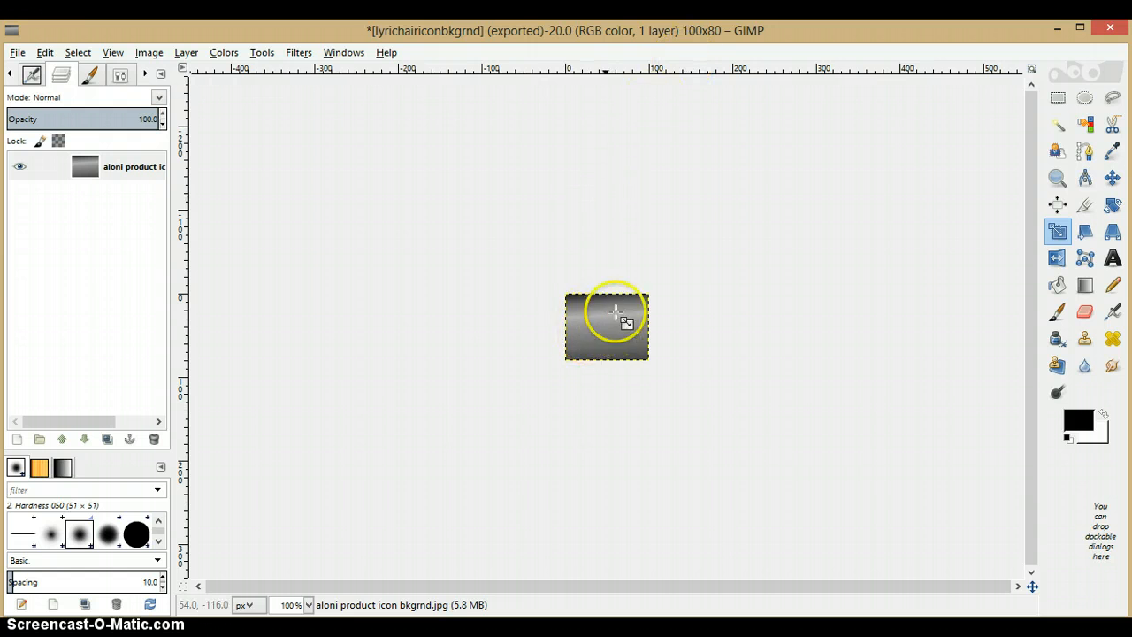
{"action": "mouse_move", "coordinate": [621, 345]}
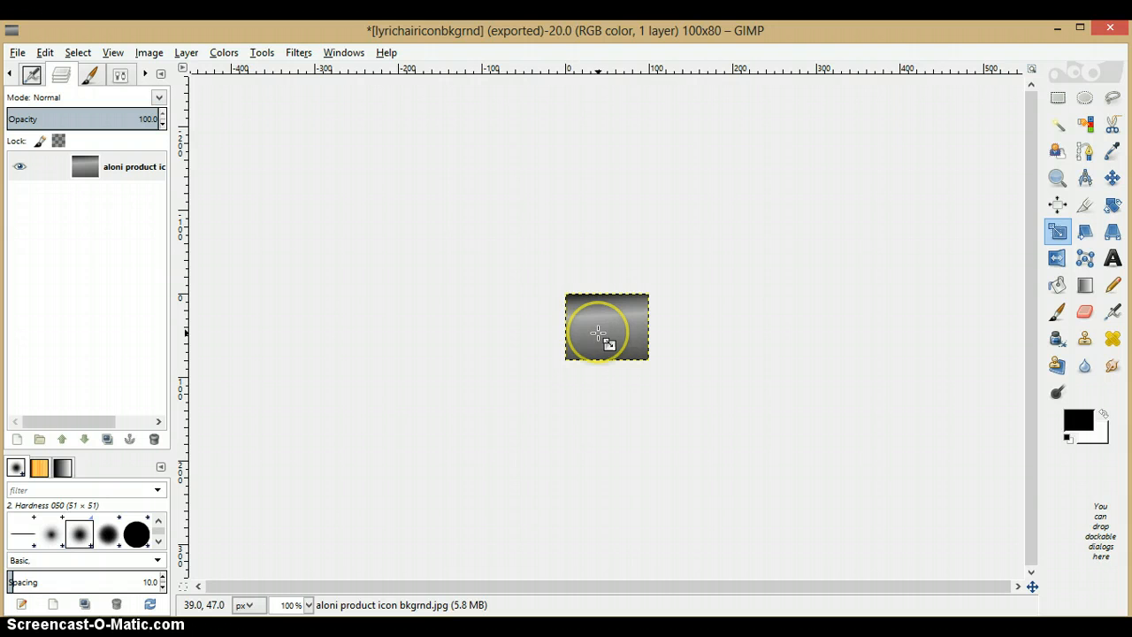
{"action": "mouse_move", "coordinate": [581, 338]}
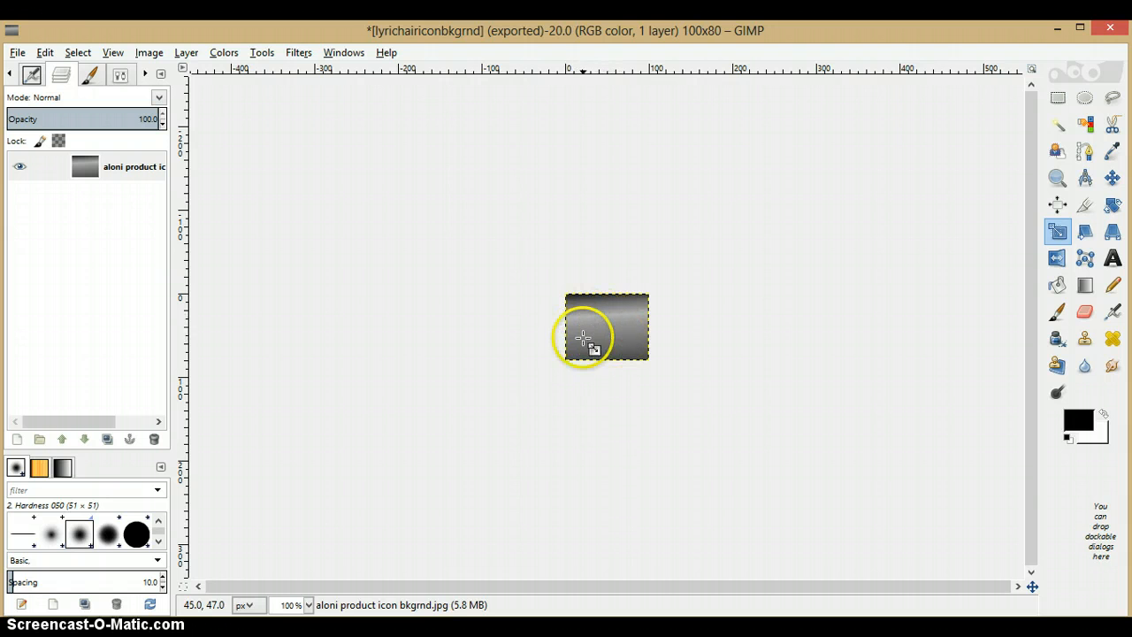
{"action": "mouse_move", "coordinate": [600, 316]}
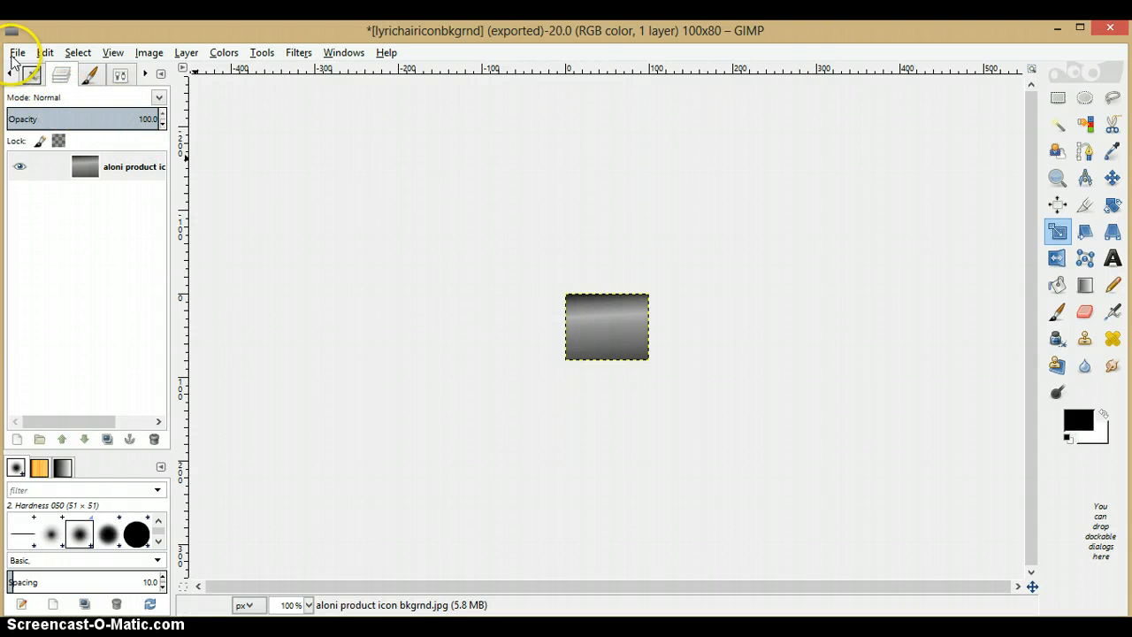
Open LyricHairicon.png from Dropbox > prod icons as a layer over the gradient background.
{"action": "left_click", "coordinate": [19, 51]}
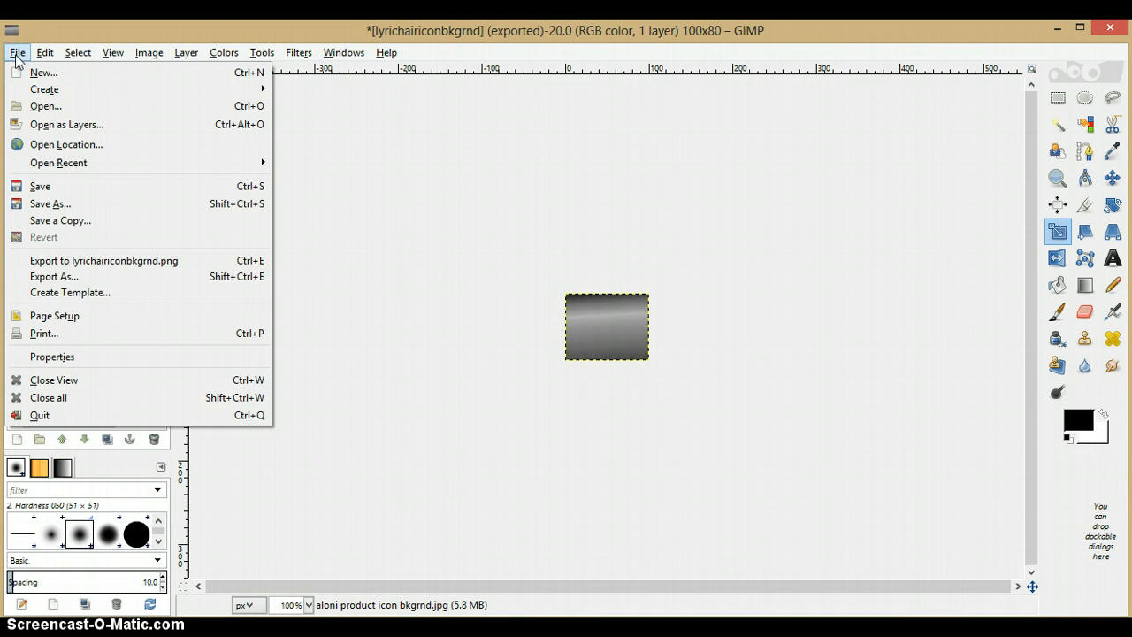
{"action": "mouse_move", "coordinate": [66, 124]}
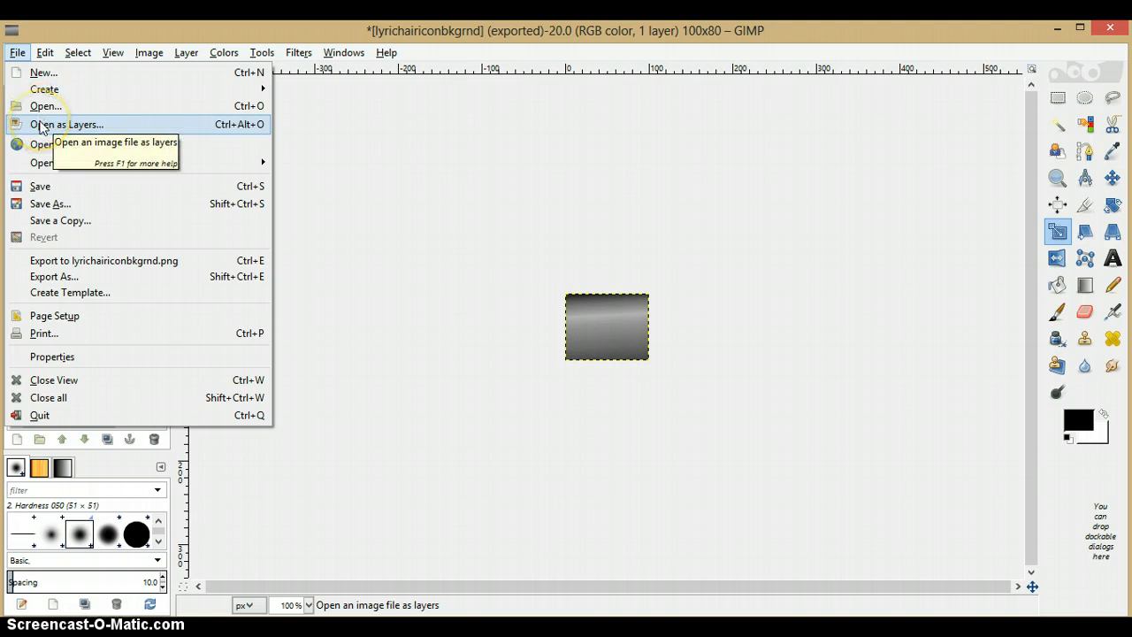
{"action": "left_click", "coordinate": [65, 123]}
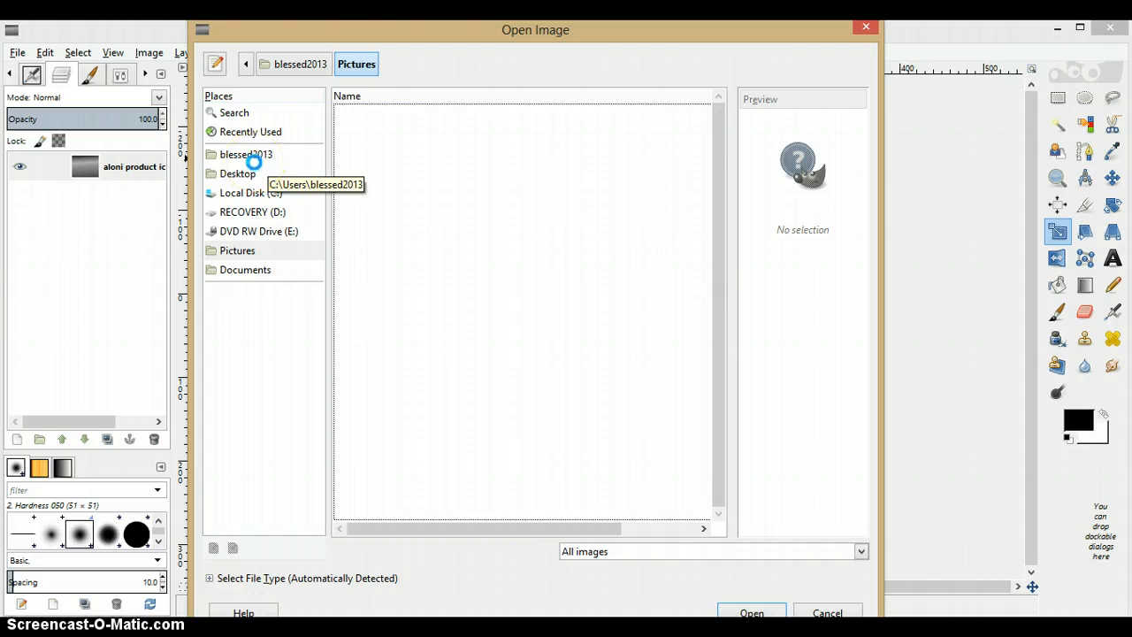
{"action": "left_click", "coordinate": [245, 153]}
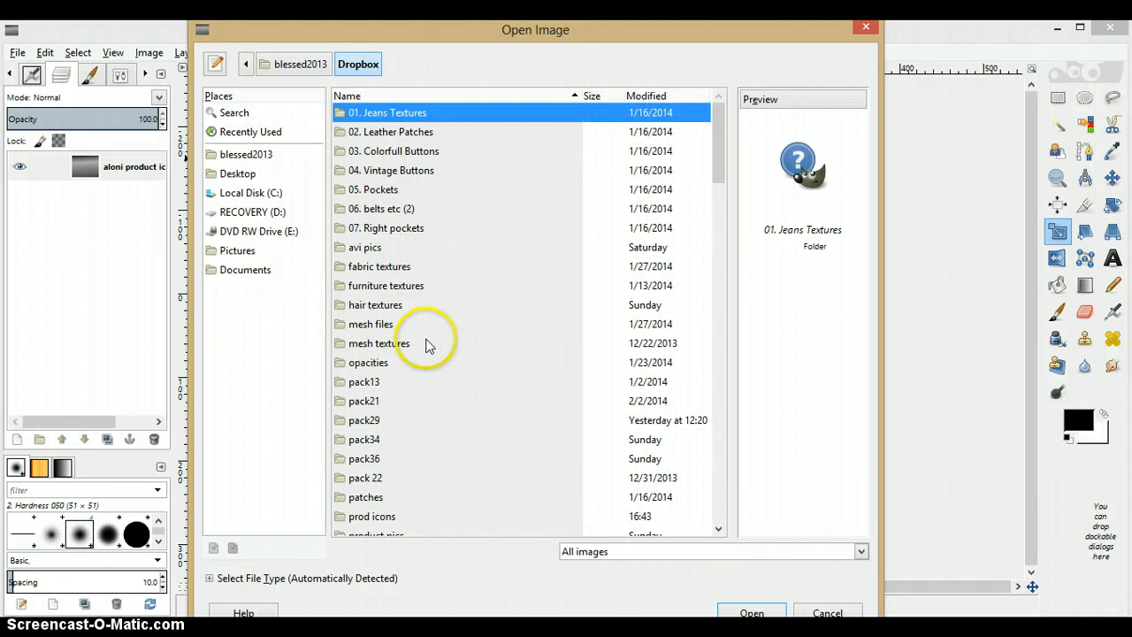
{"action": "mouse_move", "coordinate": [716, 174]}
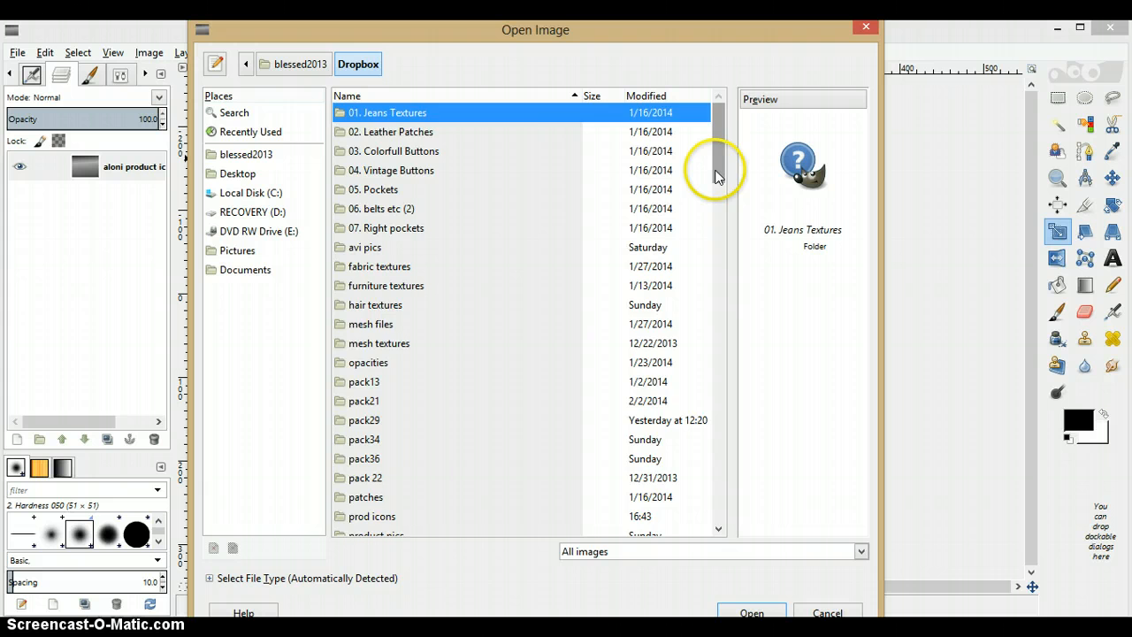
{"action": "scroll", "scroll_direction": "down", "scroll_amount": 3}
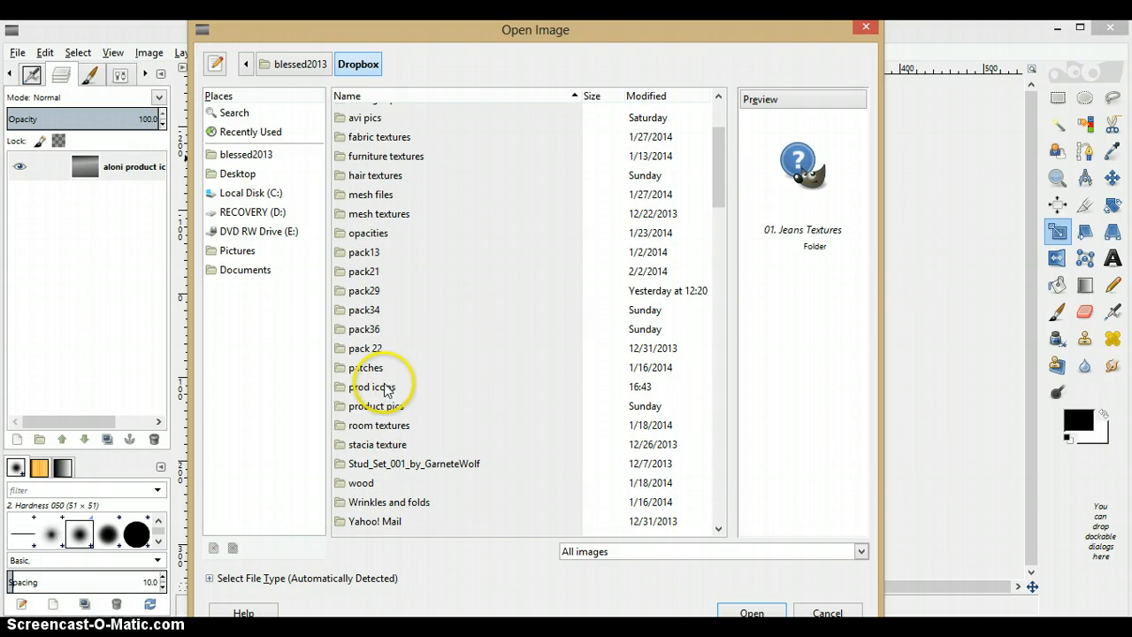
{"action": "double_click", "coordinate": [380, 388]}
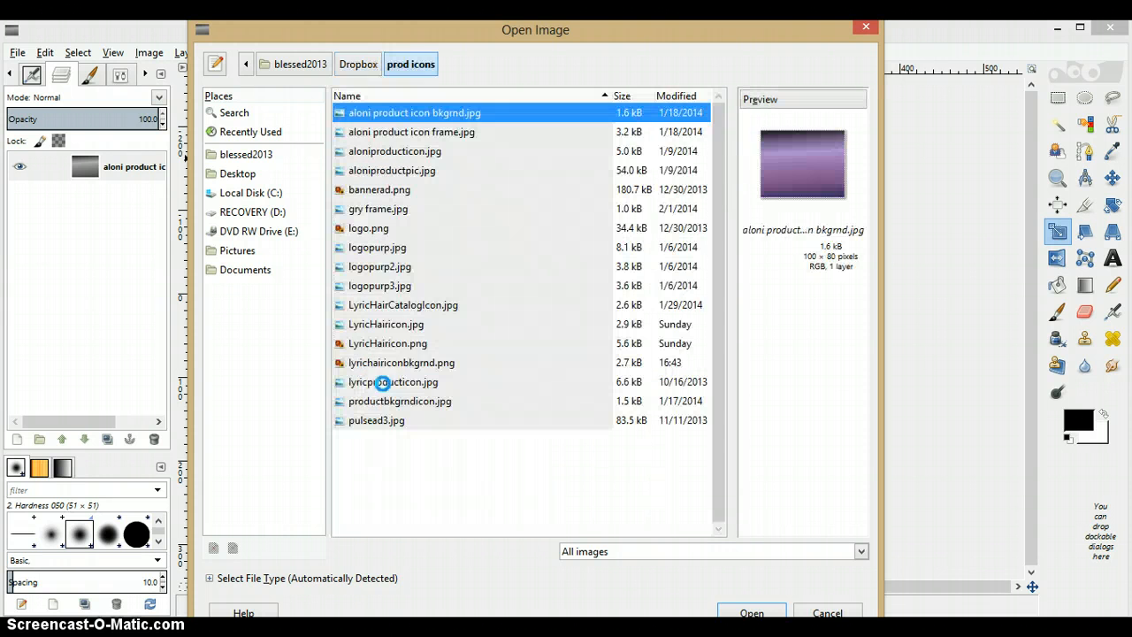
{"action": "mouse_move", "coordinate": [389, 389]}
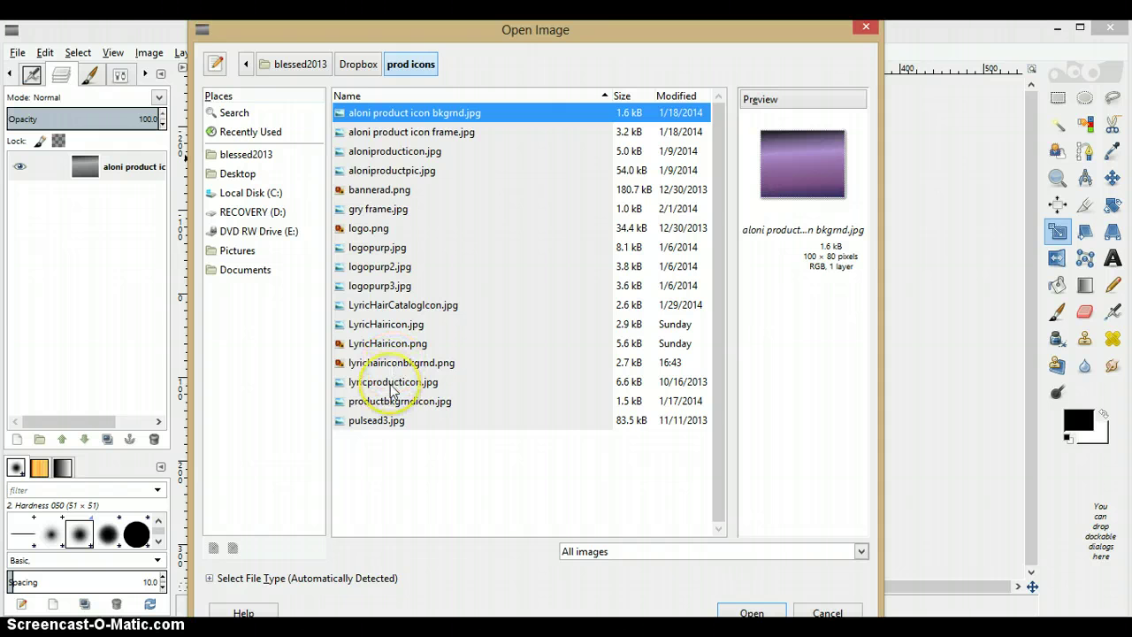
{"action": "mouse_move", "coordinate": [388, 347]}
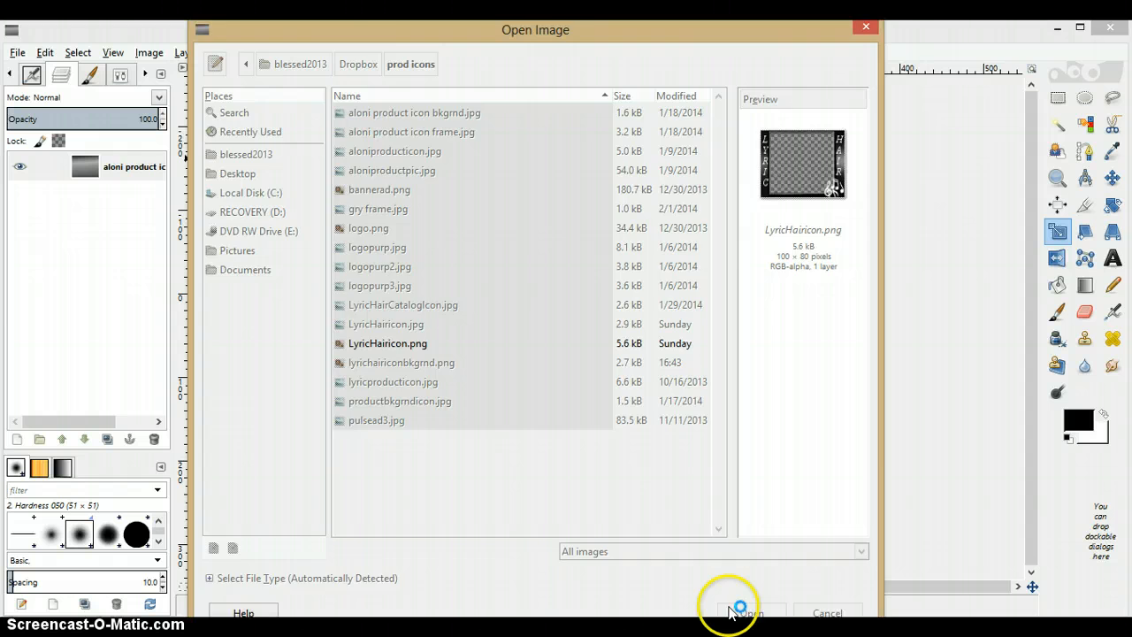
{"action": "left_click", "coordinate": [750, 612]}
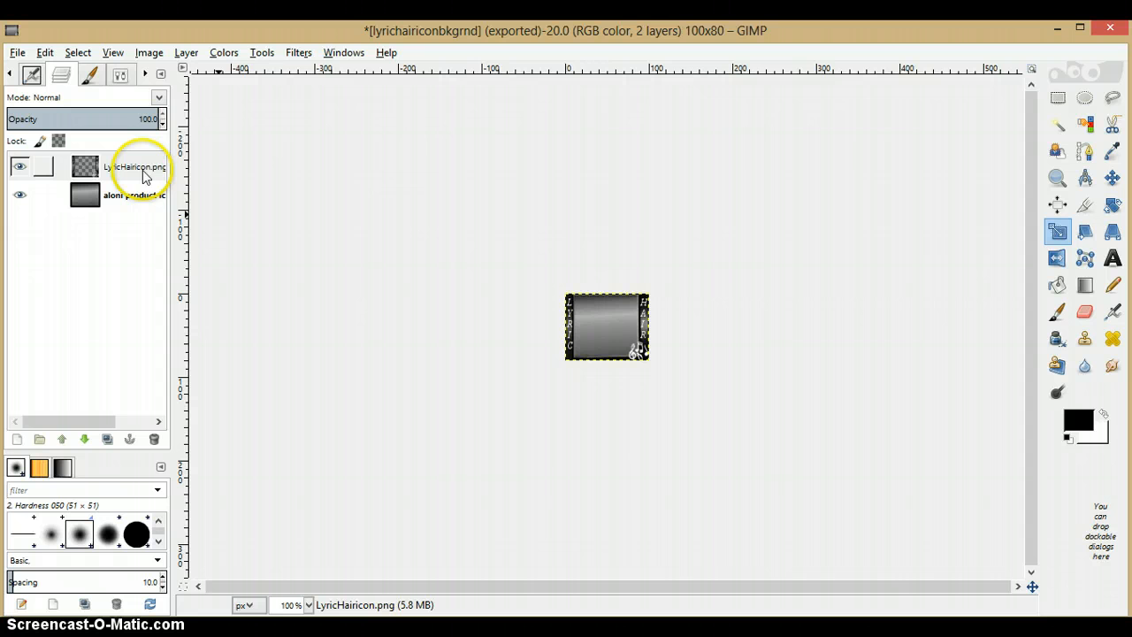
{"action": "mouse_move", "coordinate": [170, 177]}
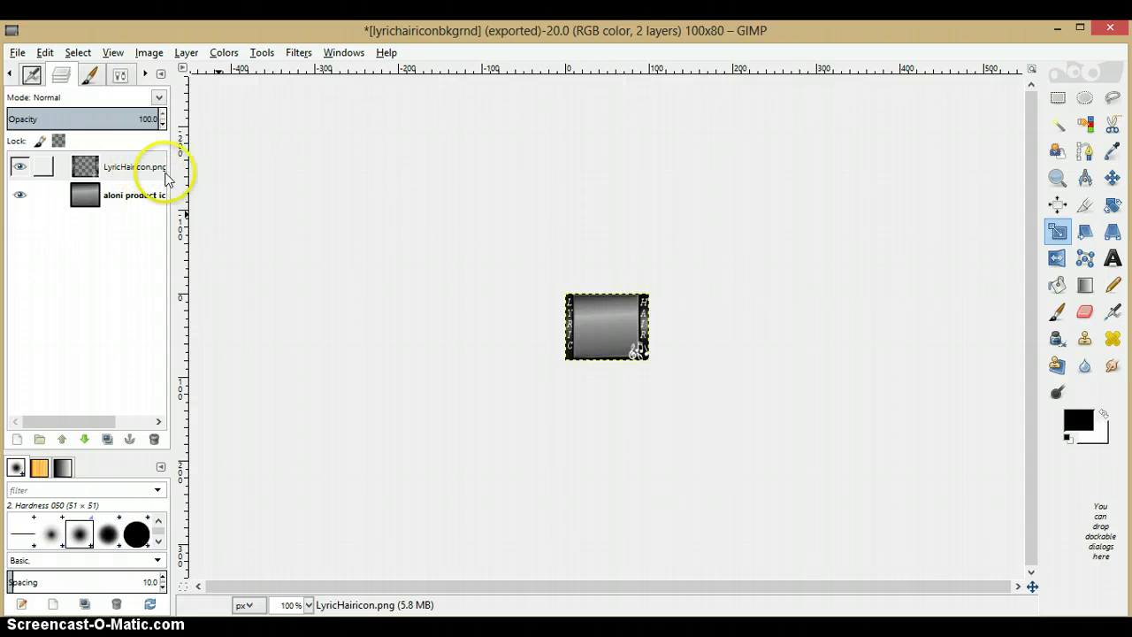
{"action": "left_click", "coordinate": [85, 169]}
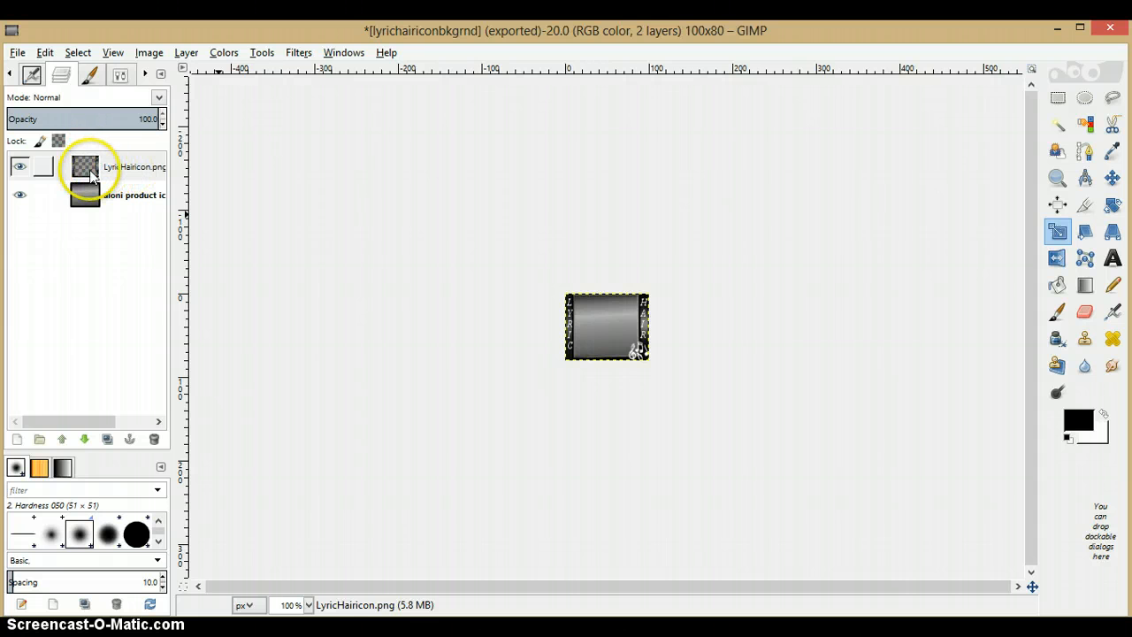
{"action": "mouse_move", "coordinate": [116, 175]}
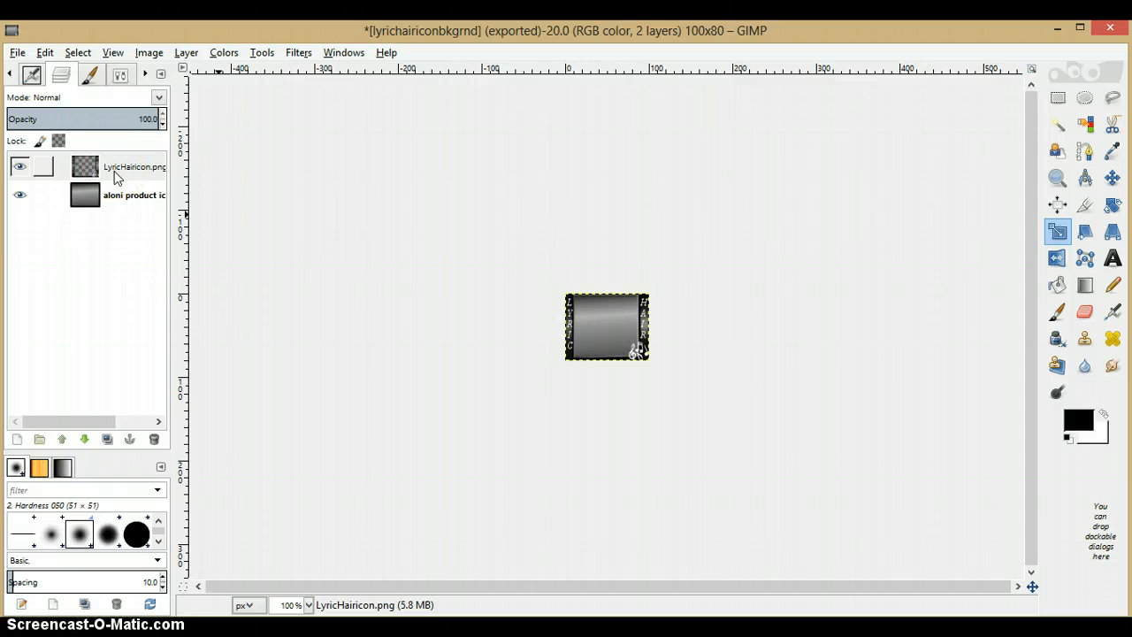
{"action": "left_click", "coordinate": [84, 168]}
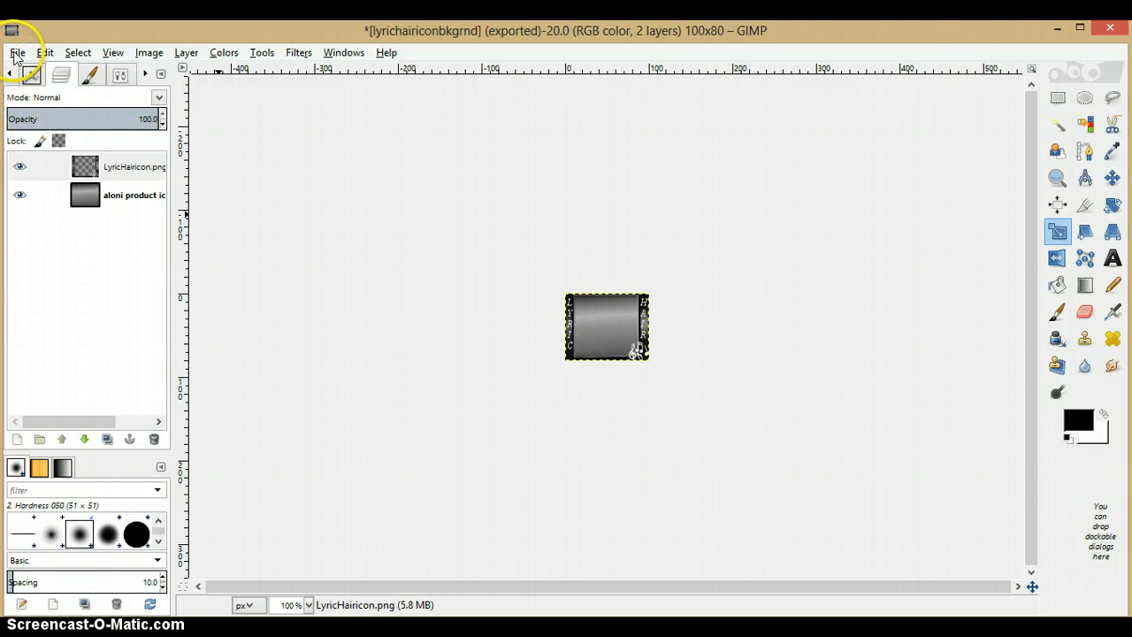
Open the Snap_2b13 avatar snapshot from Pictures as a new layer.
{"action": "left_click", "coordinate": [16, 52]}
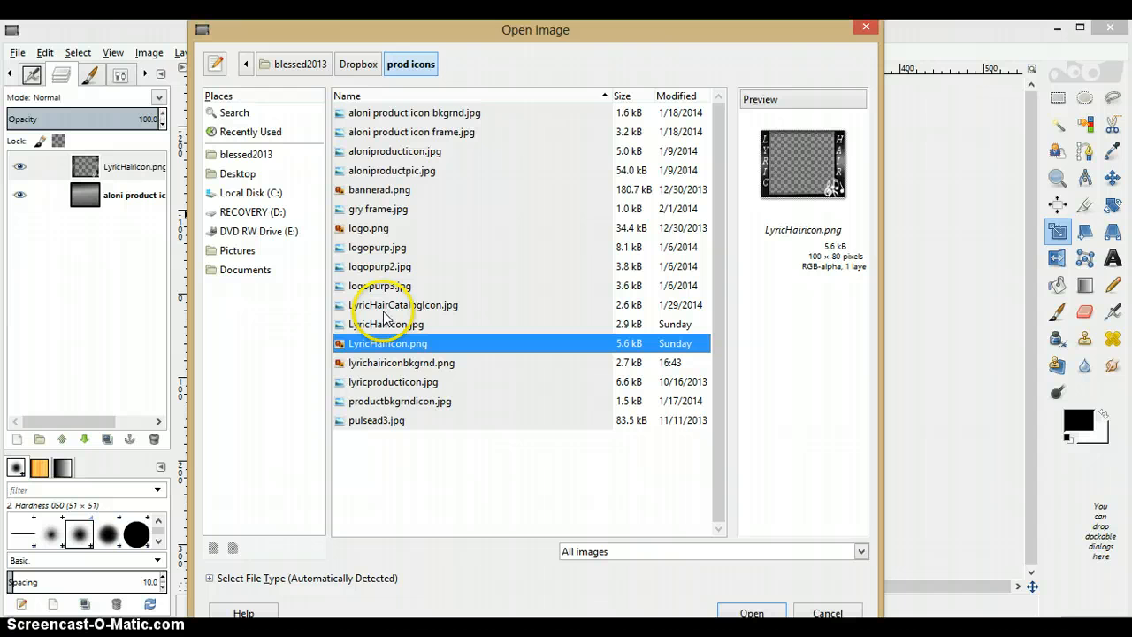
{"action": "mouse_move", "coordinate": [255, 256]}
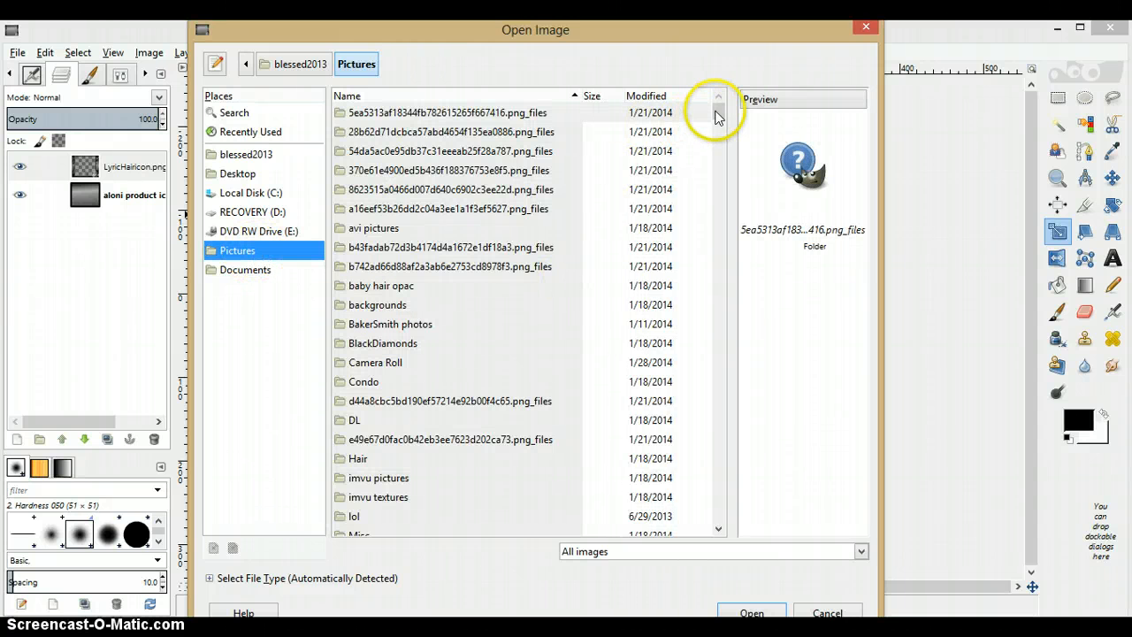
{"action": "scroll", "scroll_direction": "down", "scroll_amount": 3}
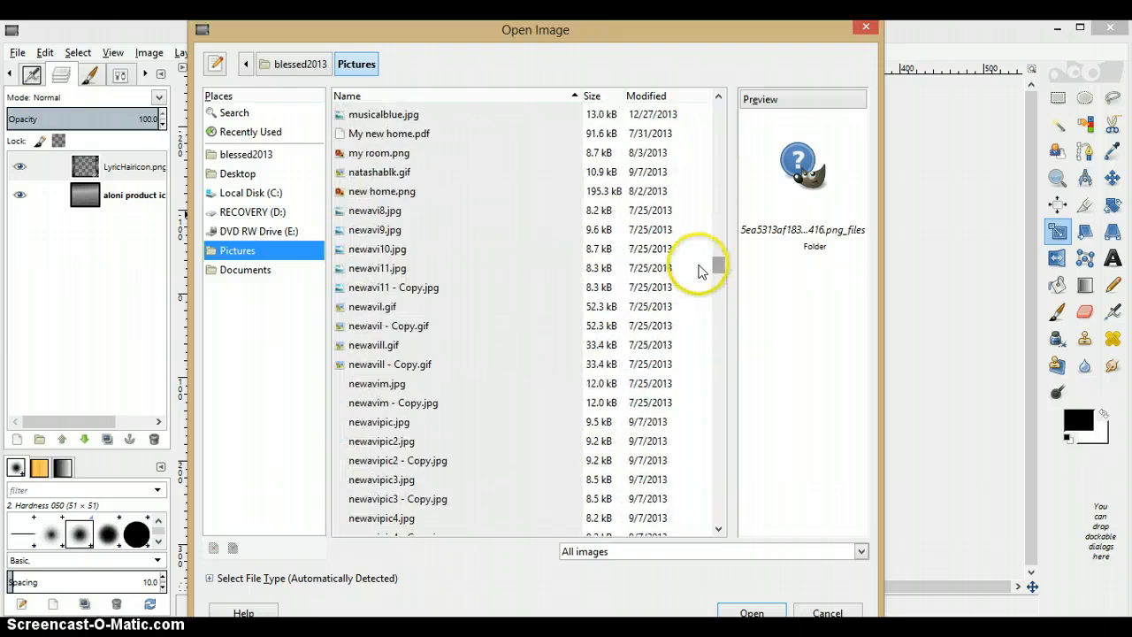
{"action": "scroll", "scroll_direction": "down", "scroll_amount": 3}
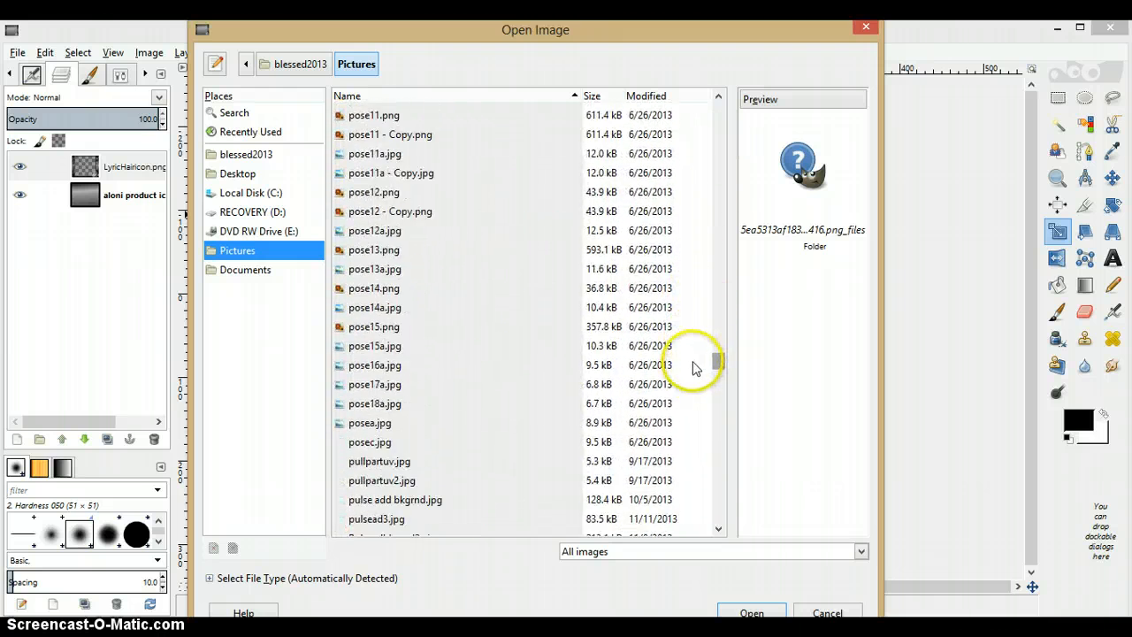
{"action": "scroll", "scroll_direction": "down", "scroll_amount": 3}
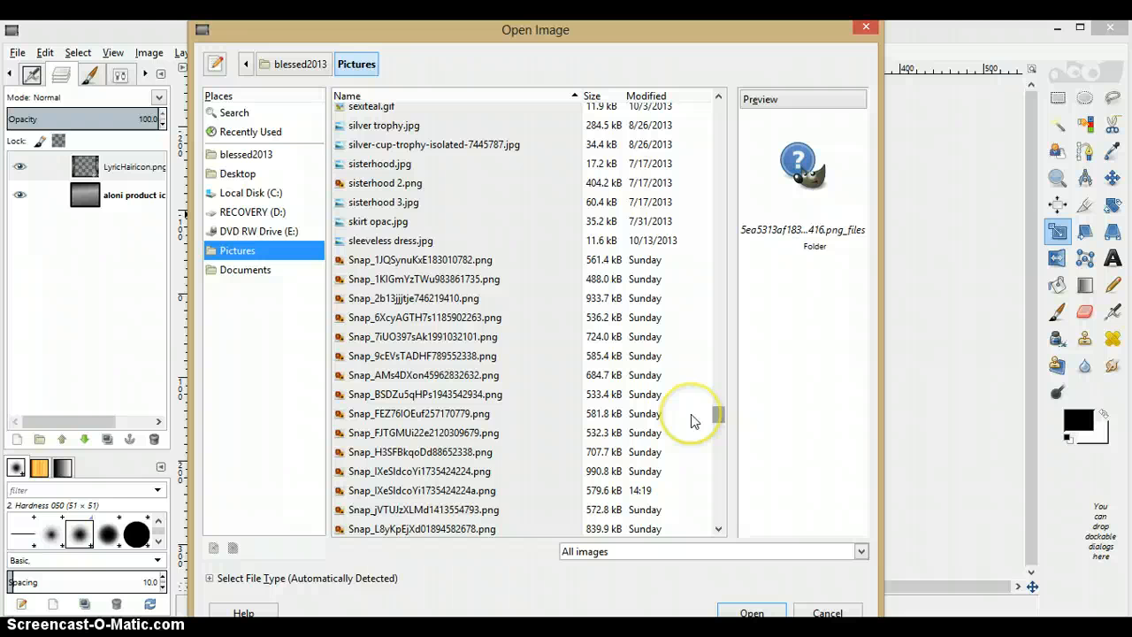
{"action": "left_click", "coordinate": [420, 259]}
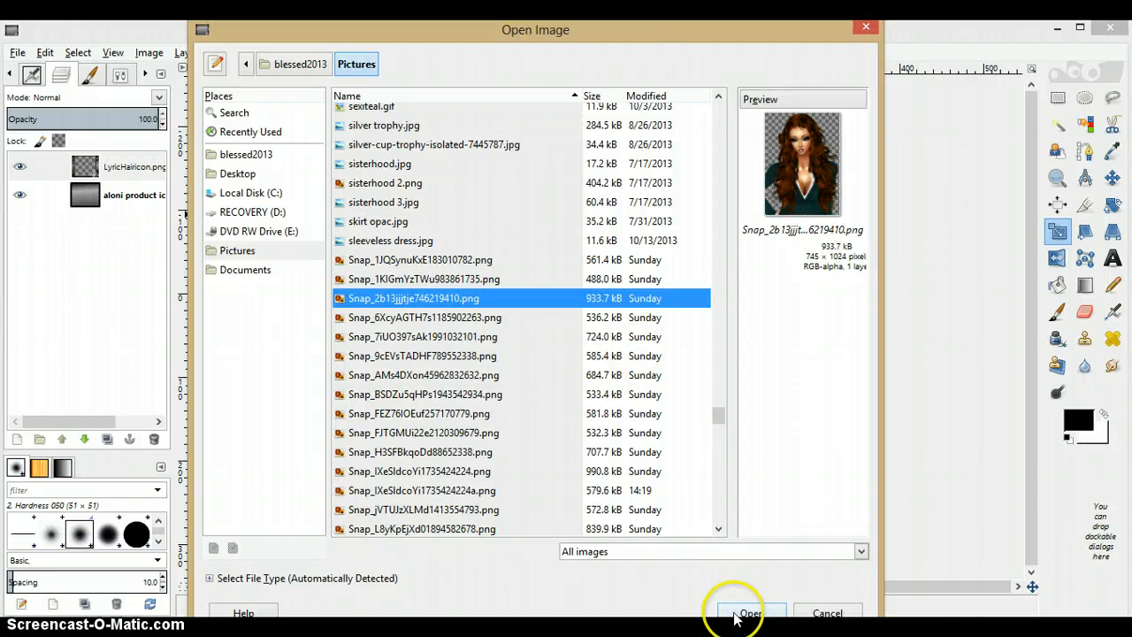
{"action": "left_click", "coordinate": [750, 612]}
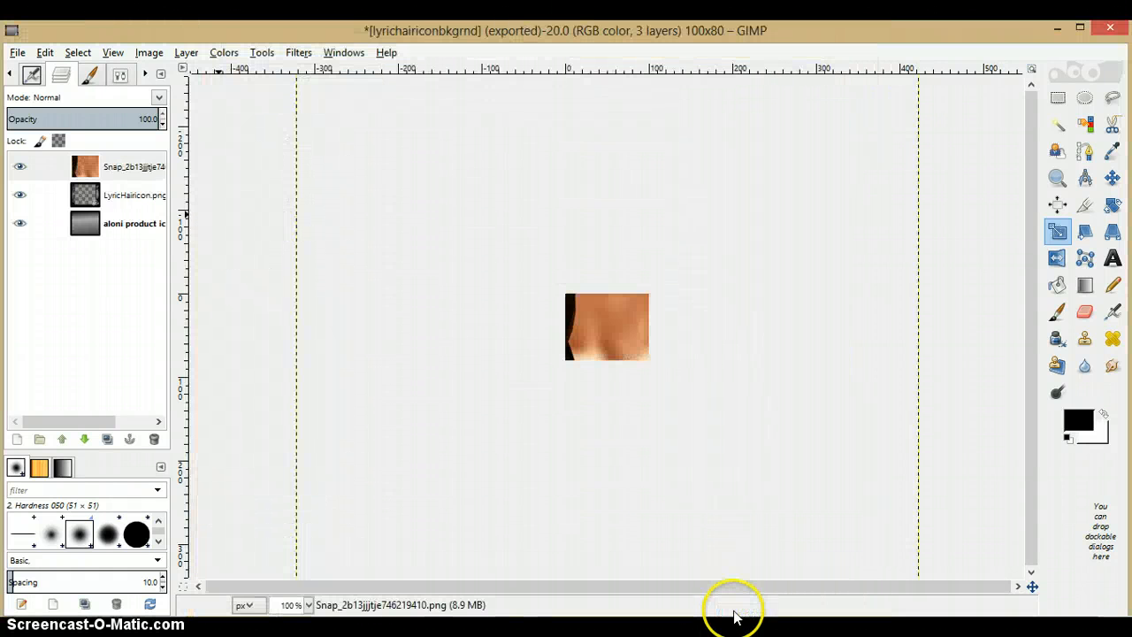
{"action": "mouse_move", "coordinate": [578, 222]}
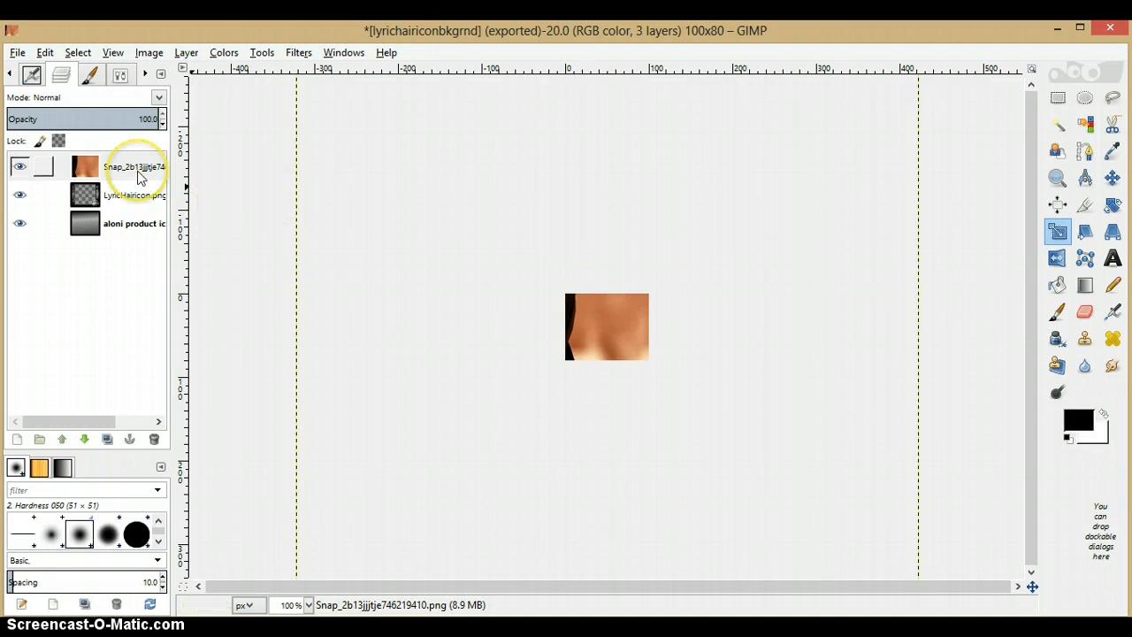
Select the Snap avatar layer to lower it beneath the LyricHairicon frame.
{"action": "left_click", "coordinate": [128, 168]}
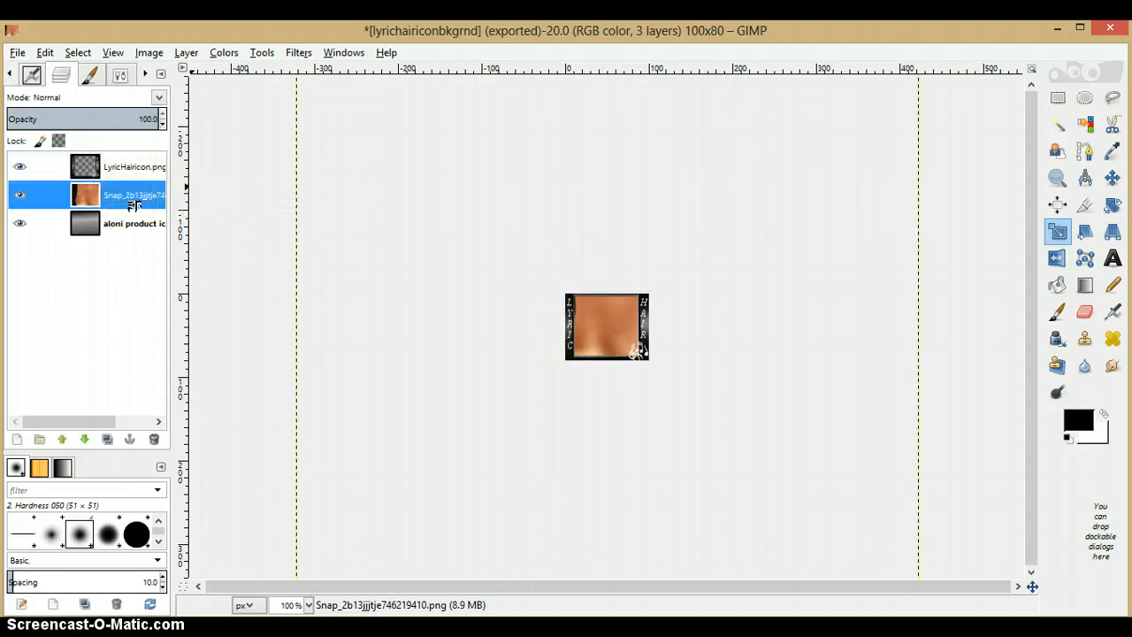
{"action": "mouse_move", "coordinate": [644, 363]}
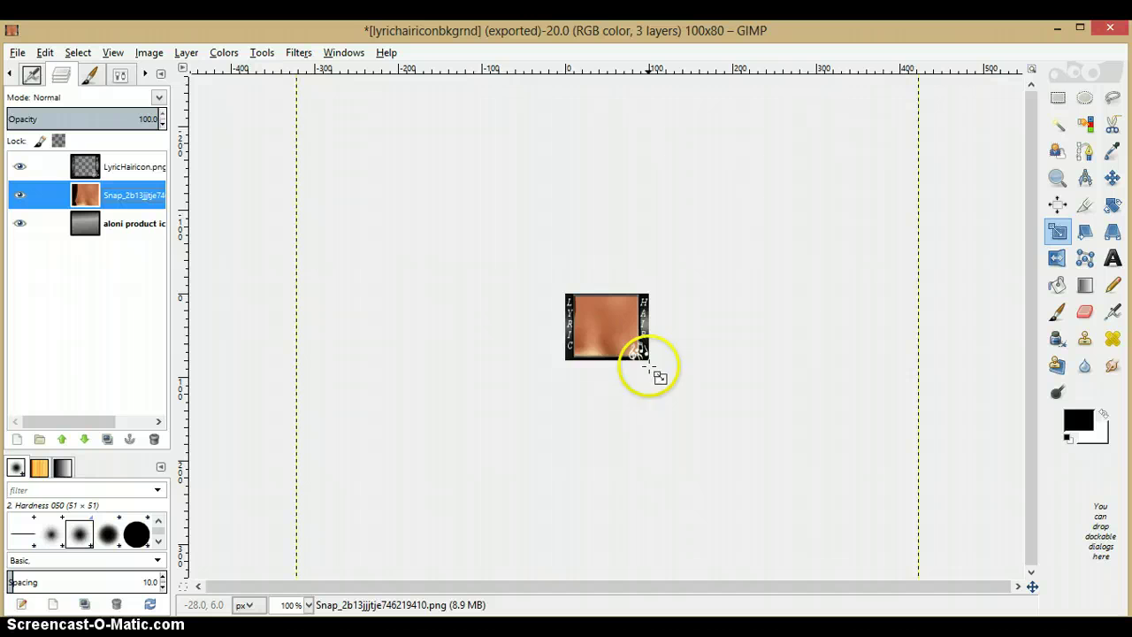
{"action": "mouse_move", "coordinate": [969, 260]}
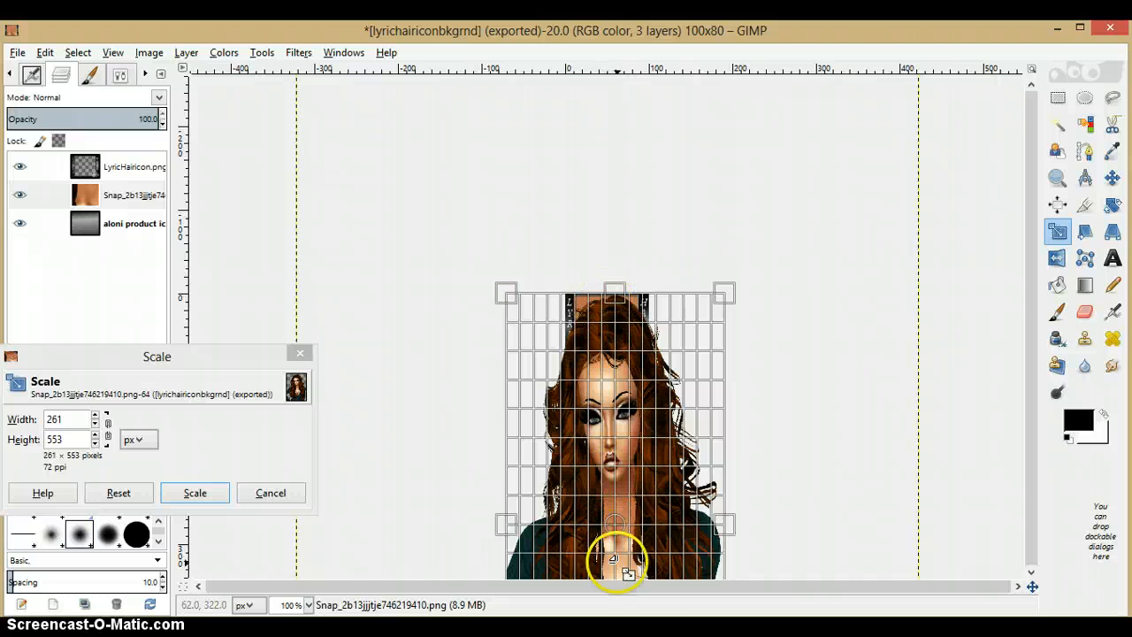
Scale the Snap layer down in several passes until the face fits the 100×80 frame.
{"action": "left_click_drag", "start_coordinate": [616, 564], "coordinate": [616, 406]}
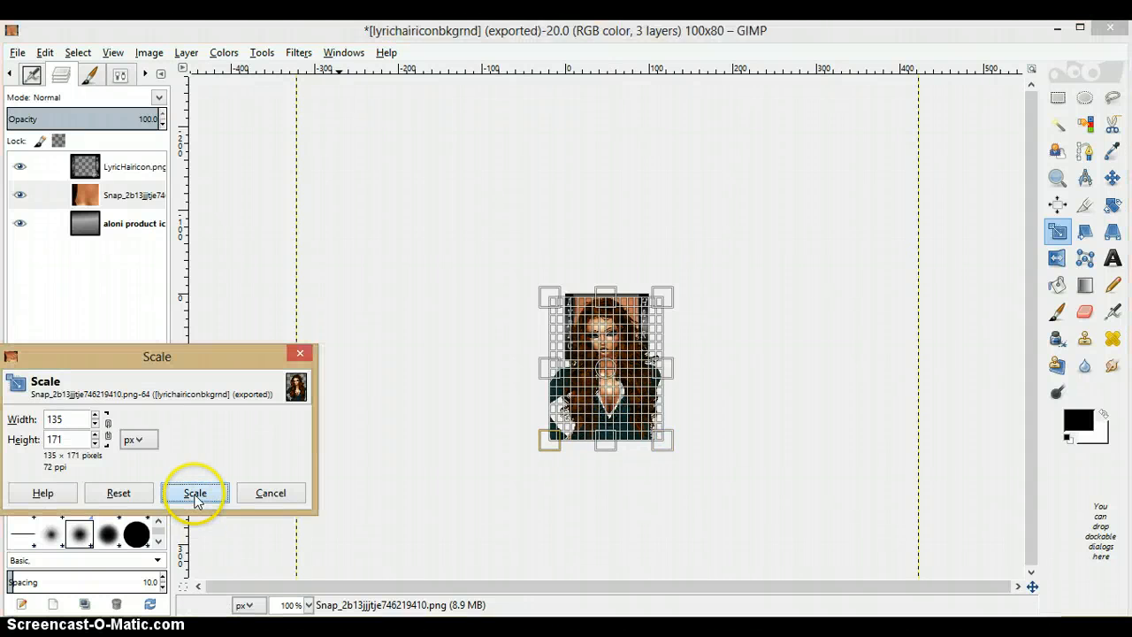
{"action": "left_click", "coordinate": [196, 493]}
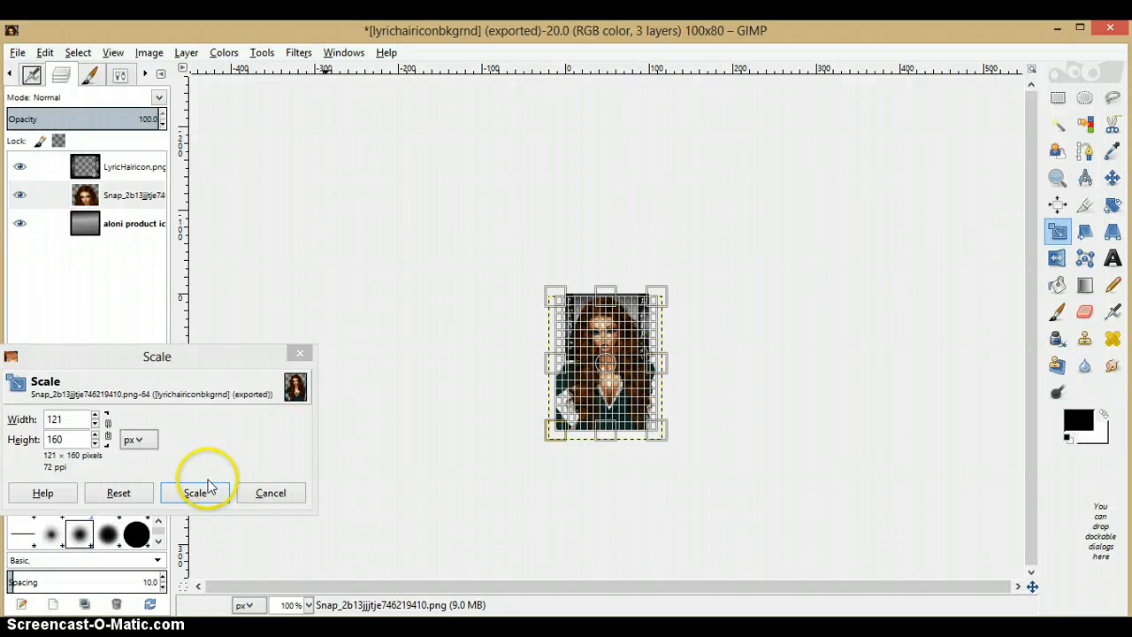
{"action": "left_click", "coordinate": [195, 492]}
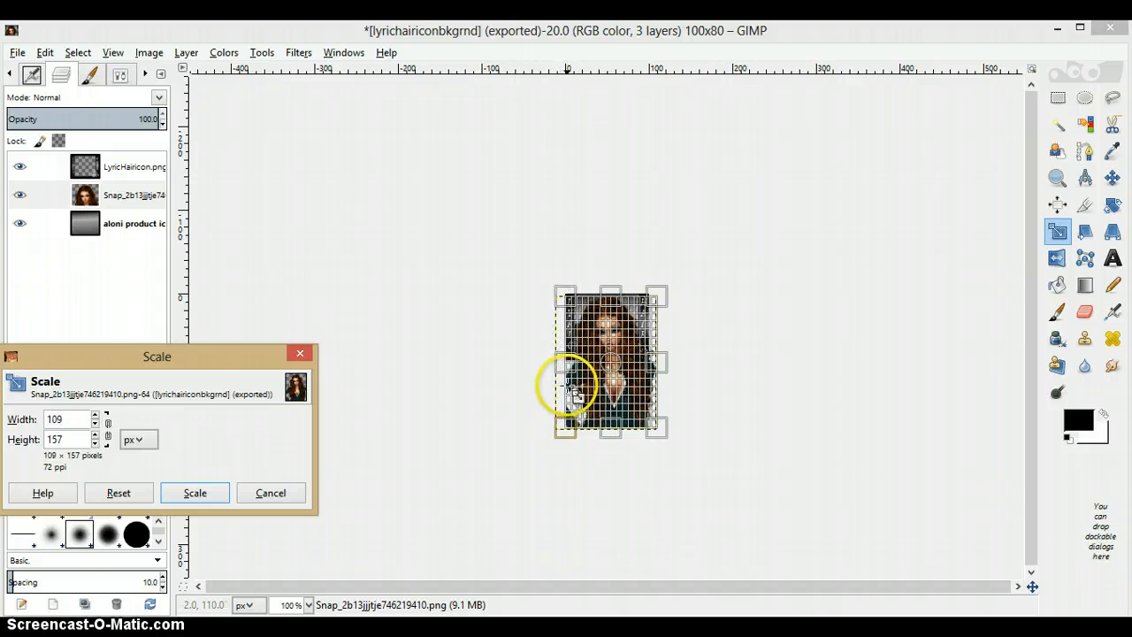
{"action": "left_click", "coordinate": [195, 492]}
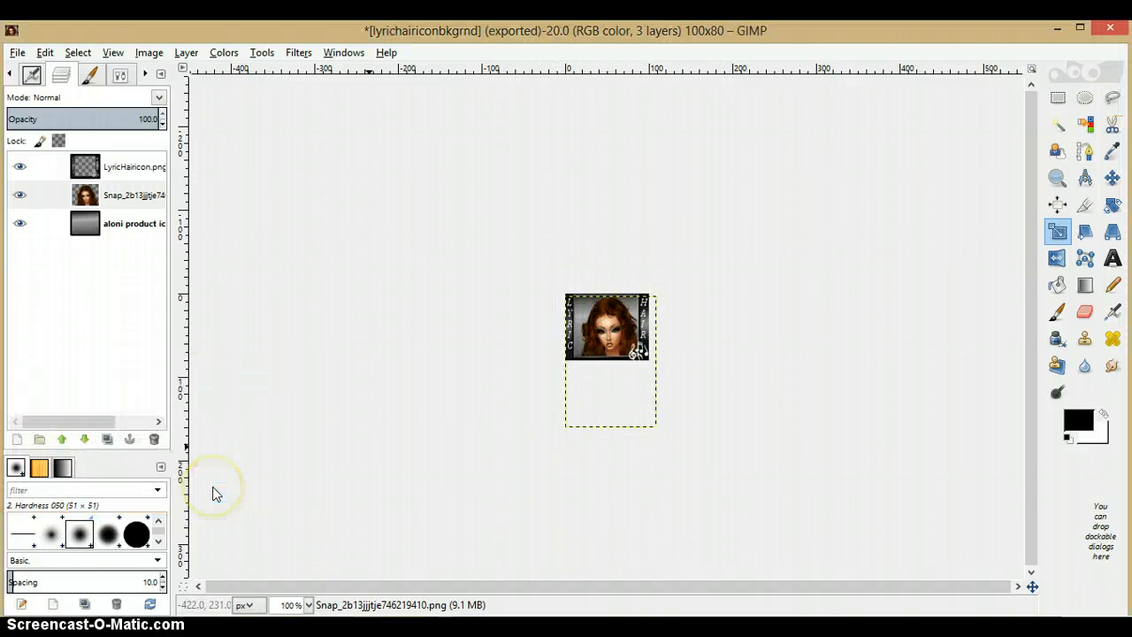
{"action": "mouse_move", "coordinate": [570, 388]}
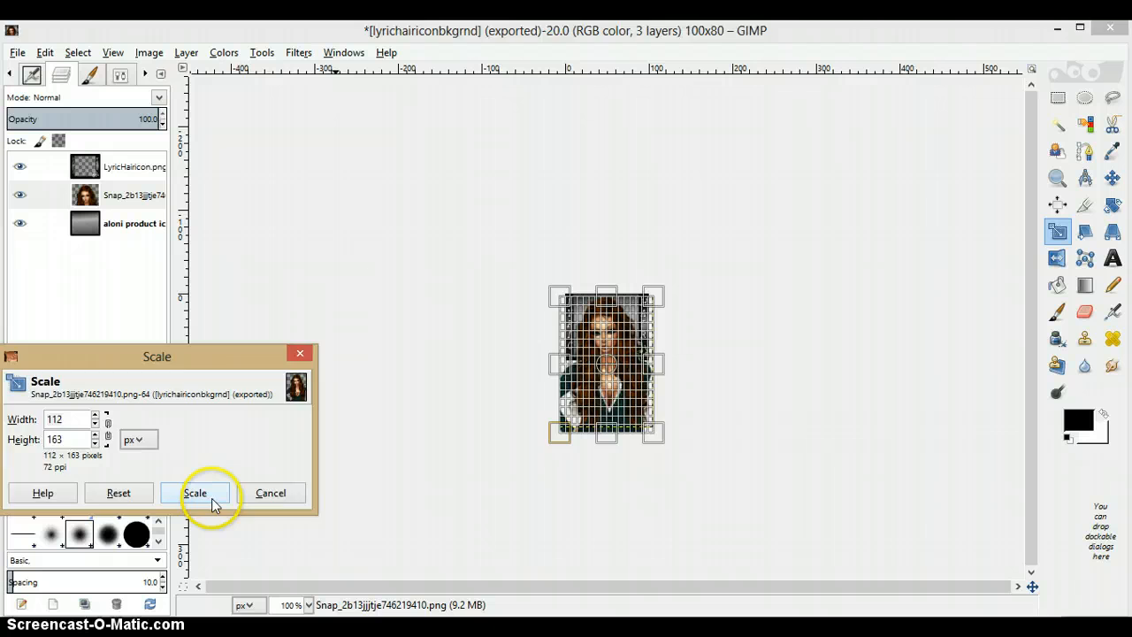
{"action": "left_click", "coordinate": [194, 493]}
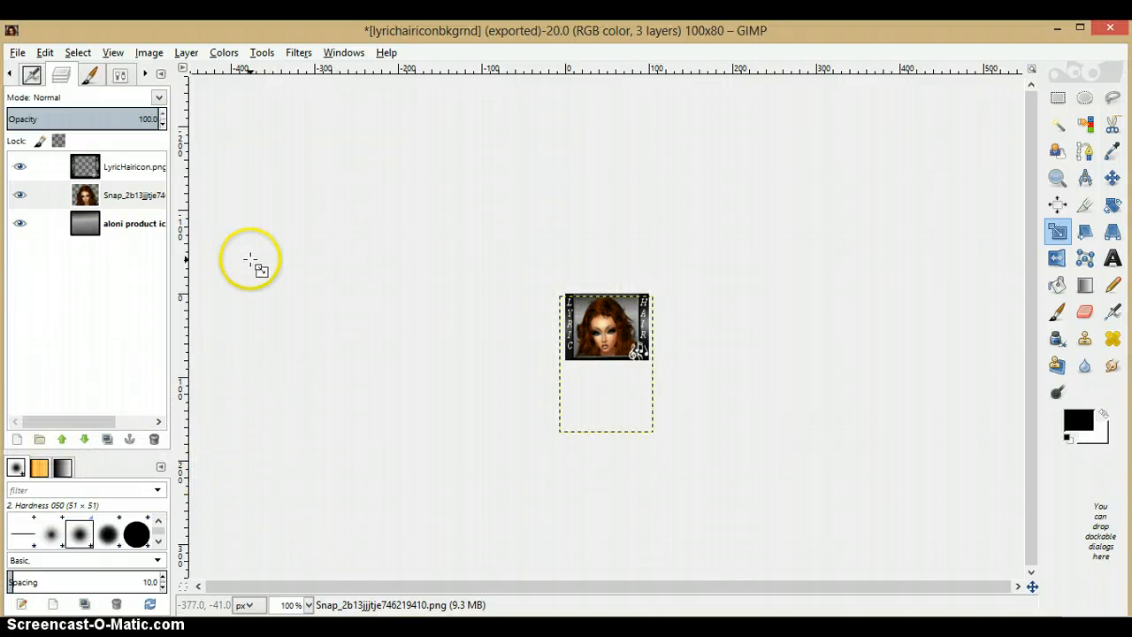
{"action": "left_click", "coordinate": [137, 166]}
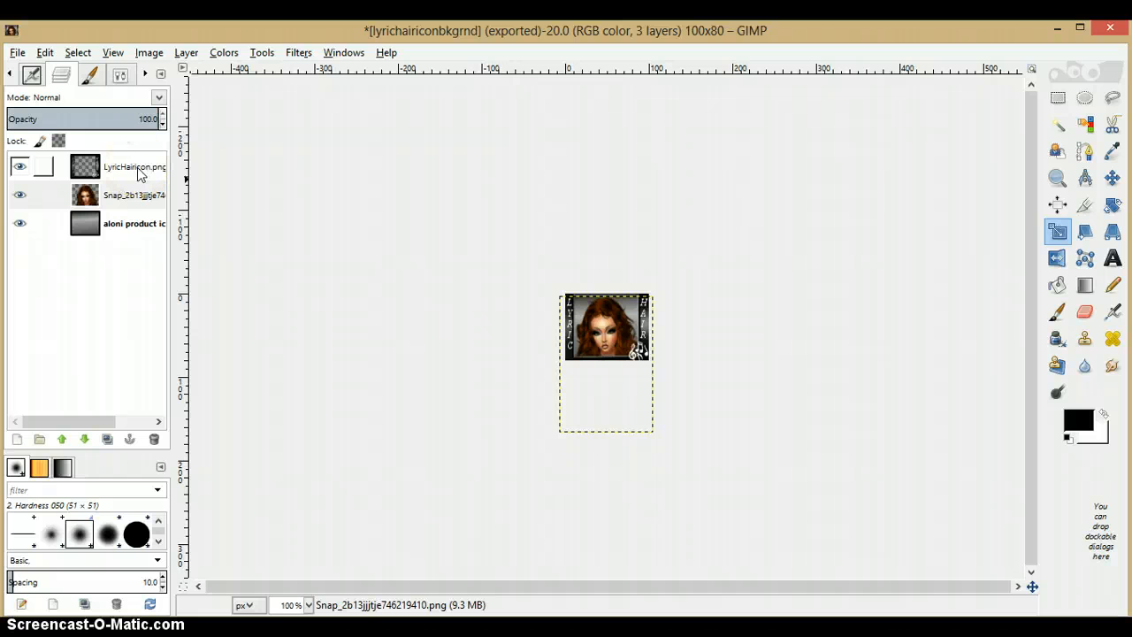
{"action": "left_click", "coordinate": [134, 166]}
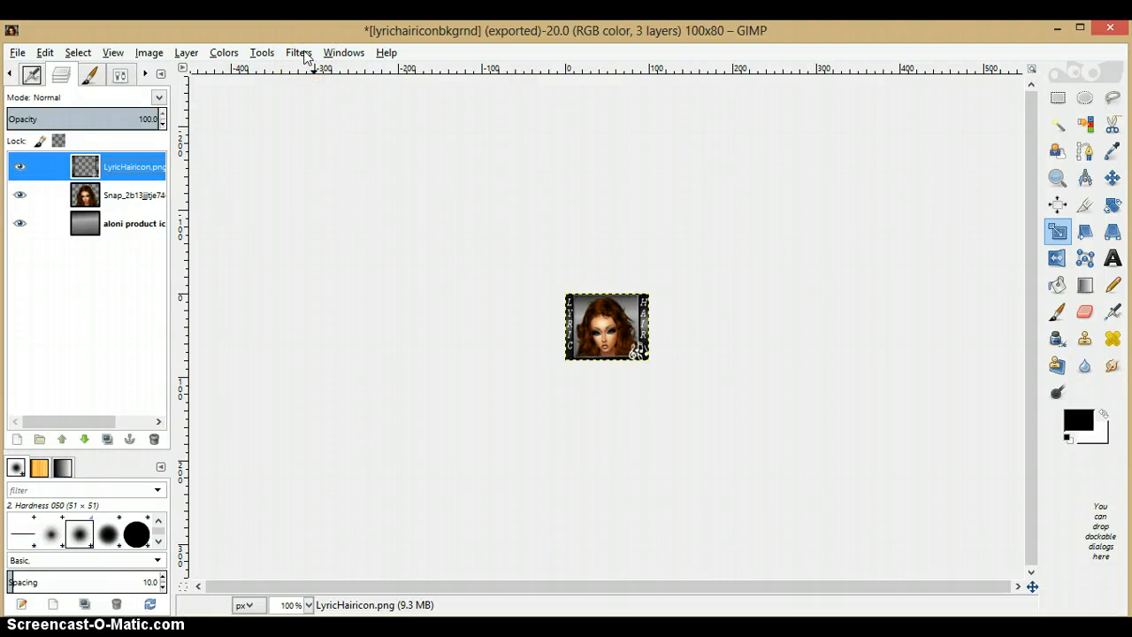
Apply Filters > Enhance > Sharpen at sharpness 61 to the LyricHairicon frame layer.
{"action": "left_click", "coordinate": [298, 52]}
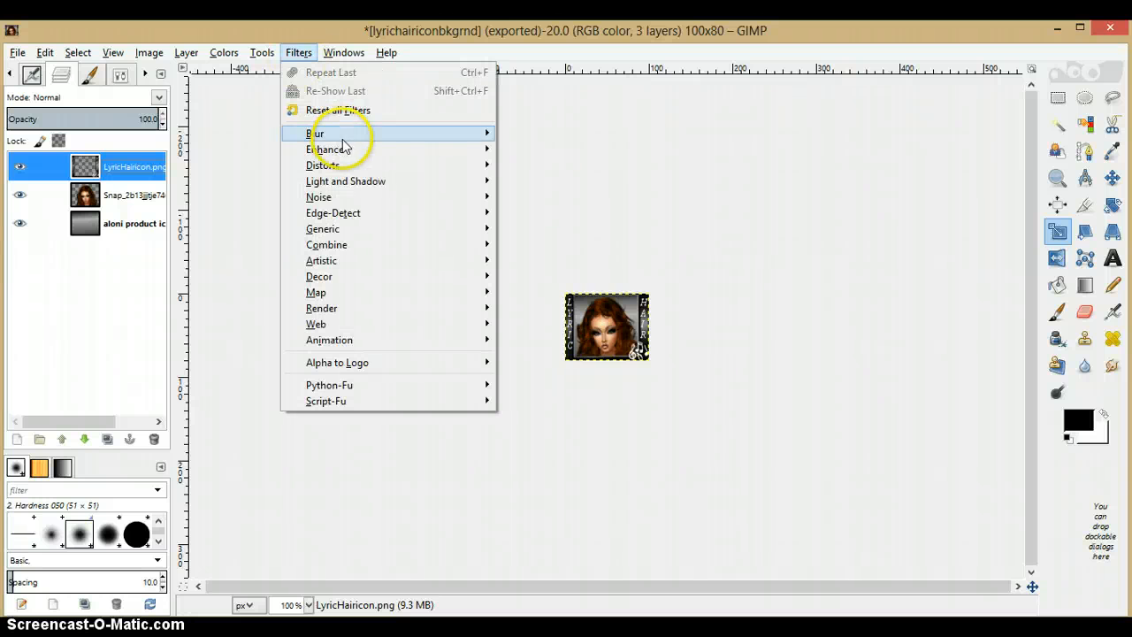
{"action": "mouse_move", "coordinate": [340, 148]}
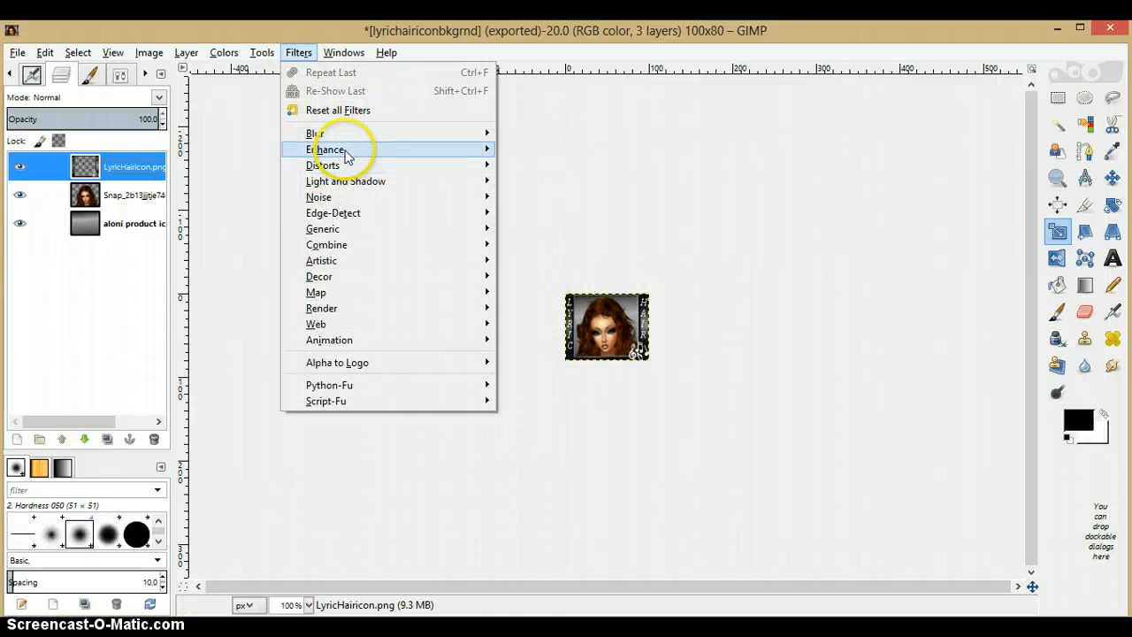
{"action": "mouse_move", "coordinate": [535, 255]}
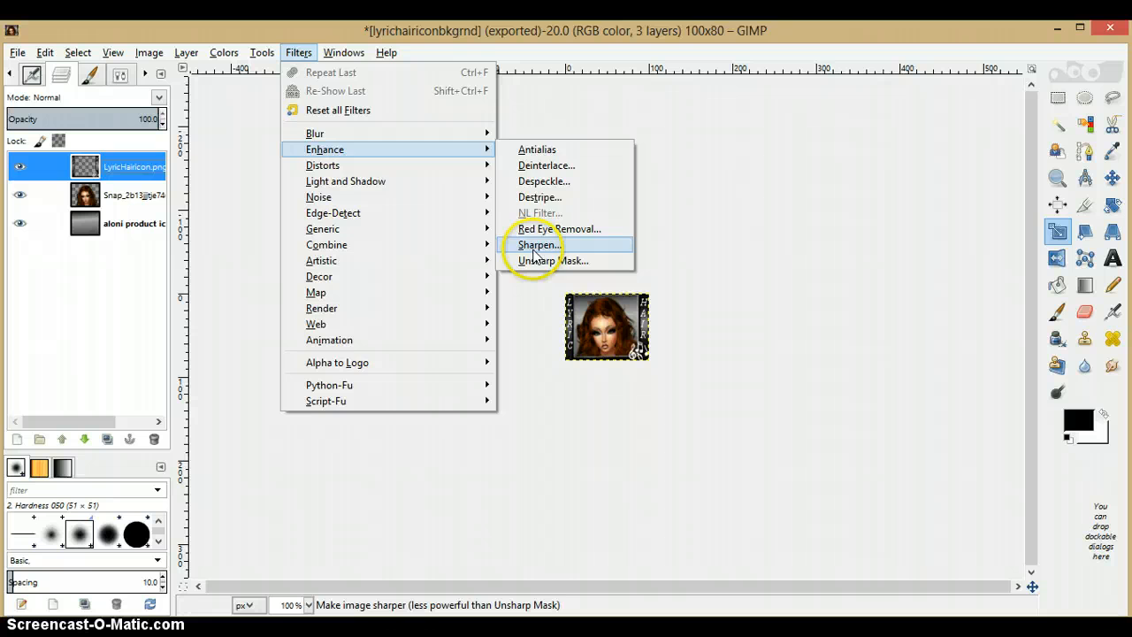
{"action": "left_click", "coordinate": [533, 245]}
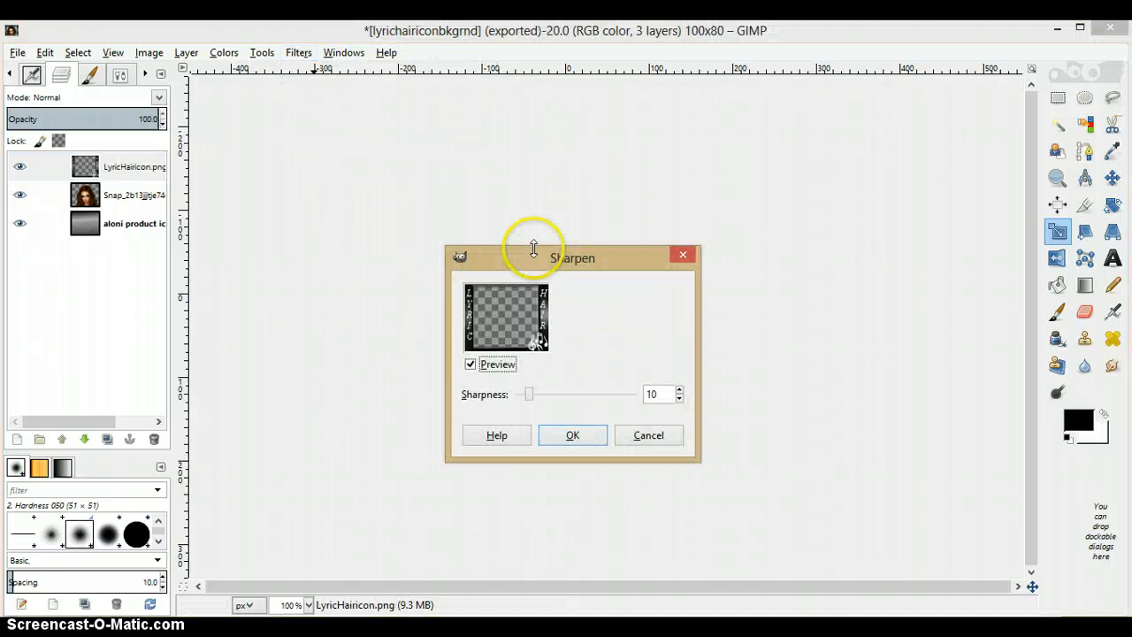
{"action": "left_click_drag", "start_coordinate": [529, 393], "coordinate": [533, 393]}
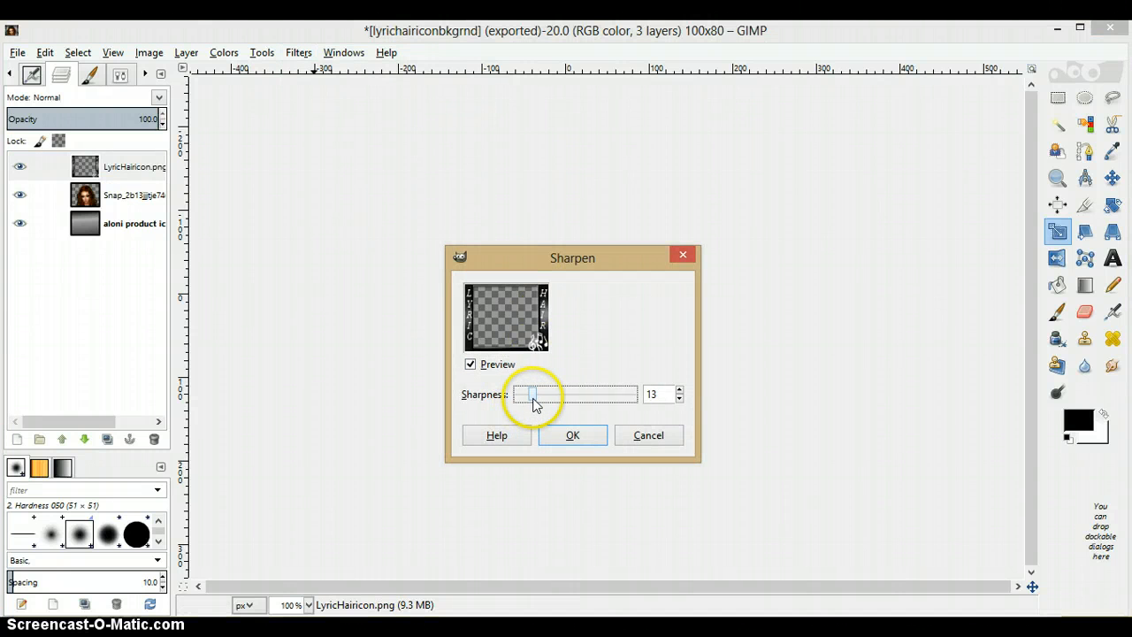
{"action": "left_click_drag", "start_coordinate": [532, 395], "coordinate": [588, 394]}
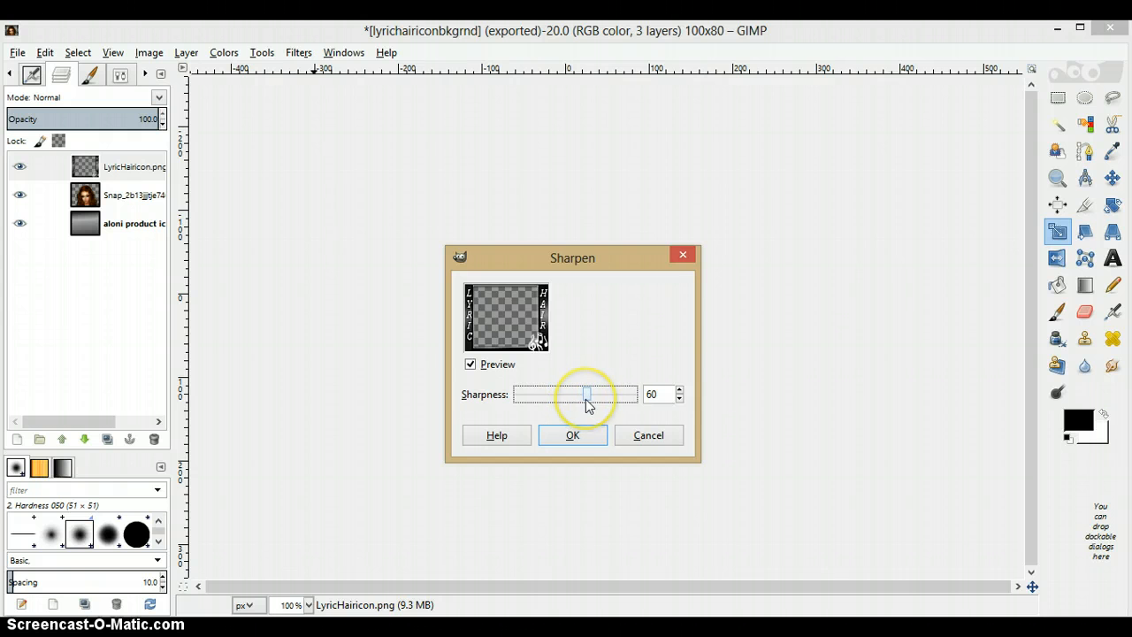
{"action": "left_click", "coordinate": [585, 394]}
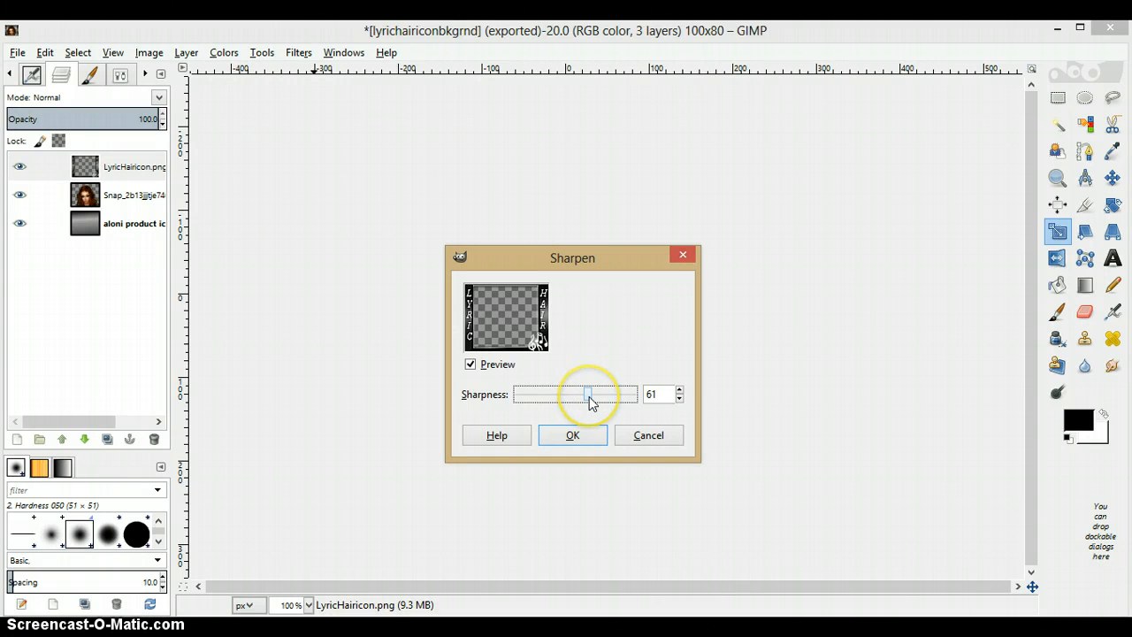
{"action": "left_click_drag", "start_coordinate": [590, 394], "coordinate": [556, 394]}
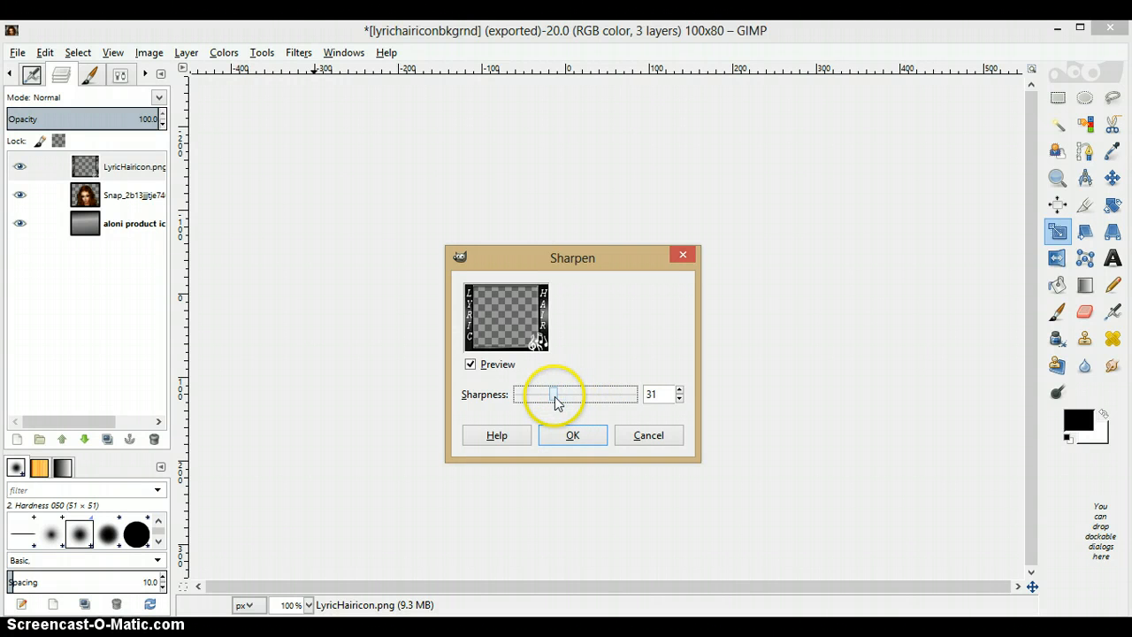
{"action": "left_click_drag", "start_coordinate": [555, 393], "coordinate": [518, 394]}
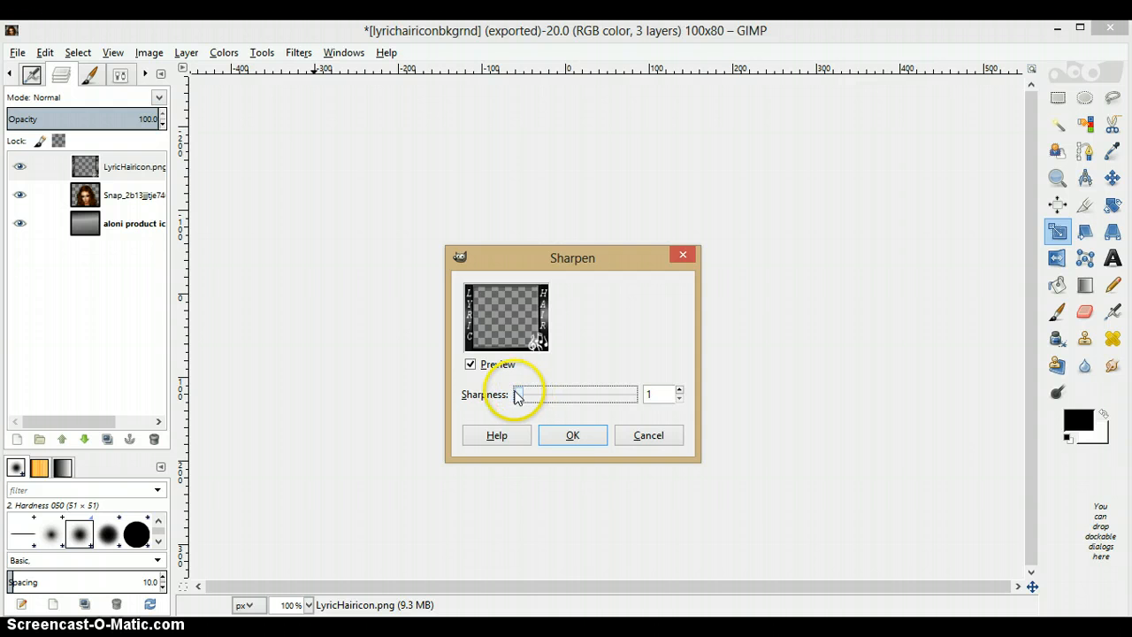
{"action": "left_click_drag", "start_coordinate": [518, 394], "coordinate": [539, 393]}
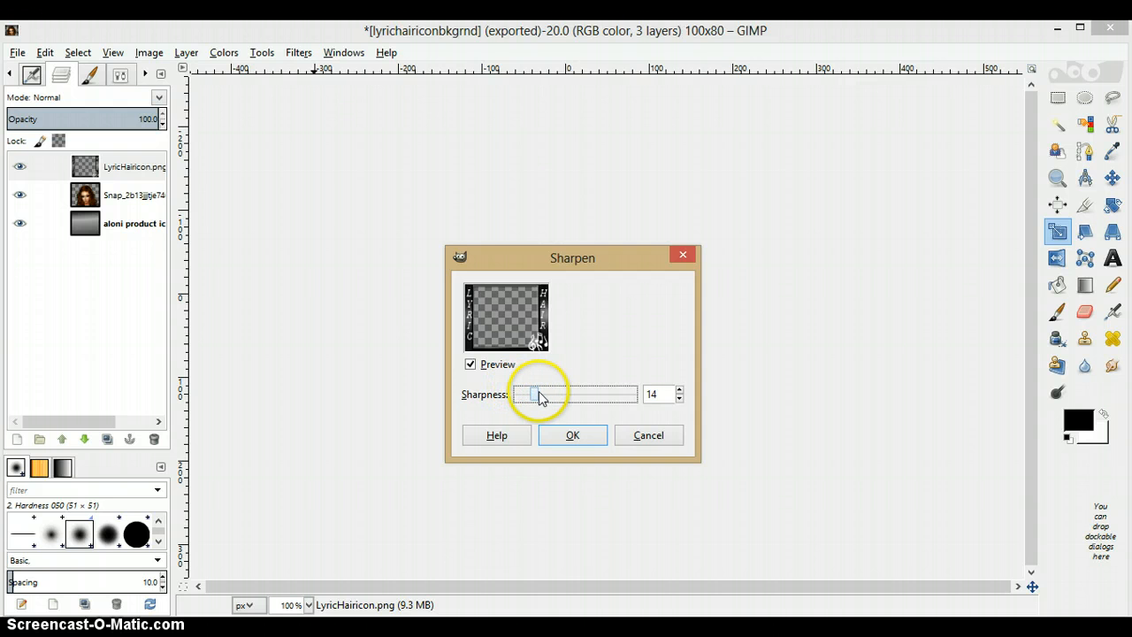
{"action": "left_click_drag", "start_coordinate": [539, 393], "coordinate": [562, 393]}
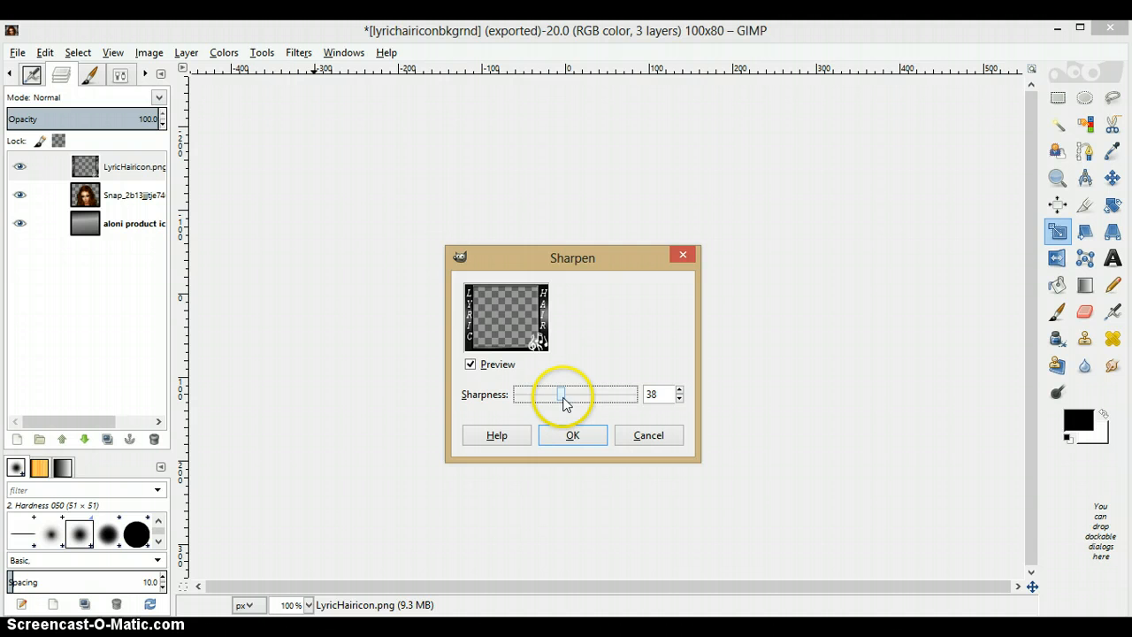
{"action": "left_click_drag", "start_coordinate": [561, 393], "coordinate": [588, 393]}
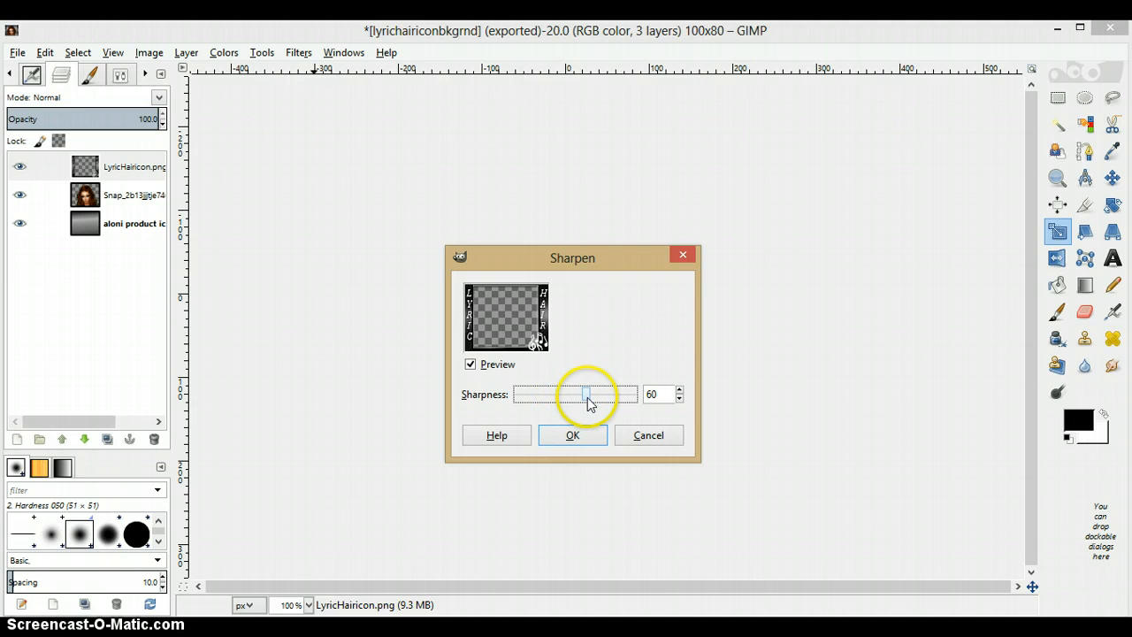
{"action": "left_click_drag", "start_coordinate": [586, 393], "coordinate": [589, 393]}
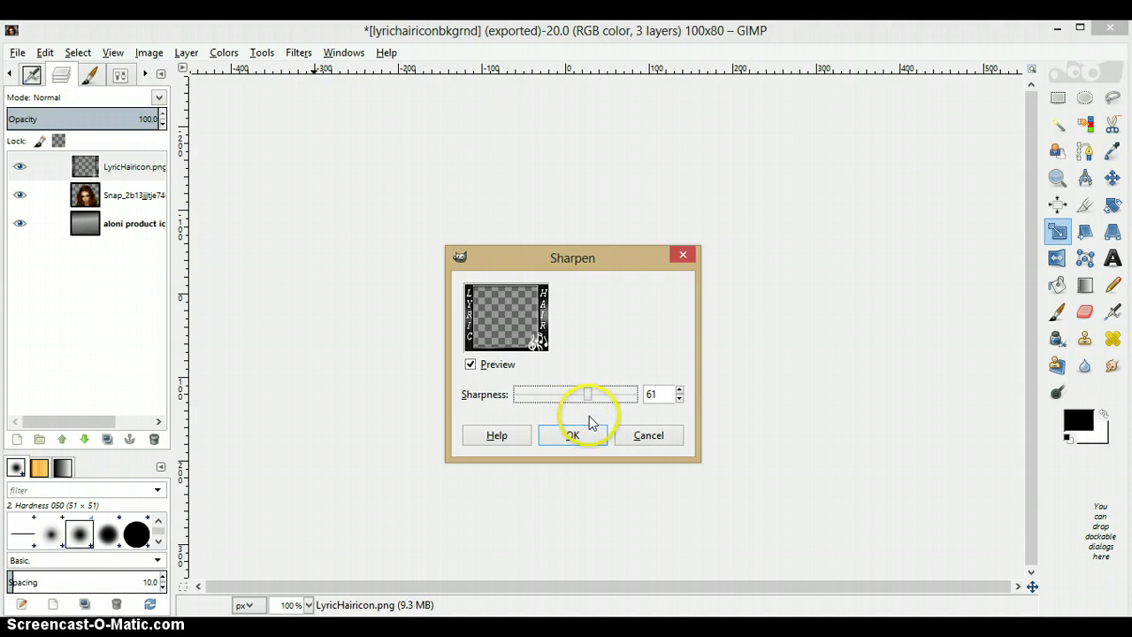
{"action": "left_click", "coordinate": [576, 435]}
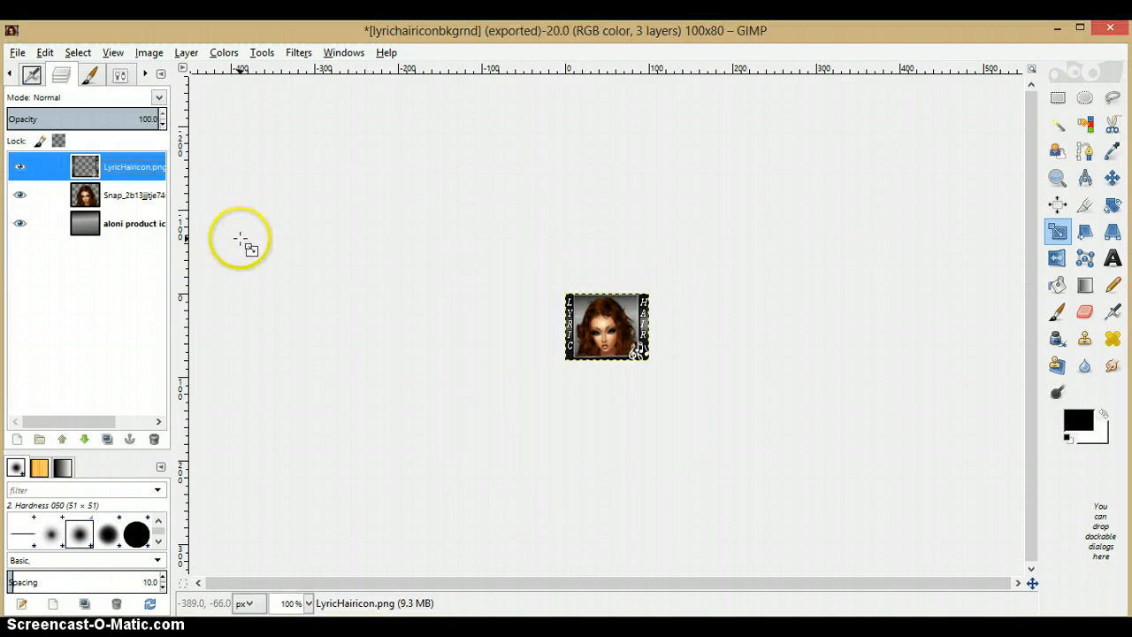
{"action": "left_click", "coordinate": [115, 195]}
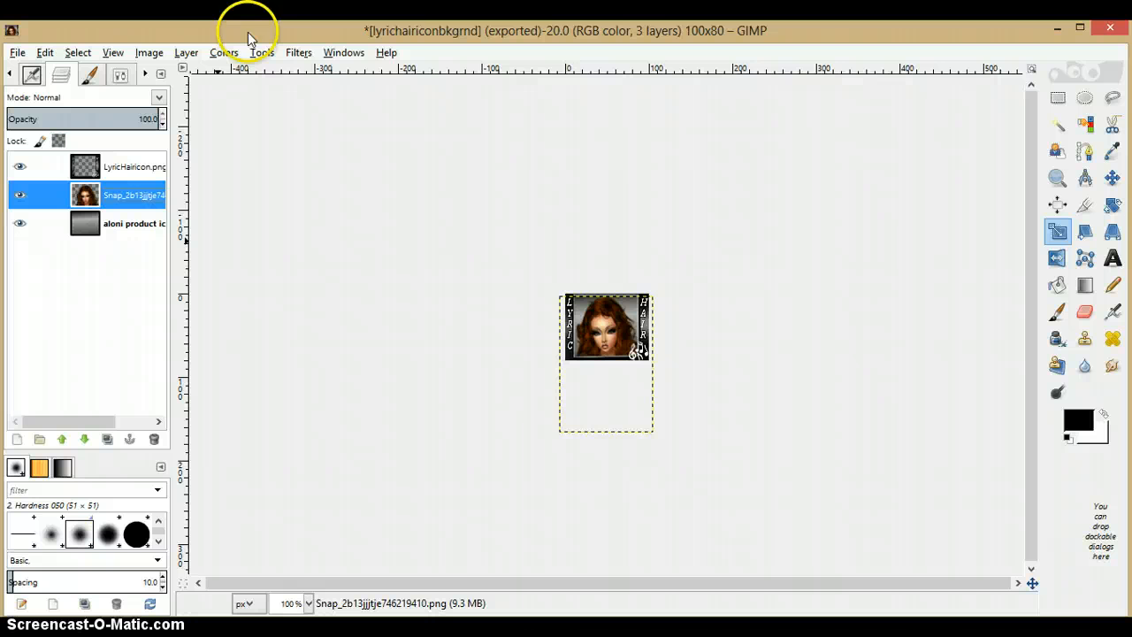
{"action": "mouse_move", "coordinate": [298, 52]}
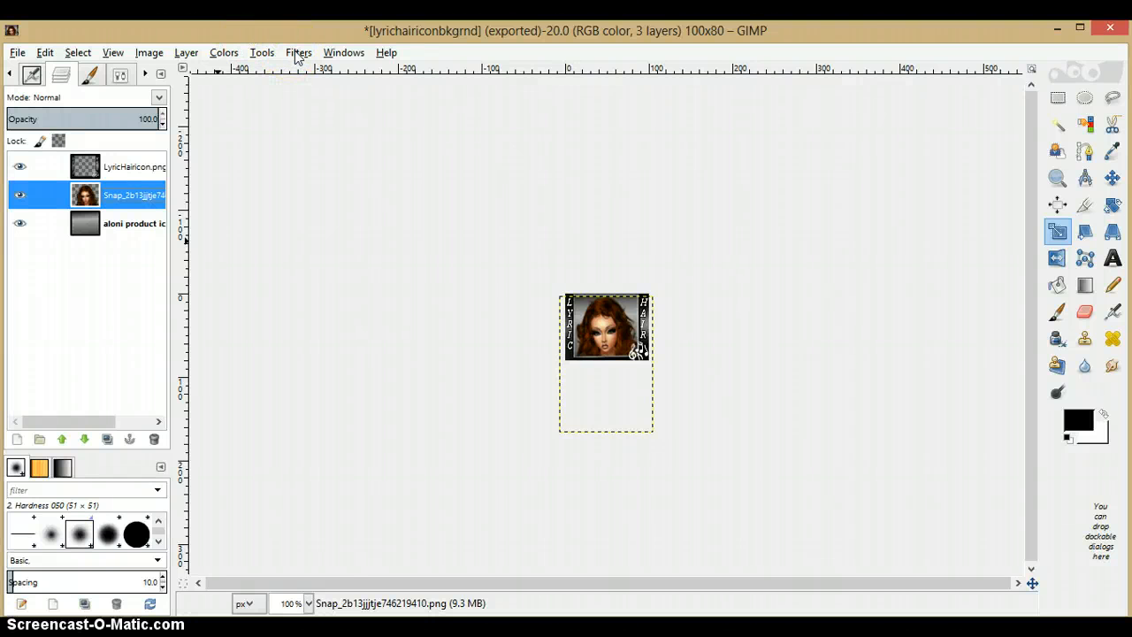
Apply Sharpen at the same sharpness of 61 to the Snap hair layer.
{"action": "left_click", "coordinate": [298, 52]}
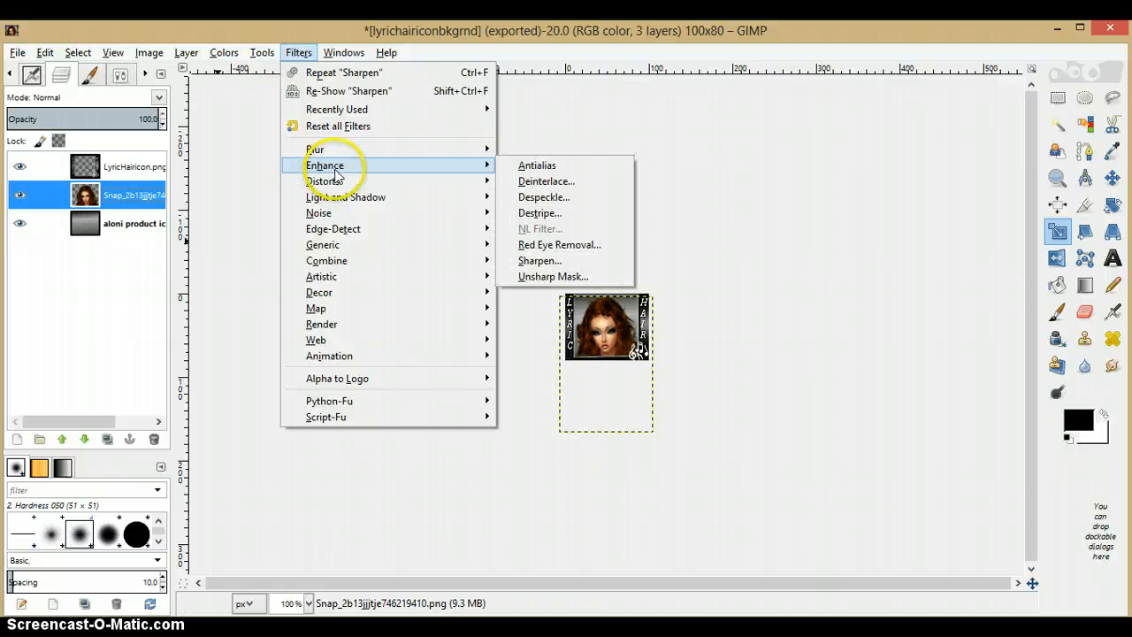
{"action": "mouse_move", "coordinate": [539, 259]}
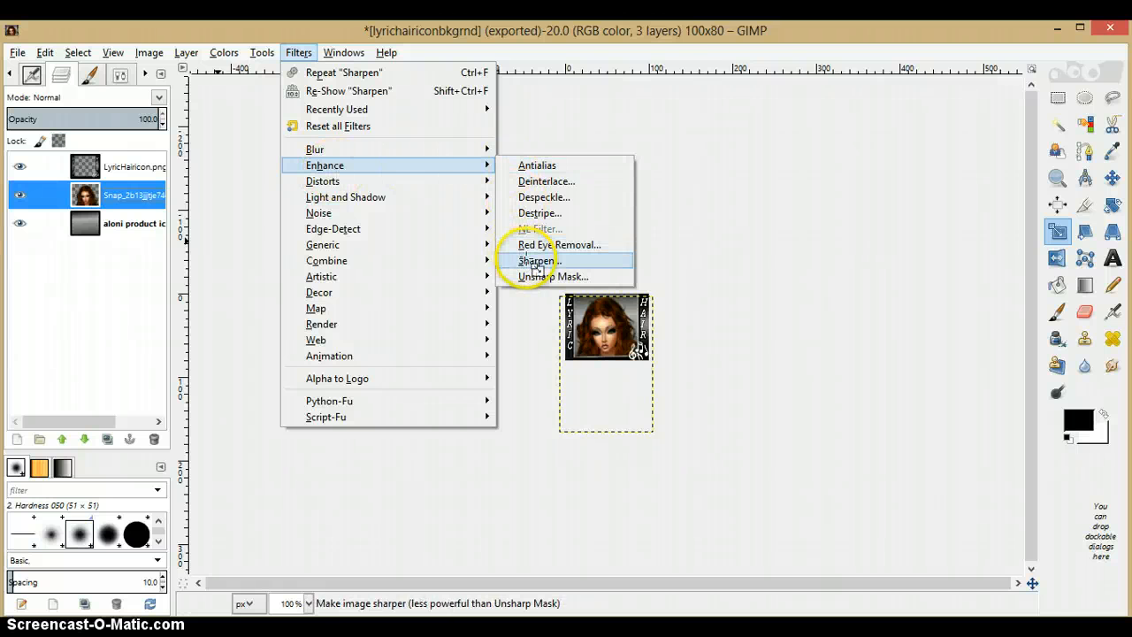
{"action": "left_click", "coordinate": [528, 260]}
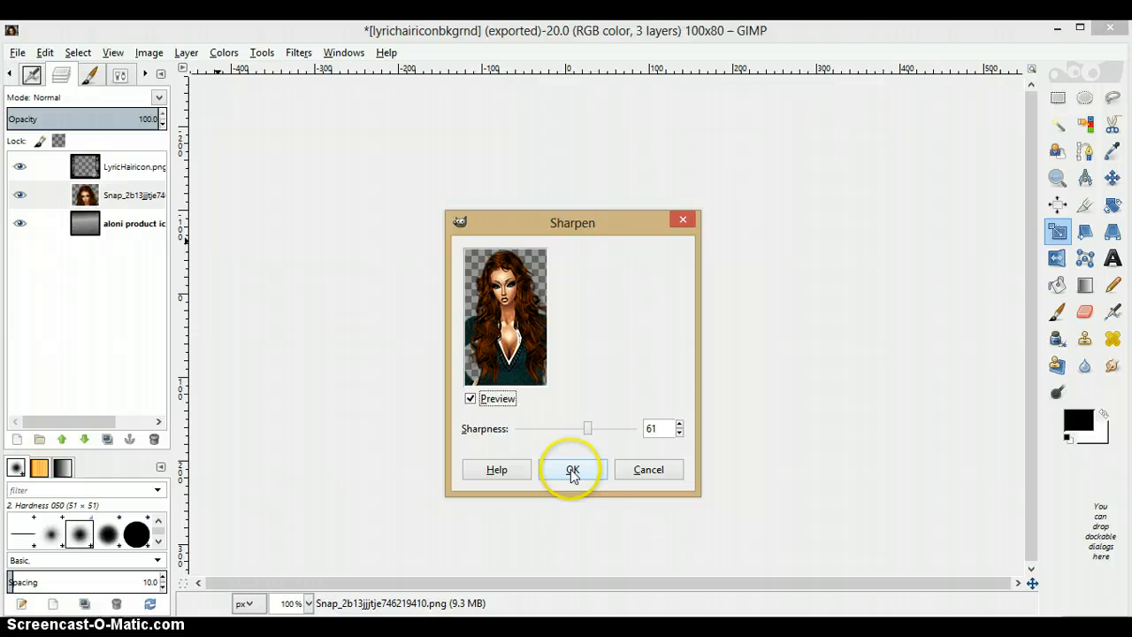
{"action": "left_click", "coordinate": [573, 470]}
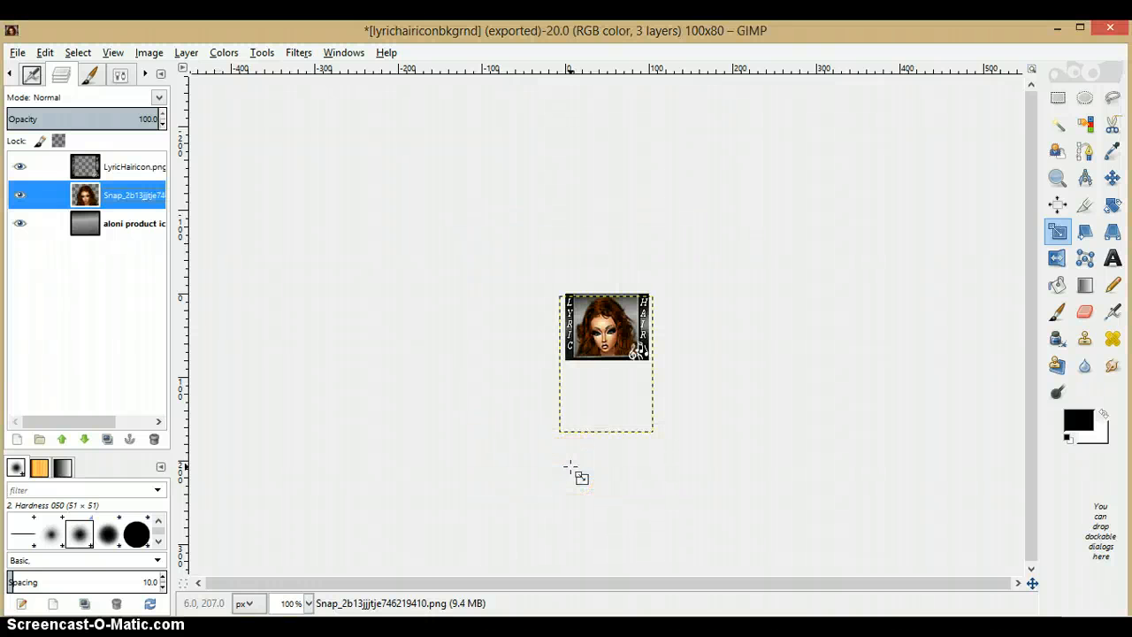
{"action": "mouse_move", "coordinate": [246, 335]}
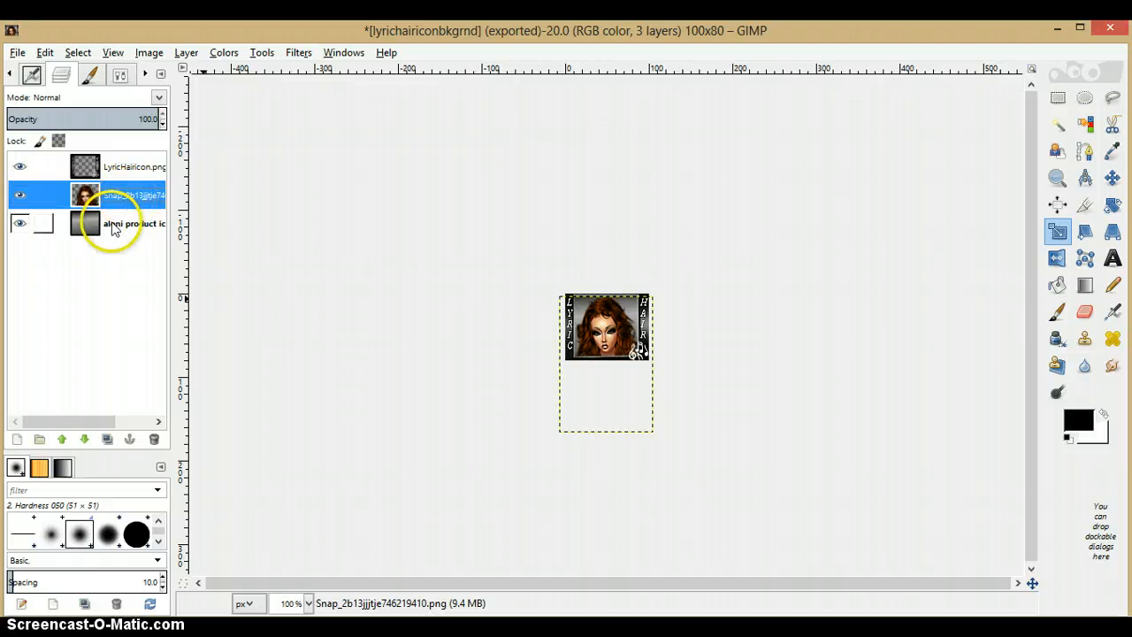
Duplicate the background and make two copies of the LyricHairicon frame layer.
{"action": "right_click", "coordinate": [114, 223]}
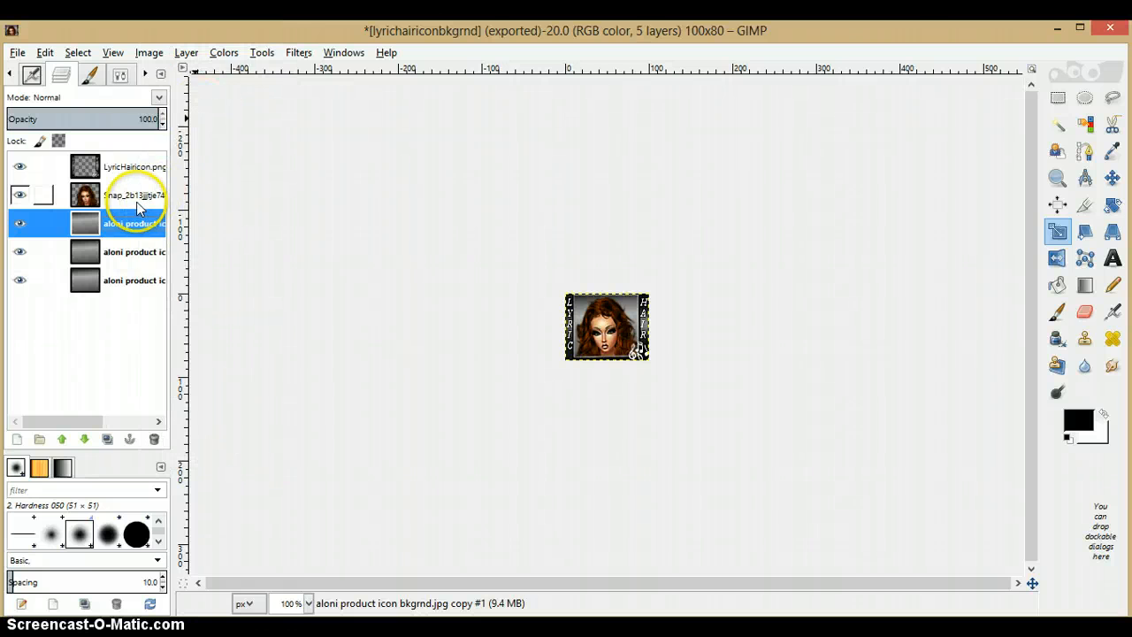
{"action": "left_click", "coordinate": [132, 167]}
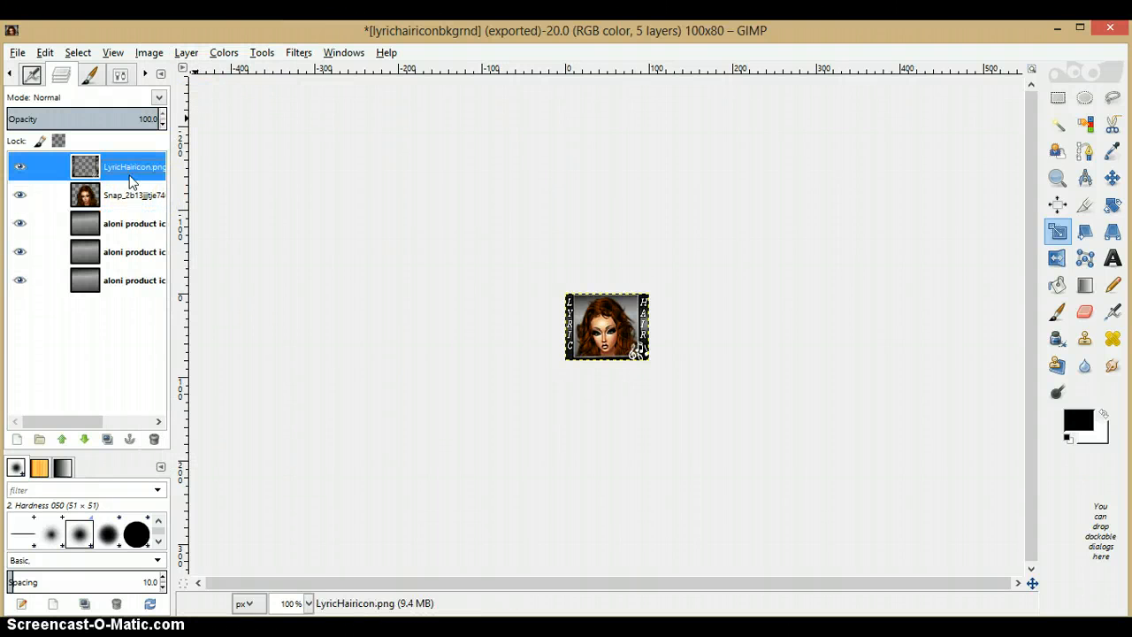
{"action": "right_click", "coordinate": [131, 166]}
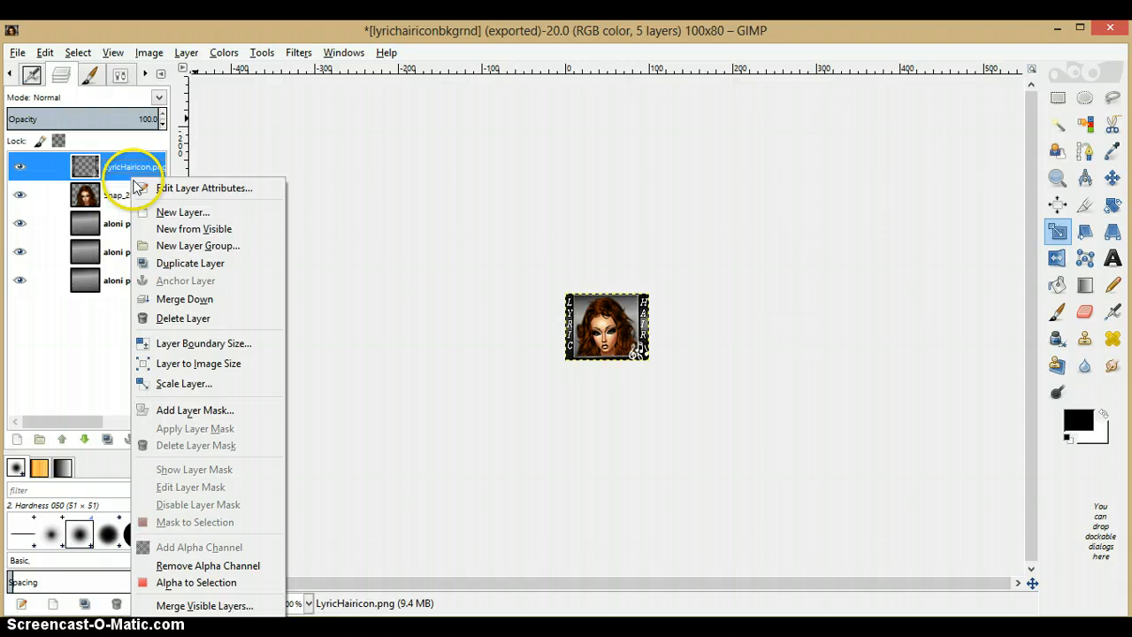
{"action": "left_click", "coordinate": [189, 262]}
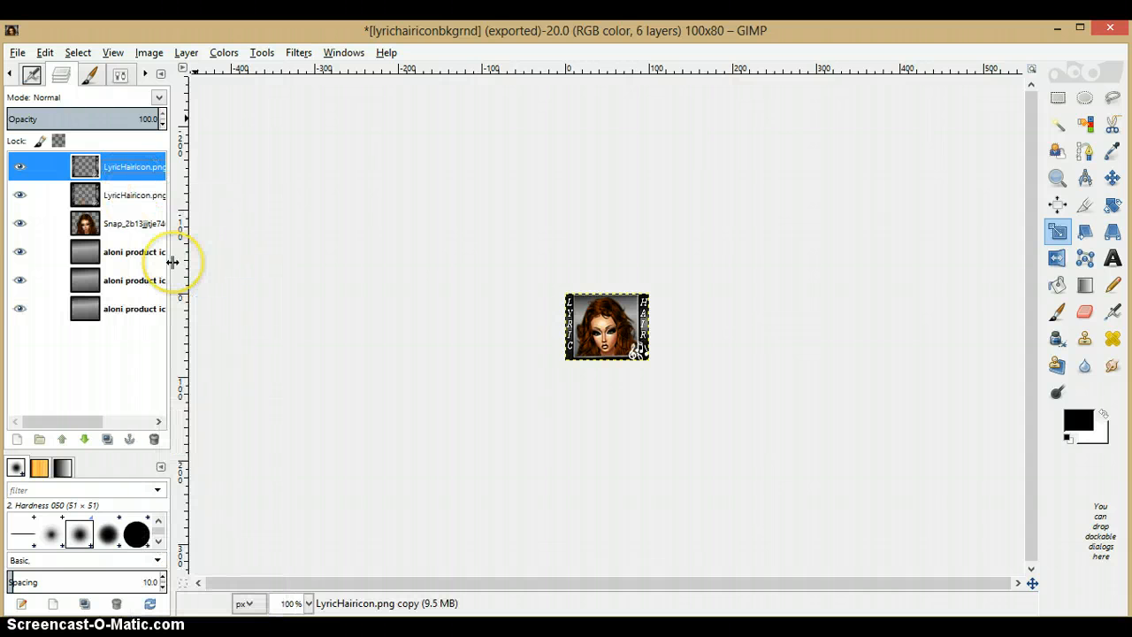
{"action": "right_click", "coordinate": [124, 165]}
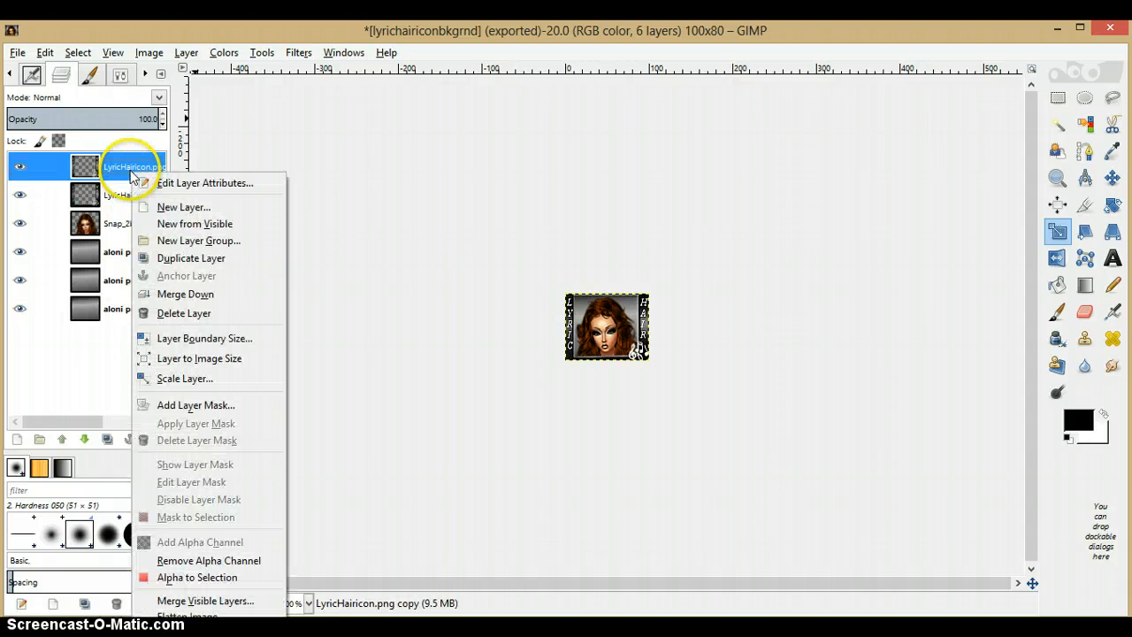
{"action": "left_click", "coordinate": [190, 258]}
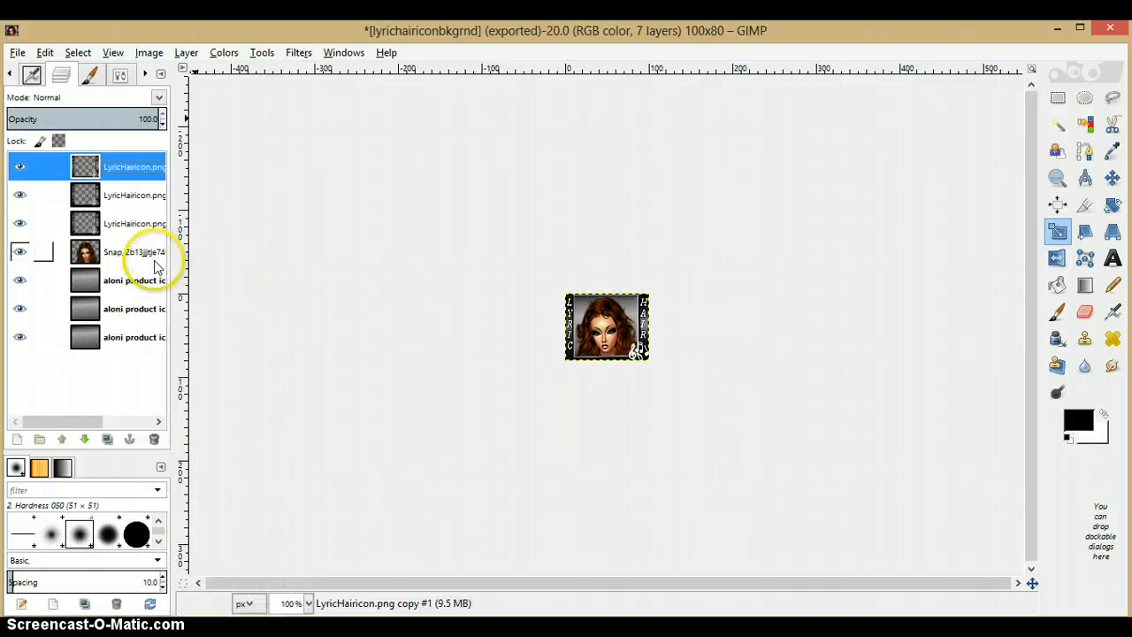
{"action": "left_click", "coordinate": [135, 223]}
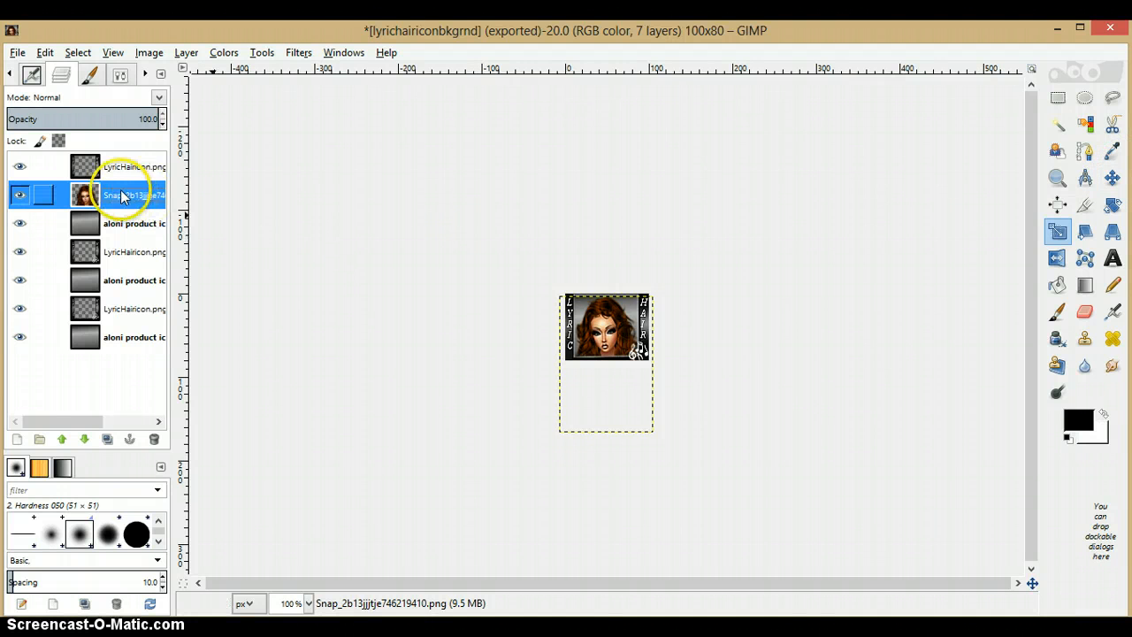
Duplicate the Snap layer and move the copy 20 px up.
{"action": "right_click", "coordinate": [121, 193]}
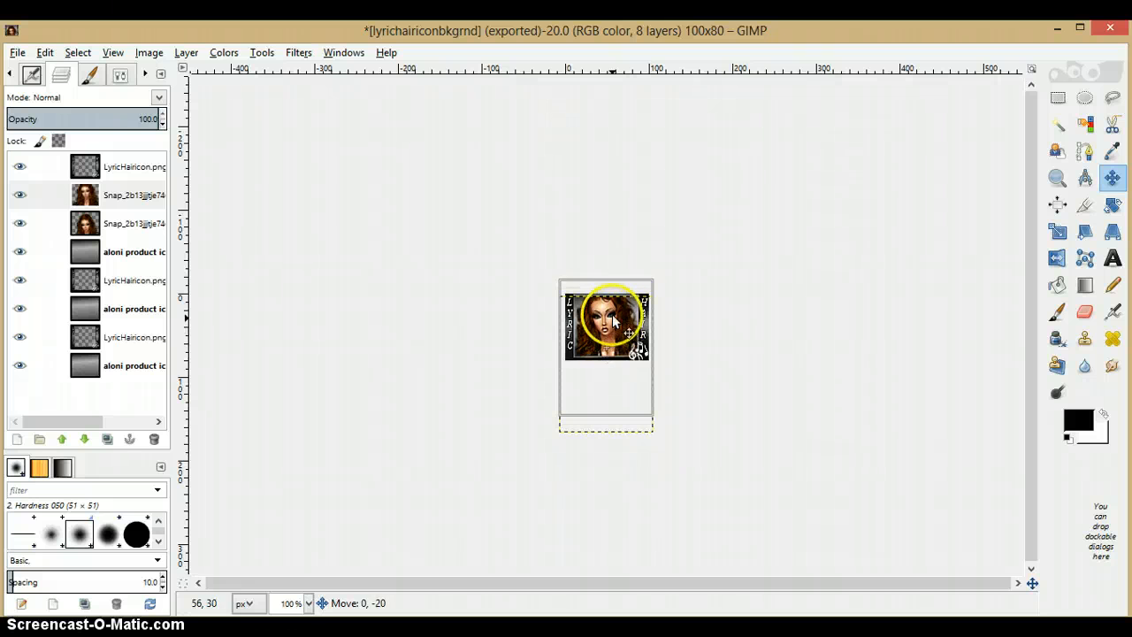
{"action": "left_click_drag", "start_coordinate": [610, 327], "coordinate": [610, 312]}
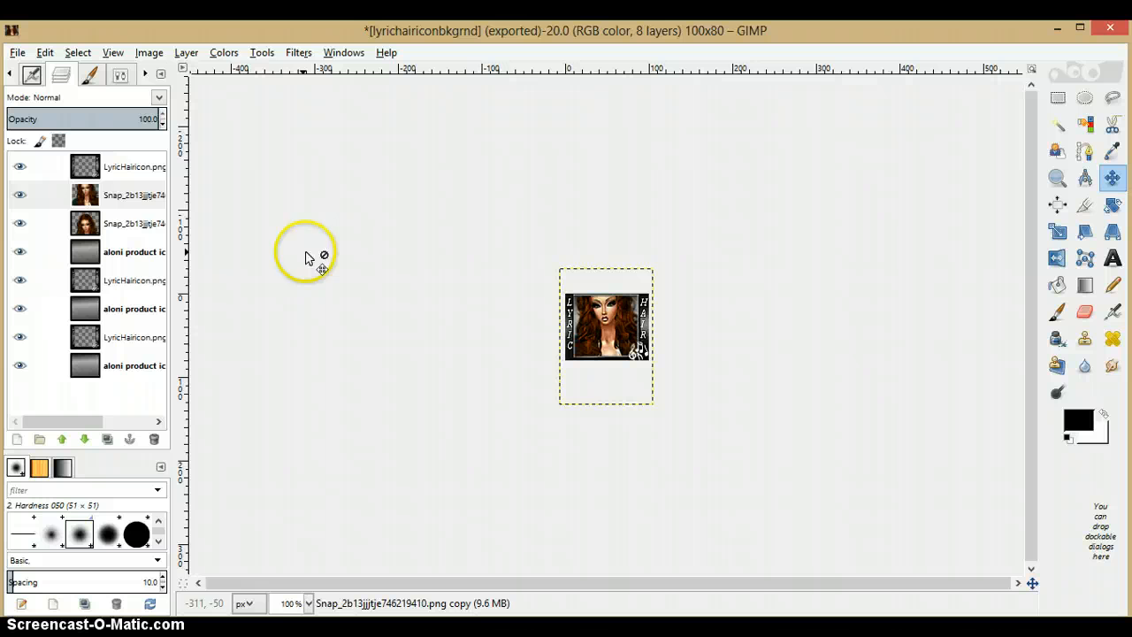
Duplicate the Snap copy and drag it about 34 px higher to show the chest.
{"action": "right_click", "coordinate": [124, 195]}
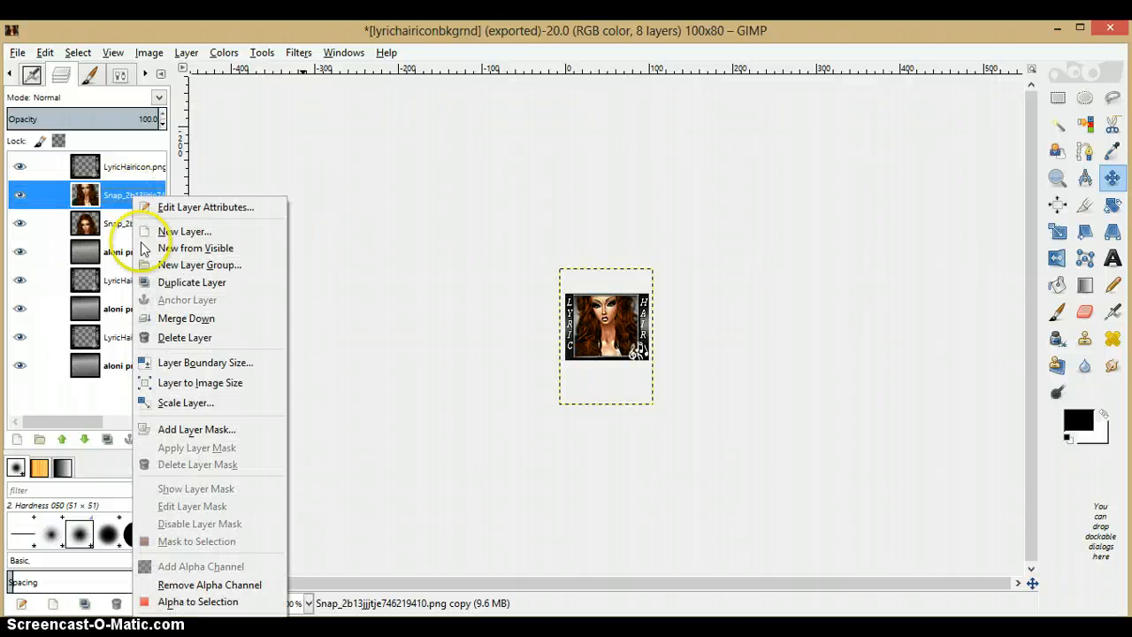
{"action": "left_click", "coordinate": [191, 281]}
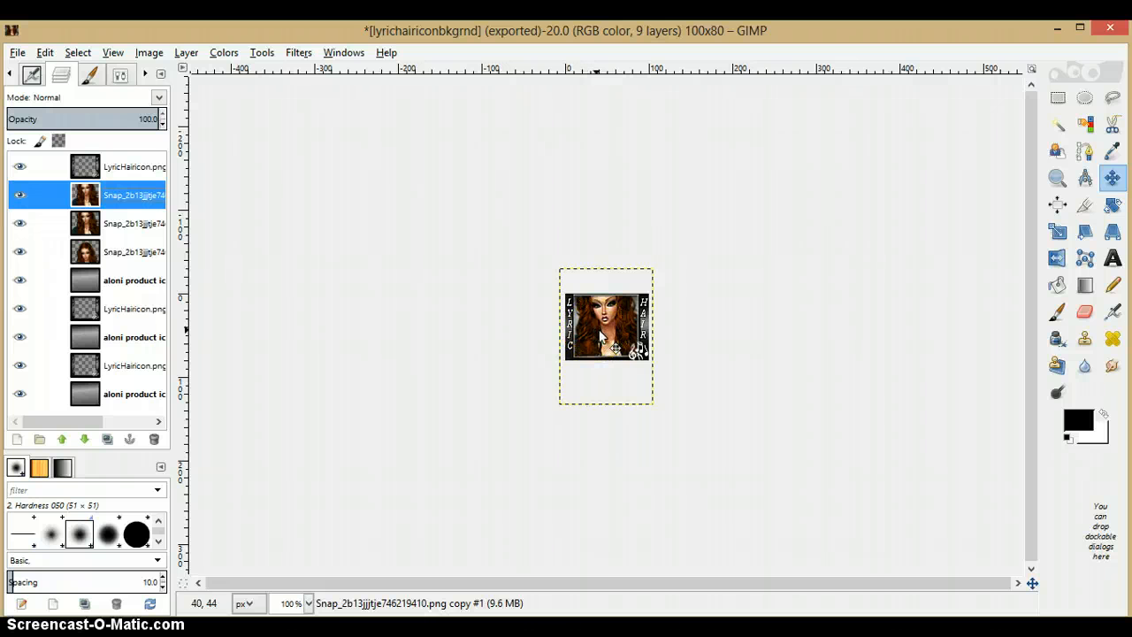
{"action": "left_click_drag", "start_coordinate": [606, 341], "coordinate": [605, 338]}
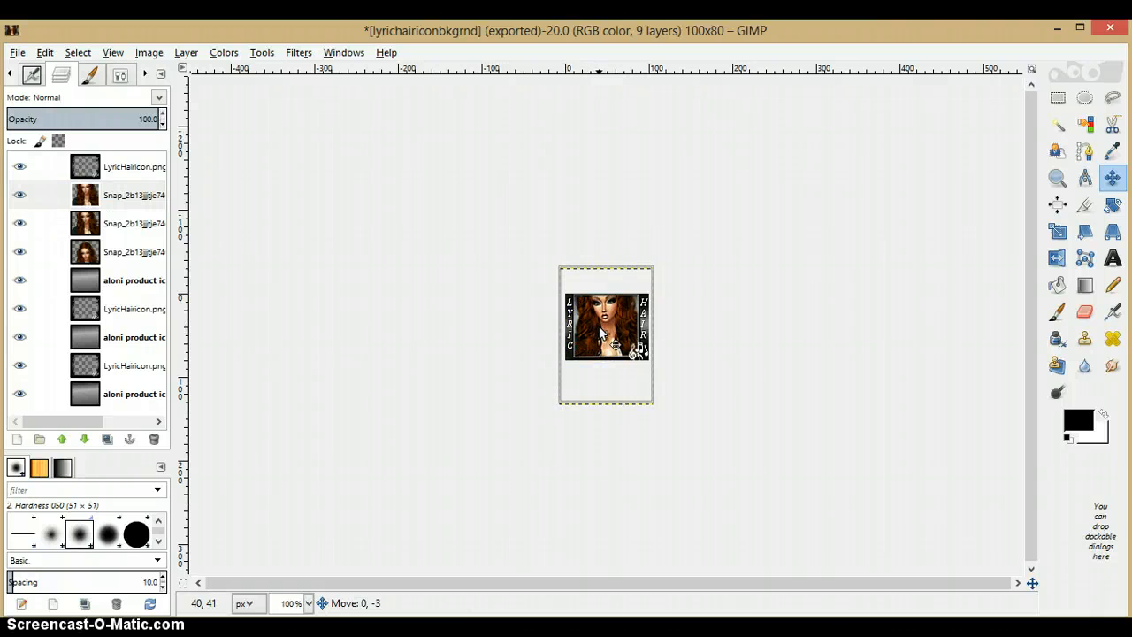
{"action": "left_click_drag", "start_coordinate": [606, 345], "coordinate": [606, 315]}
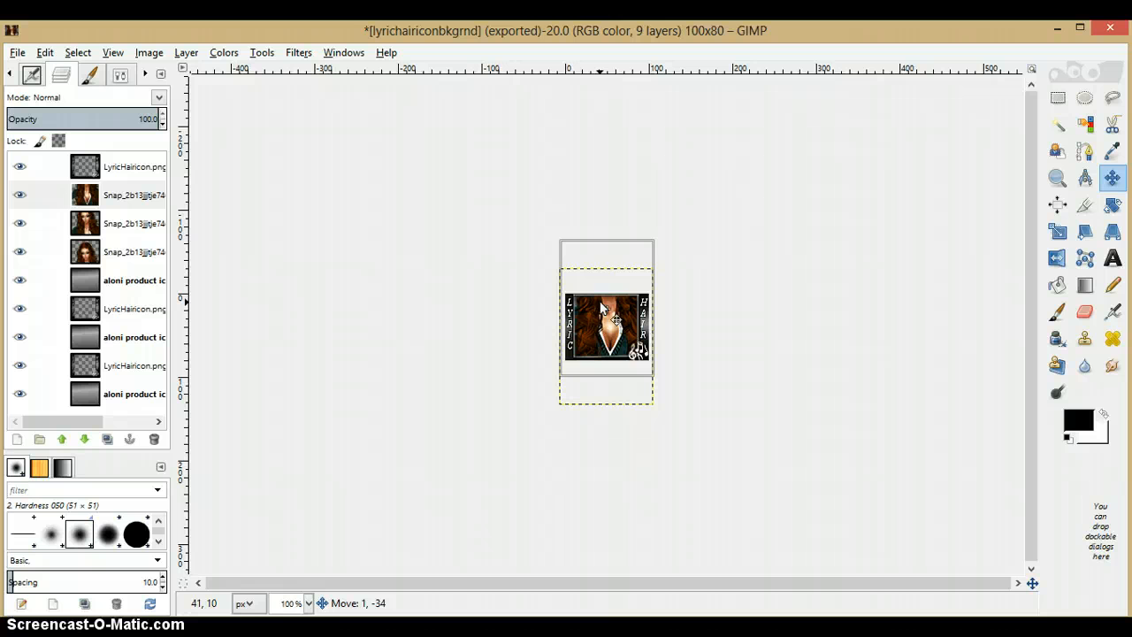
{"action": "left_click_drag", "start_coordinate": [602, 309], "coordinate": [601, 296]}
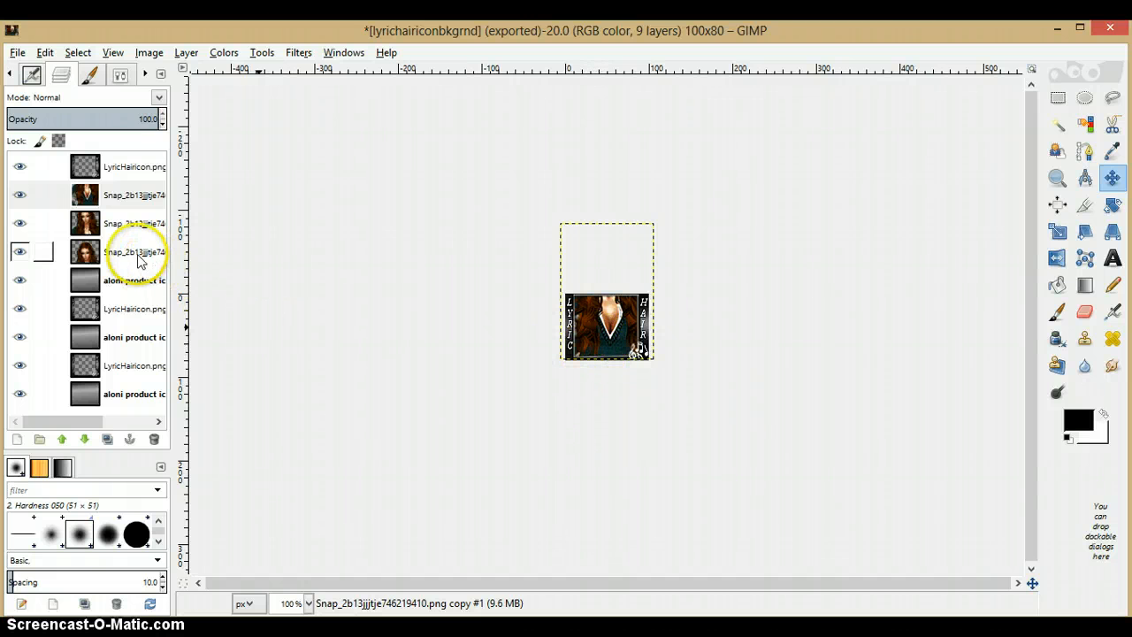
Place a Snap copy in its frame-and-background group, then select the top frame layer.
{"action": "left_click", "coordinate": [133, 252]}
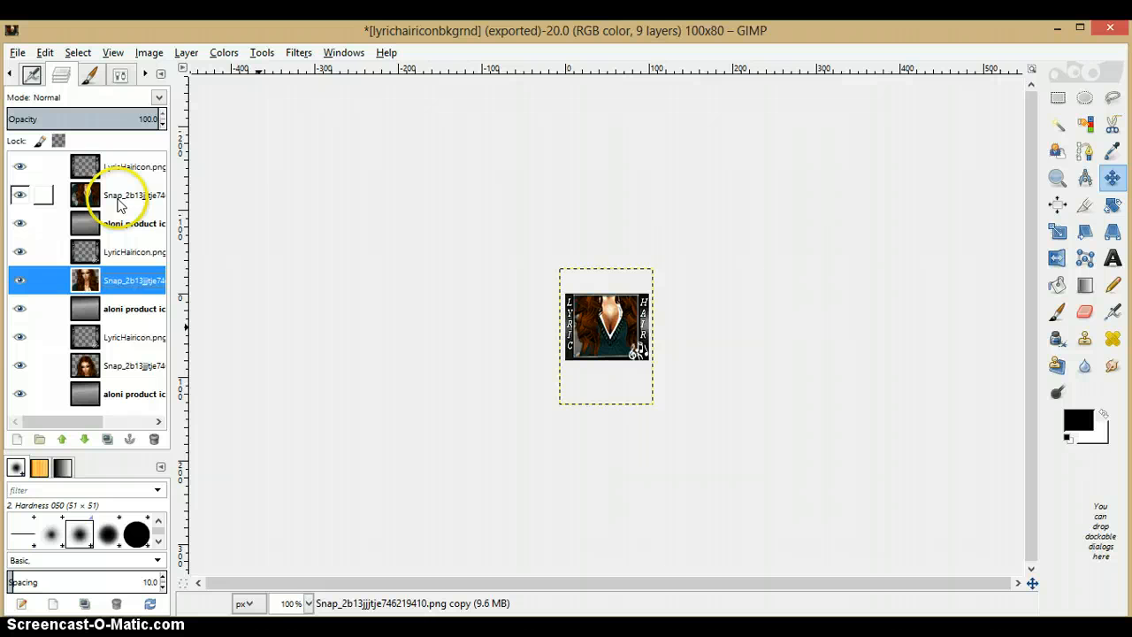
{"action": "left_click", "coordinate": [134, 166]}
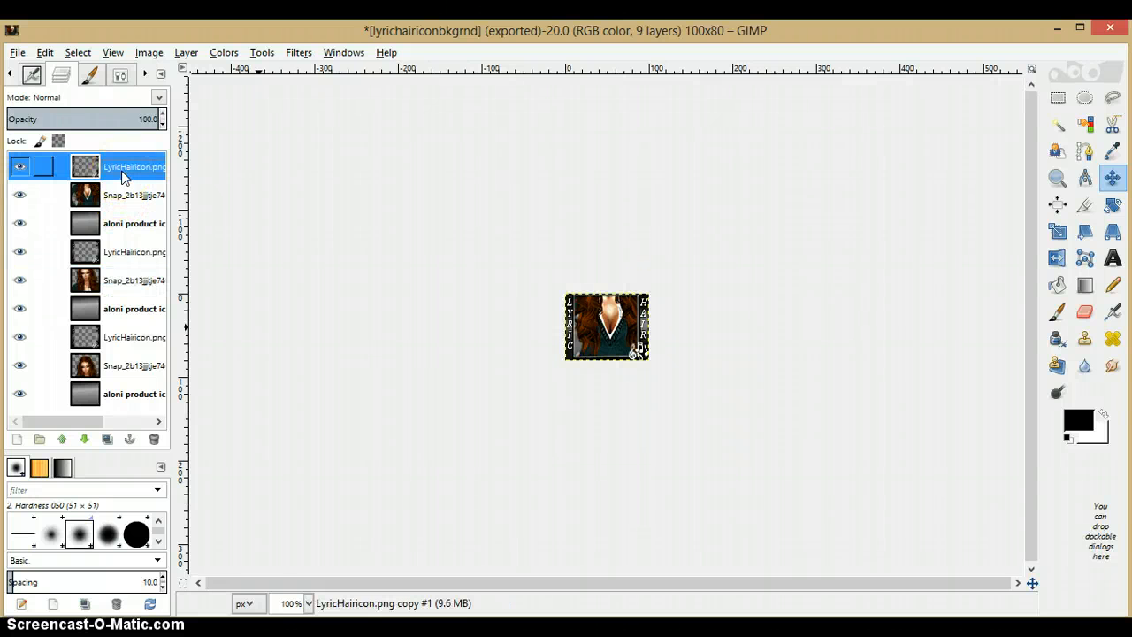
Merge the top snapshot and LyricHairicon.png layers down onto the layers below them.
{"action": "right_click", "coordinate": [124, 172]}
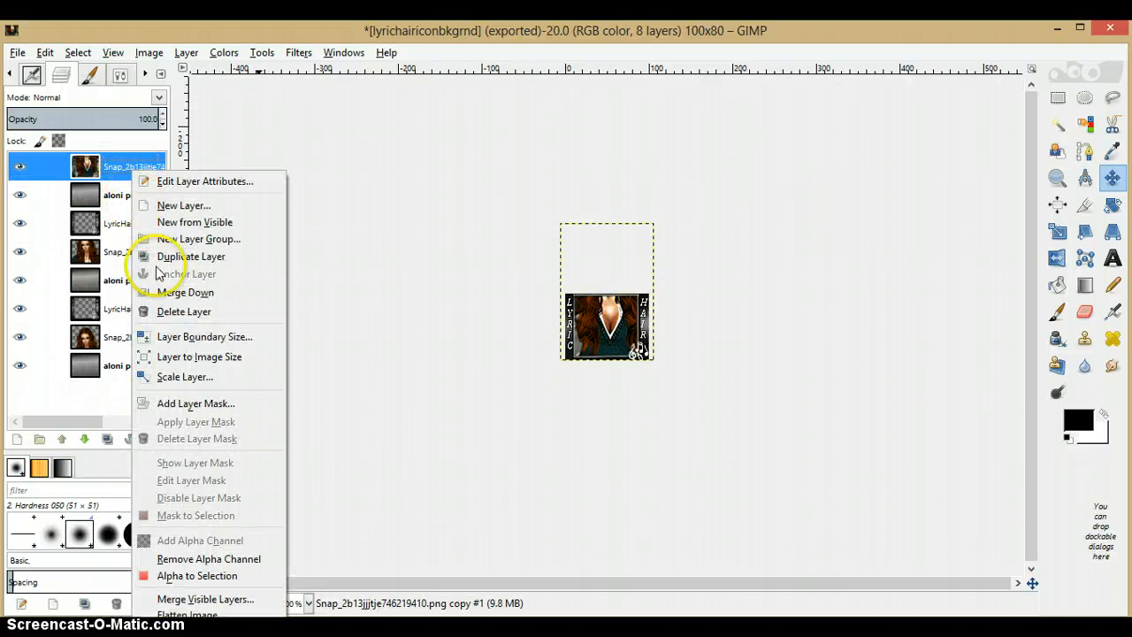
{"action": "left_click", "coordinate": [183, 311]}
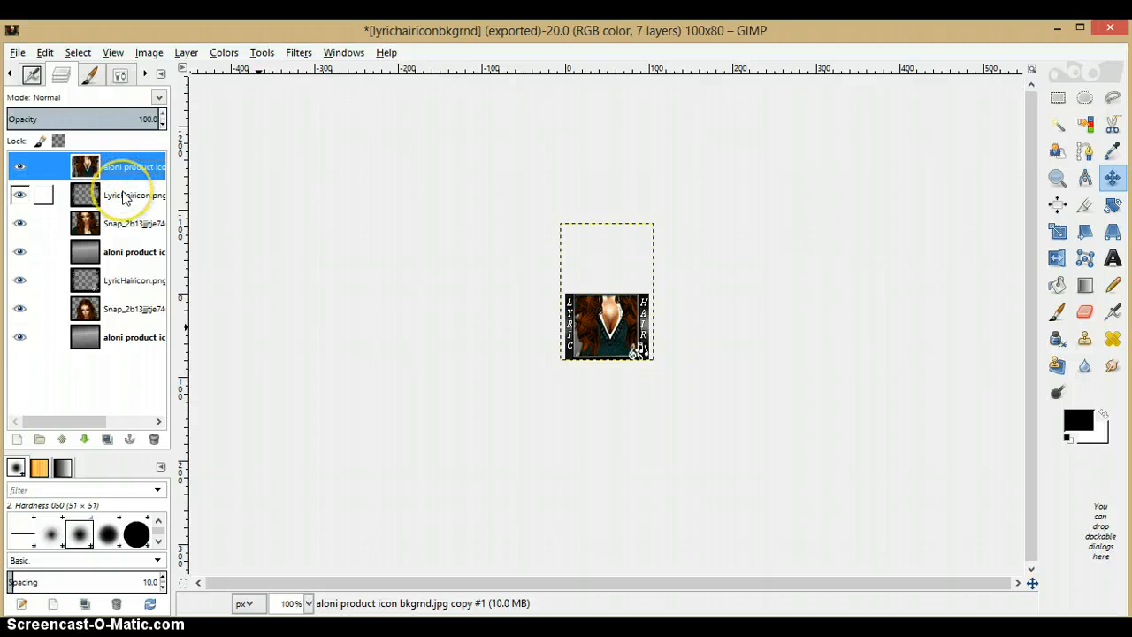
{"action": "right_click", "coordinate": [123, 195]}
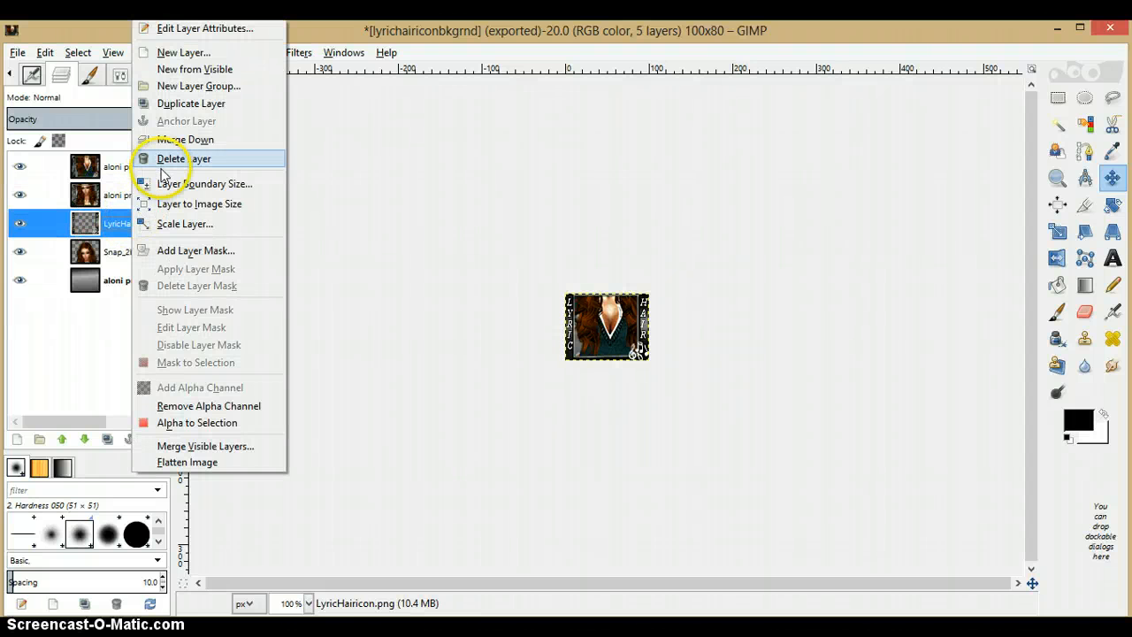
{"action": "left_click", "coordinate": [174, 158]}
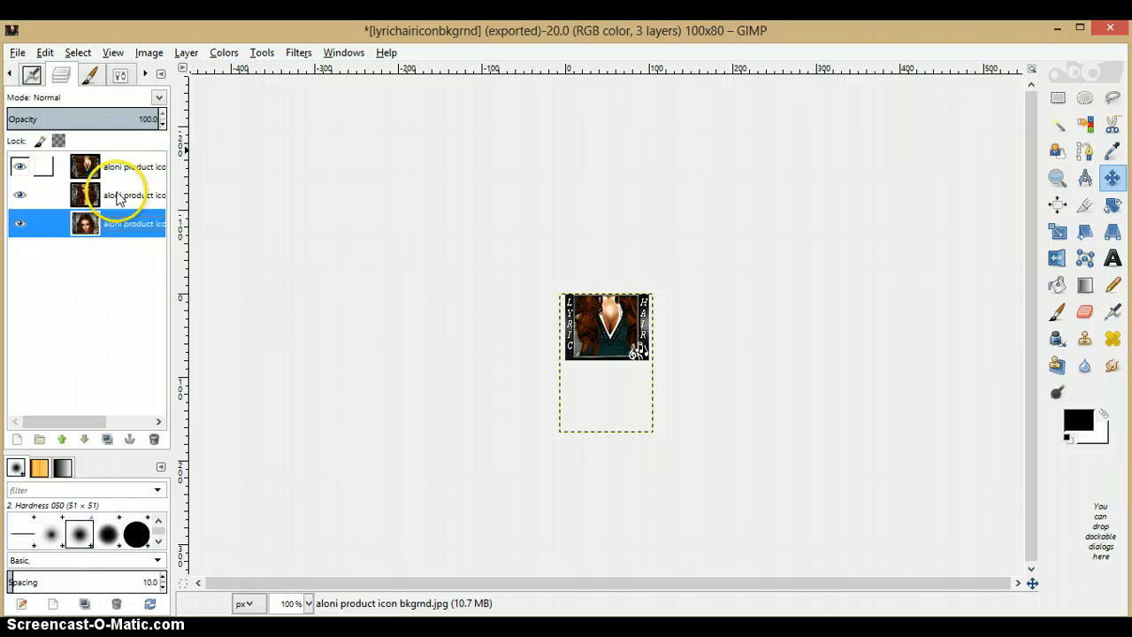
{"action": "mouse_move", "coordinate": [115, 214]}
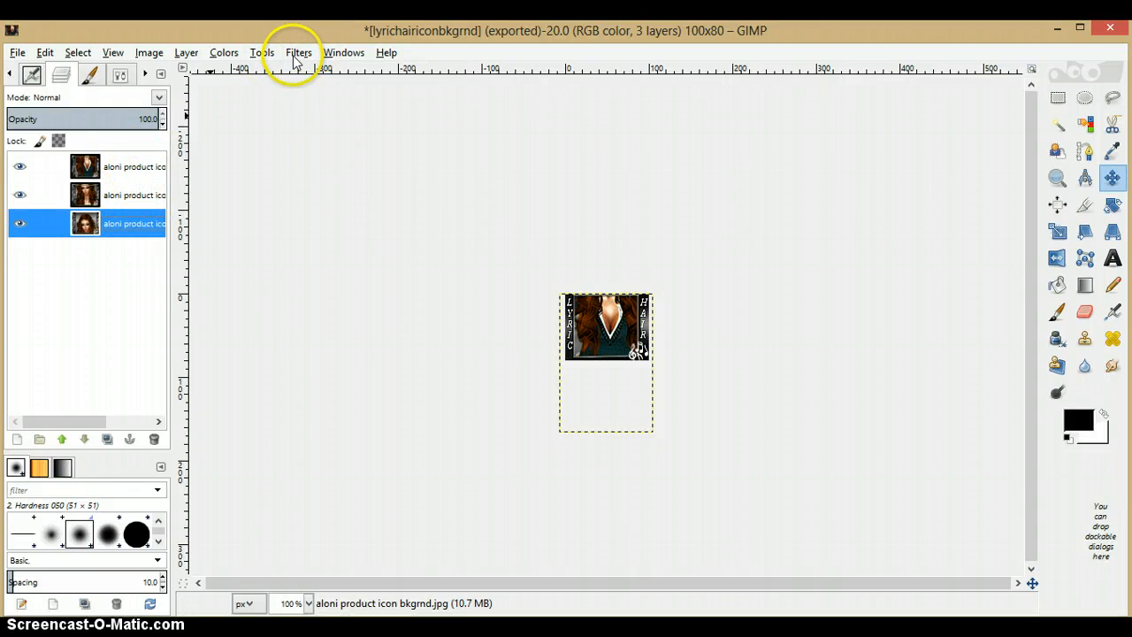
{"action": "left_click", "coordinate": [298, 53]}
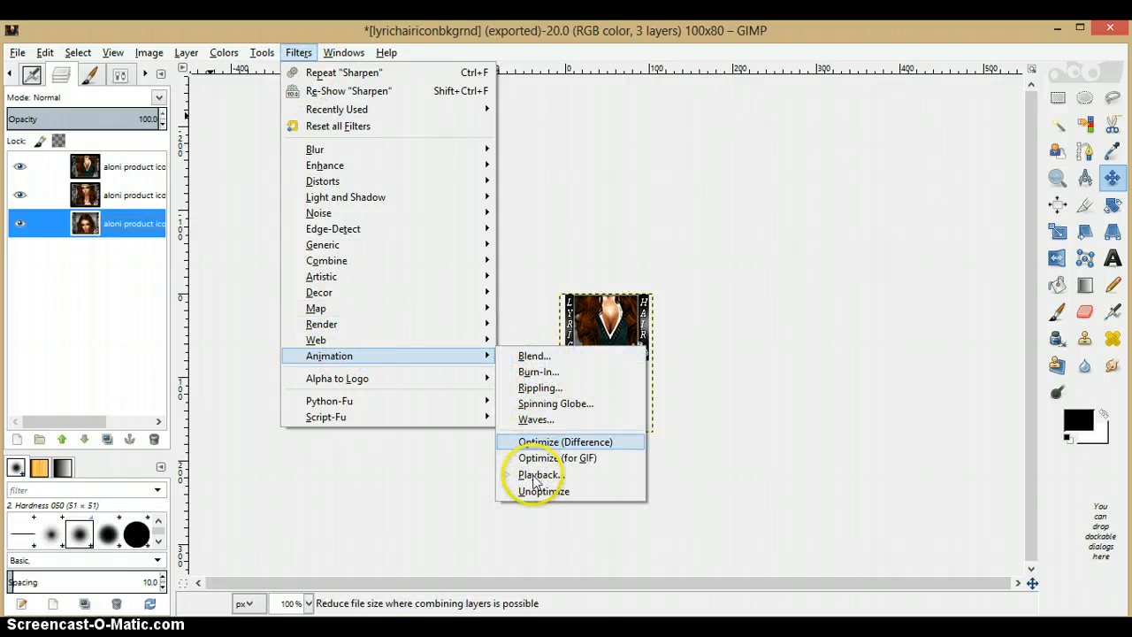
{"action": "left_click", "coordinate": [537, 474]}
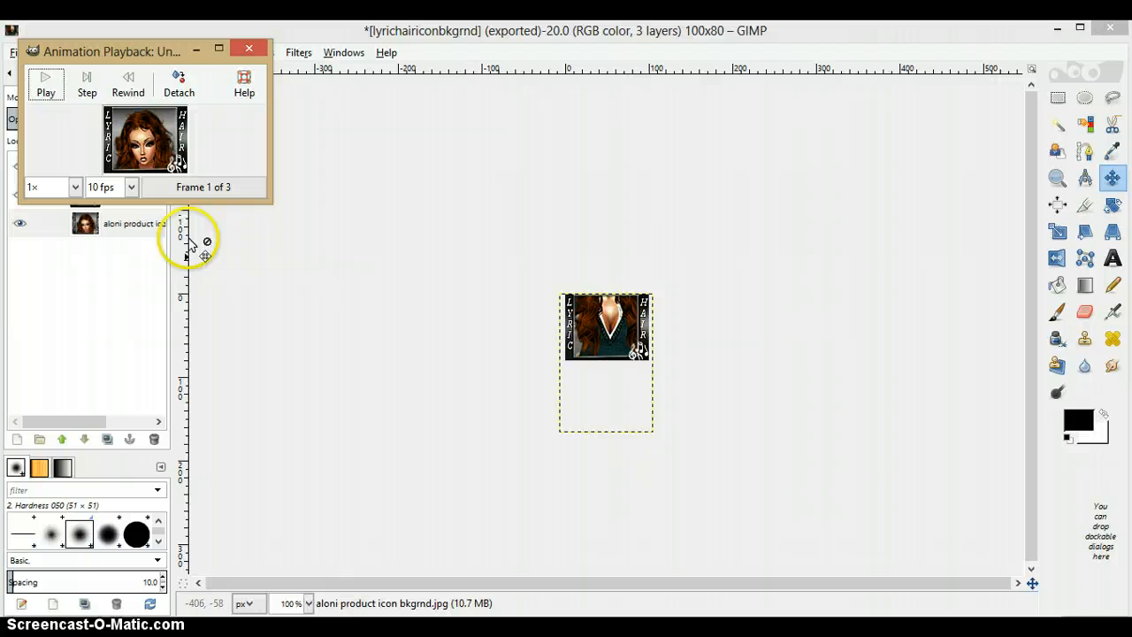
{"action": "mouse_move", "coordinate": [75, 187]}
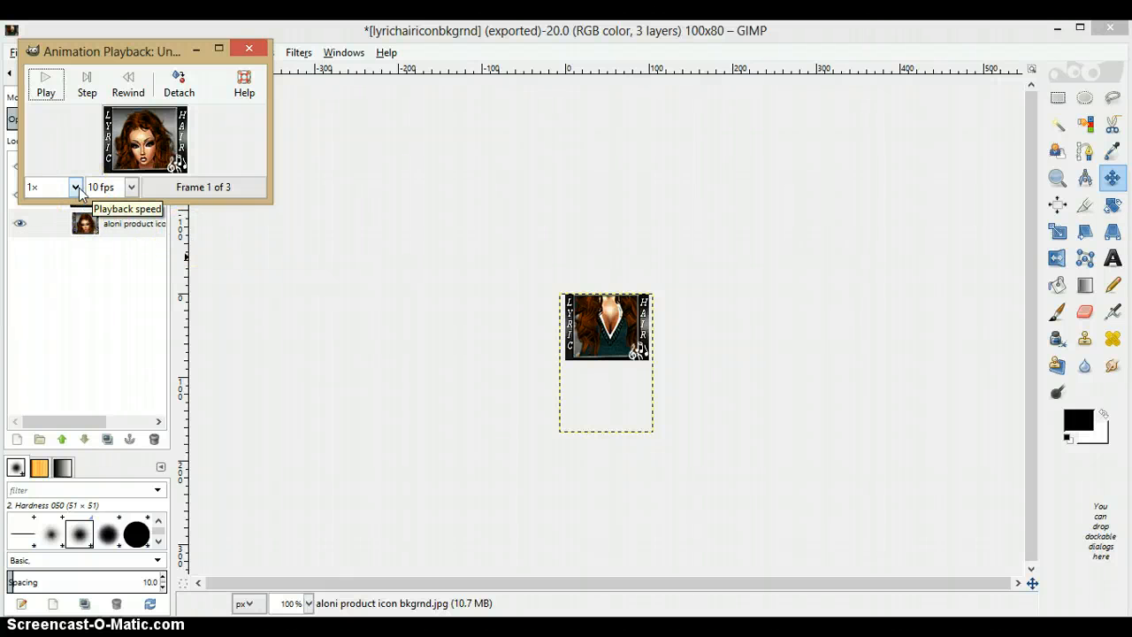
{"action": "left_click", "coordinate": [71, 186]}
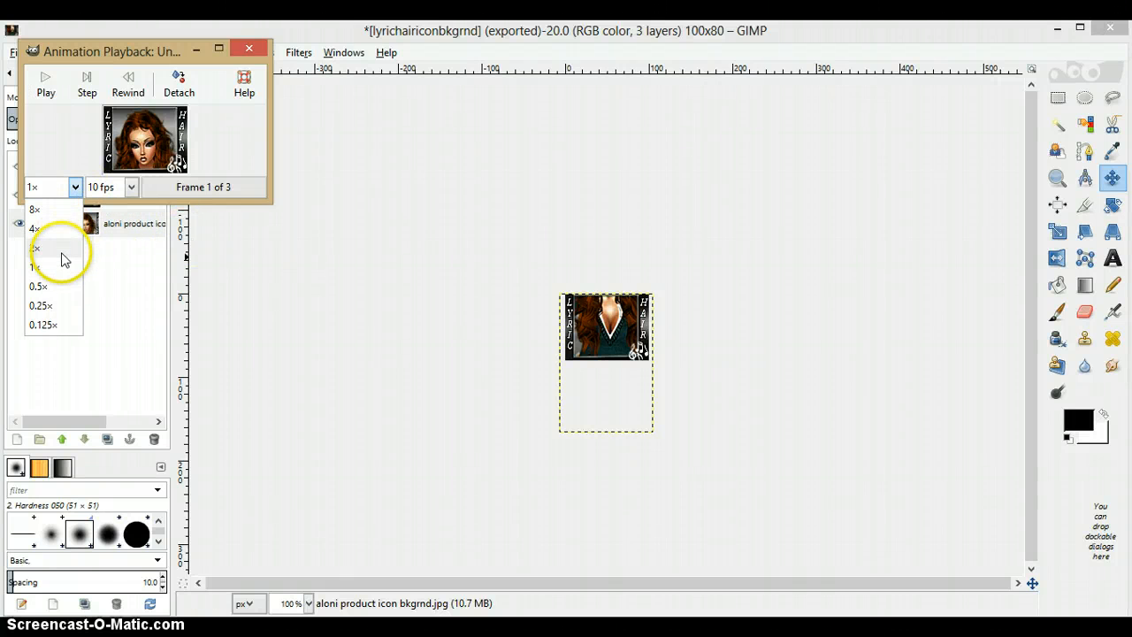
{"action": "mouse_move", "coordinate": [53, 305]}
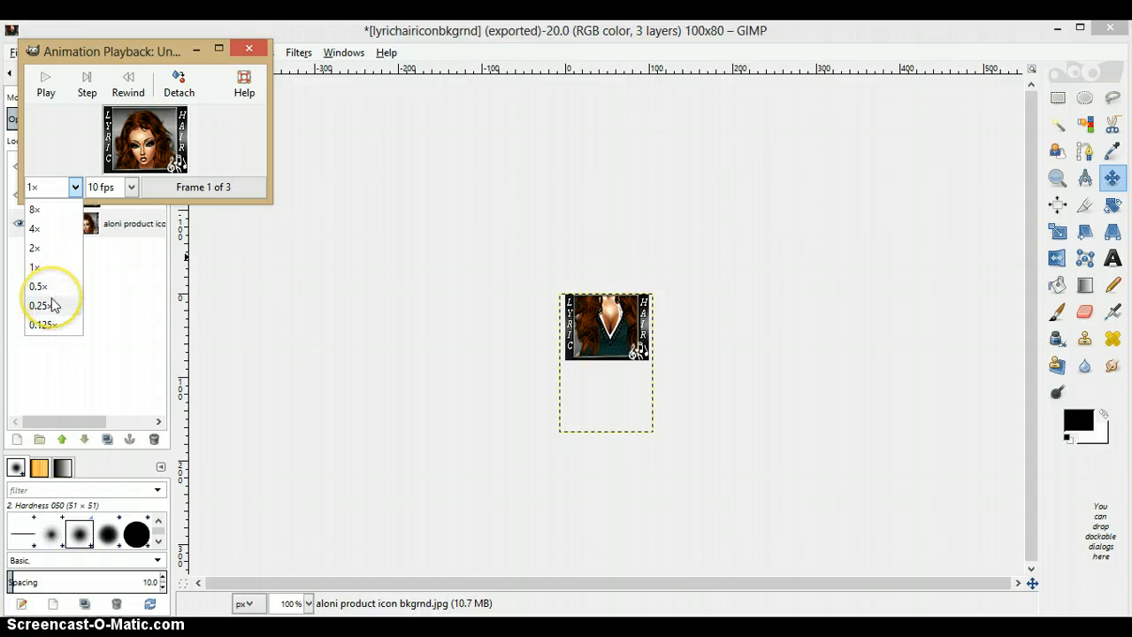
{"action": "left_click", "coordinate": [40, 305]}
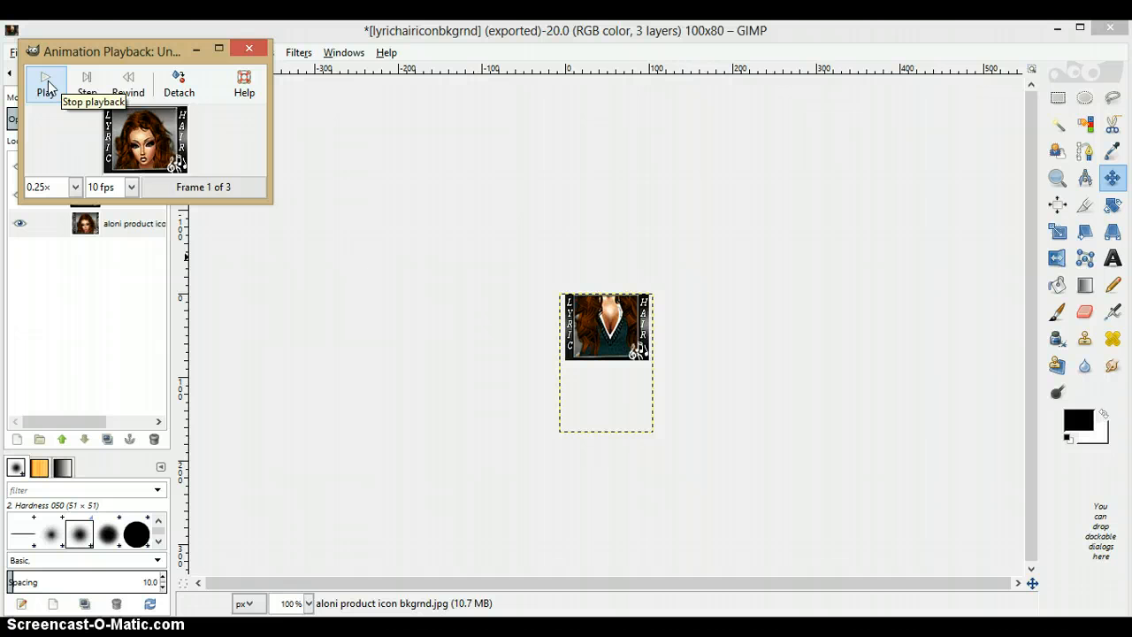
{"action": "left_click", "coordinate": [49, 78]}
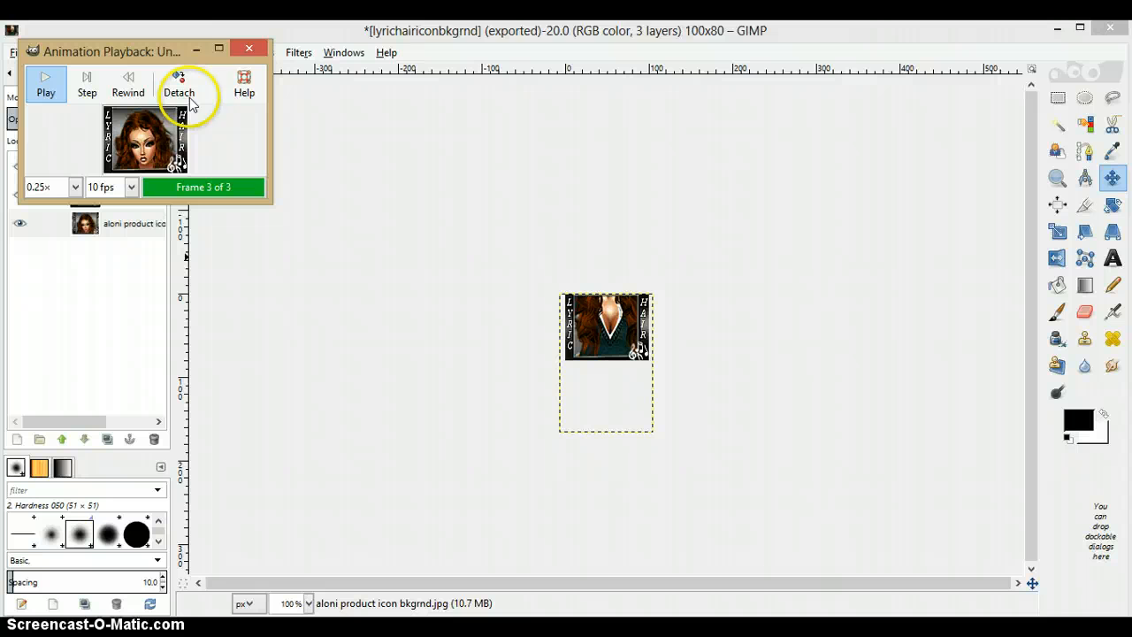
{"action": "left_click", "coordinate": [249, 46]}
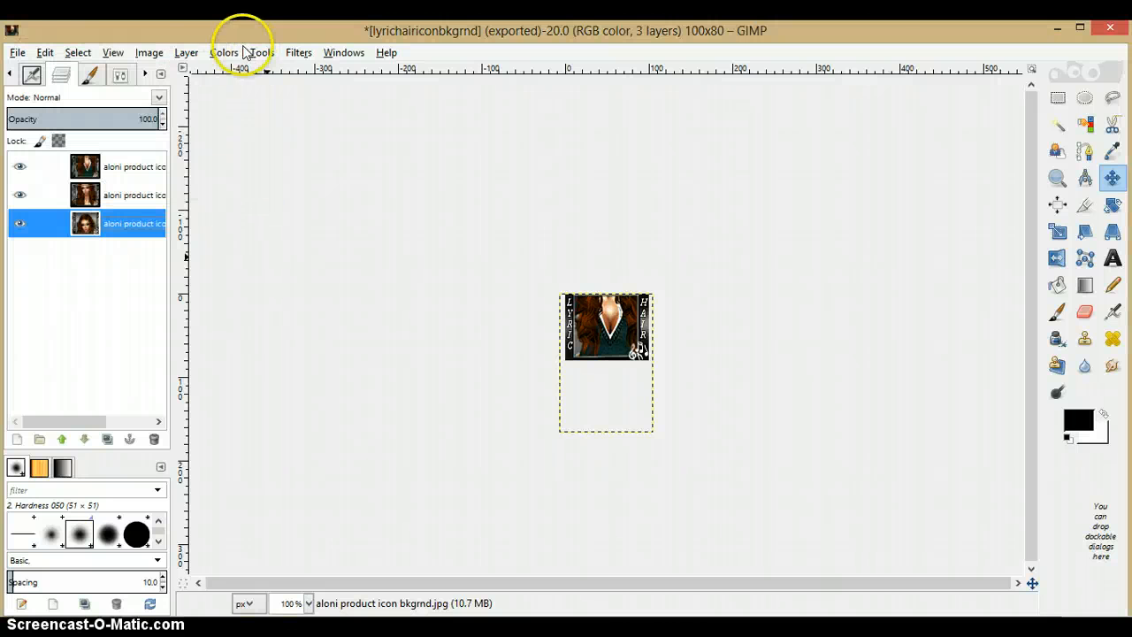
Export the icon as brownhair.gif into the prod icons folder.
{"action": "left_click", "coordinate": [34, 52]}
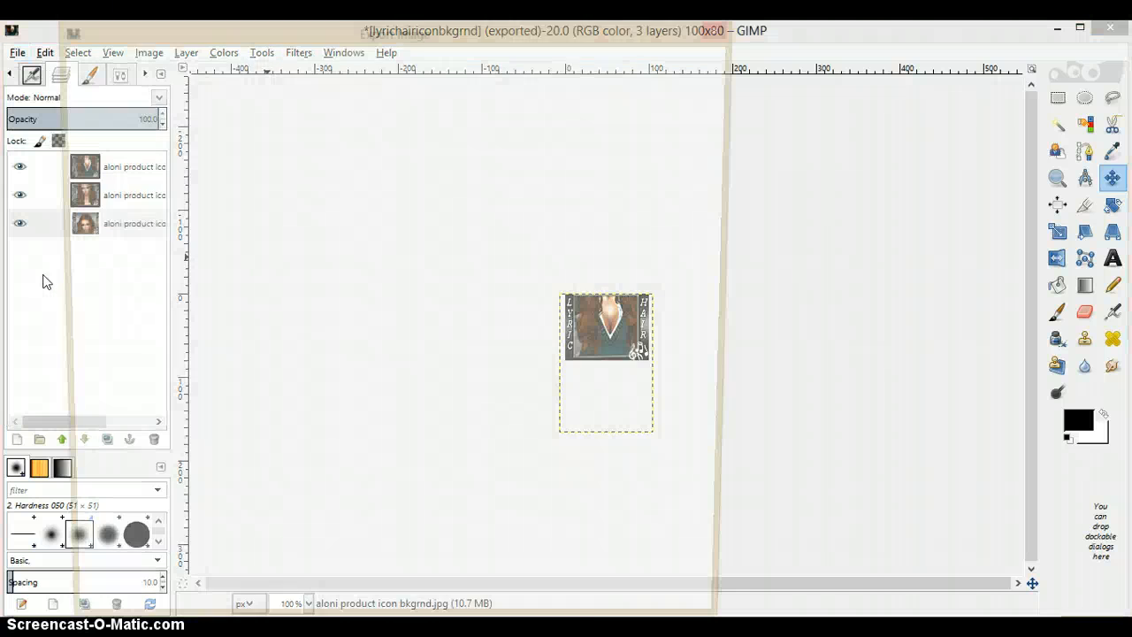
{"action": "left_click", "coordinate": [11, 51]}
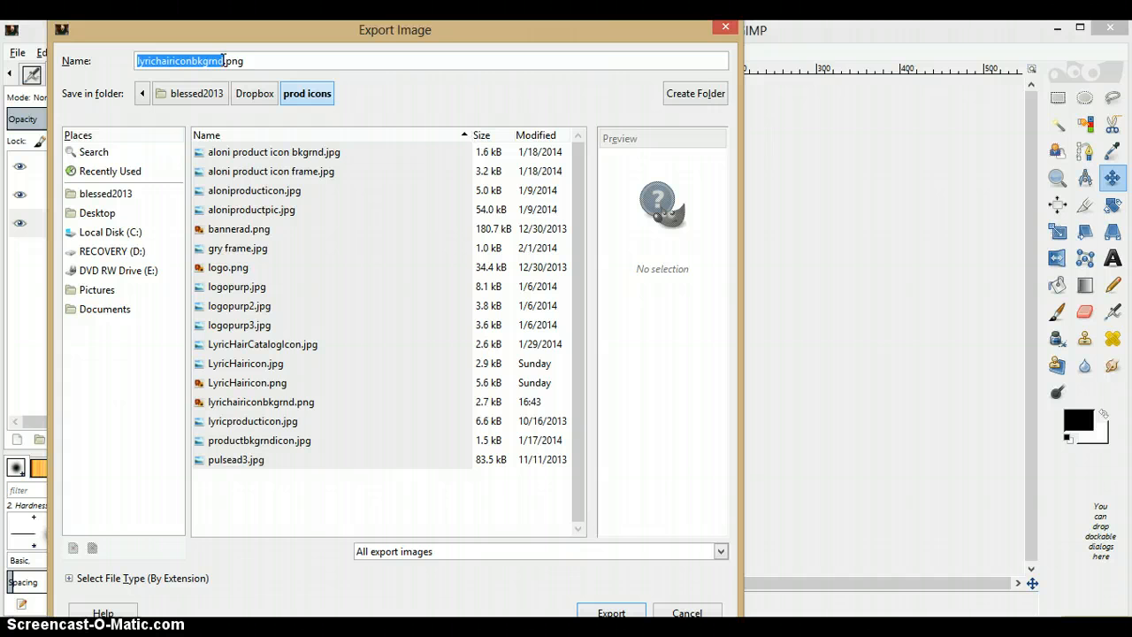
{"action": "type", "text": "brwo"}
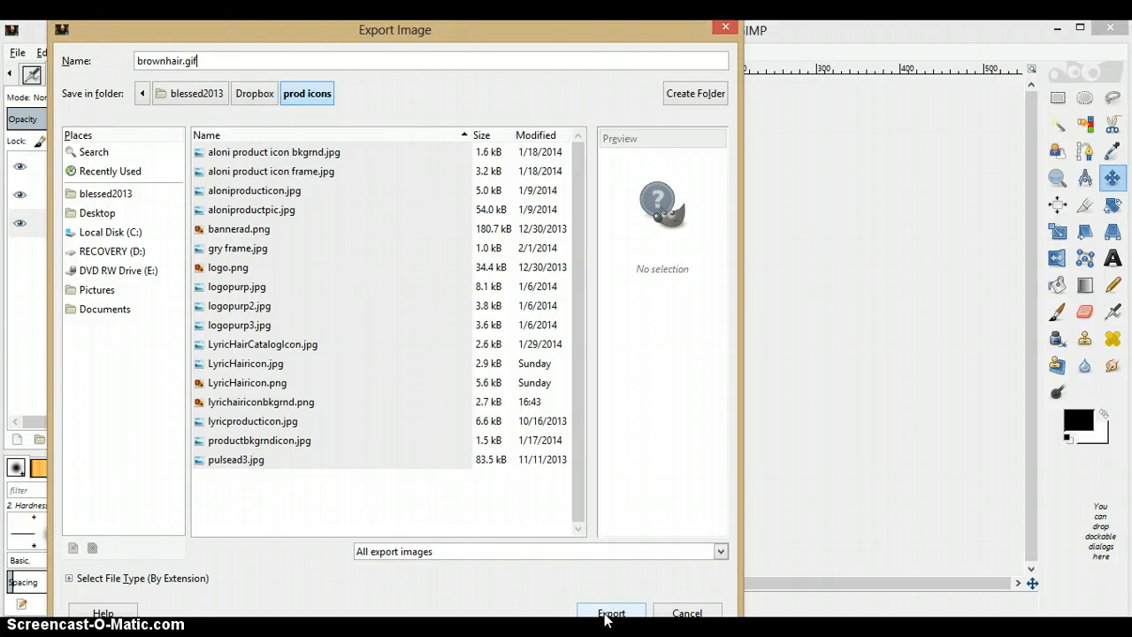
{"action": "left_click", "coordinate": [608, 613]}
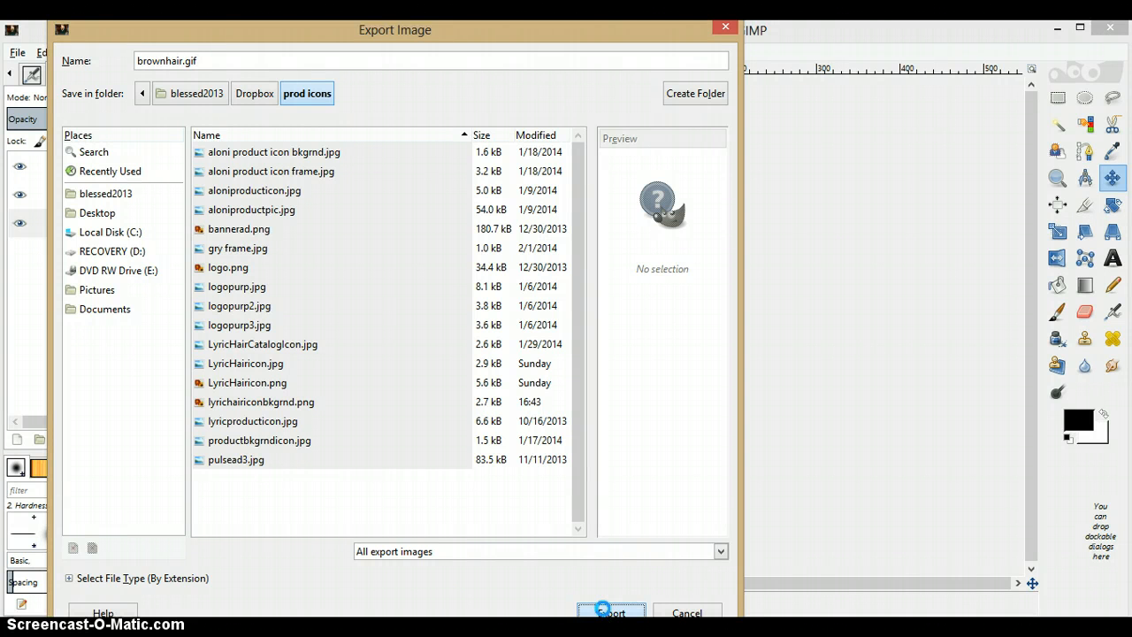
{"action": "left_click", "coordinate": [609, 612]}
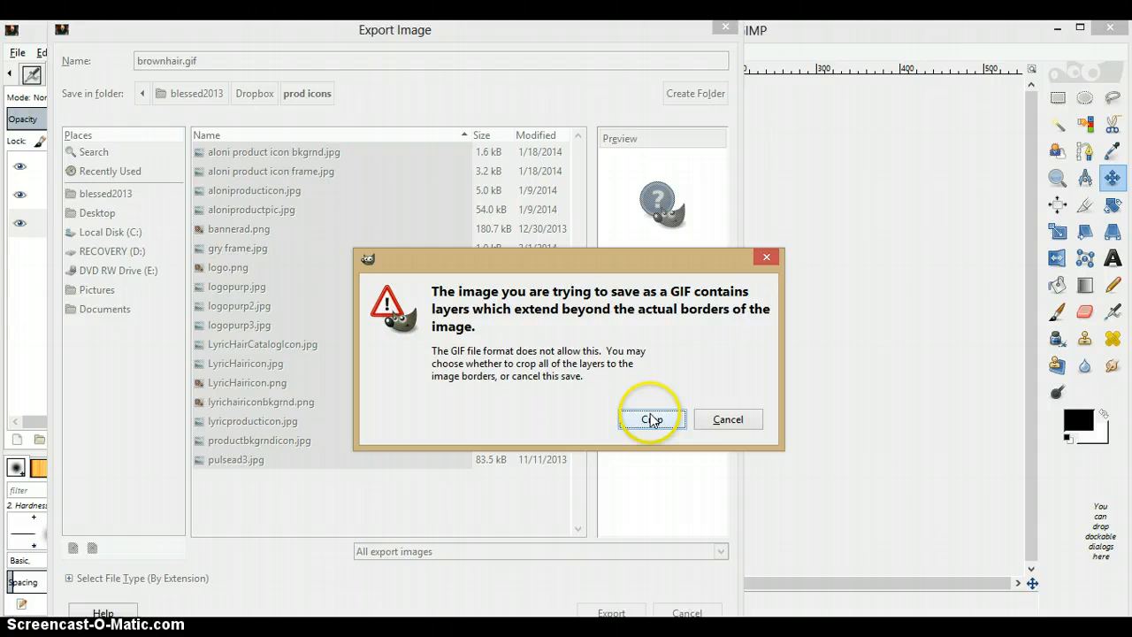
Crop layers to borders and export as a forever-looping animation with 391 ms frame delay.
{"action": "left_click", "coordinate": [651, 418]}
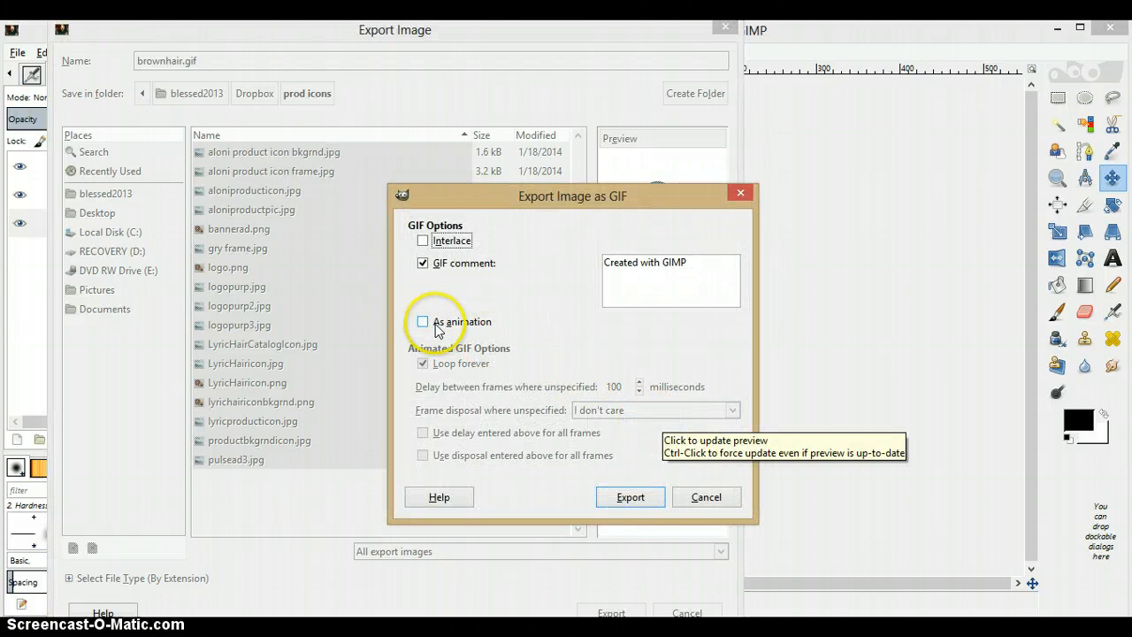
{"action": "left_click", "coordinate": [422, 322]}
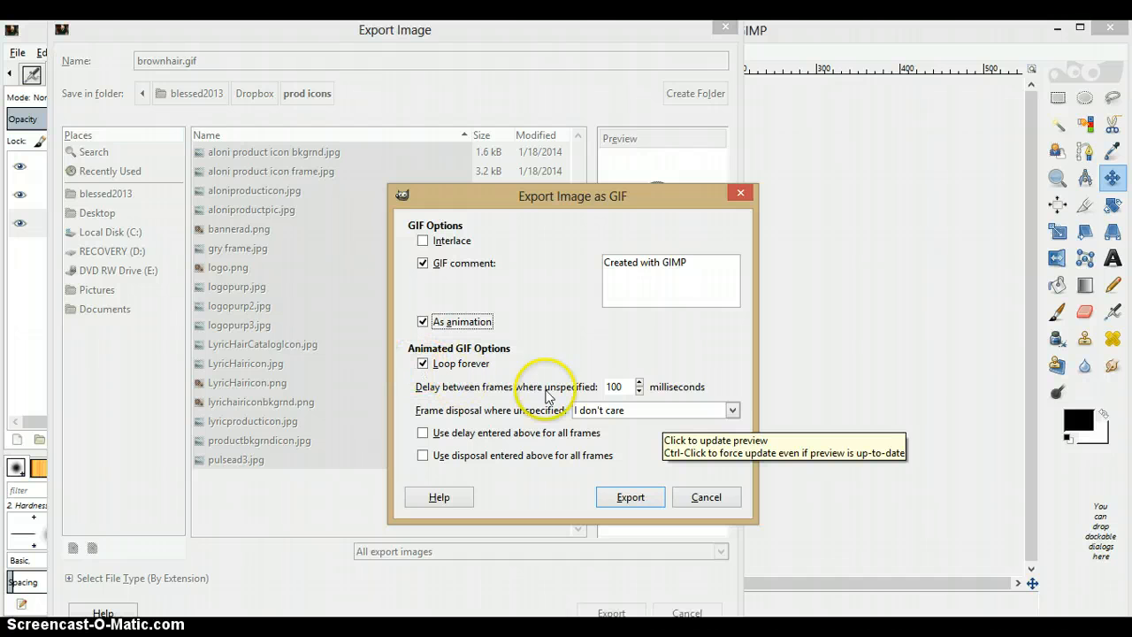
{"action": "left_click", "coordinate": [638, 382]}
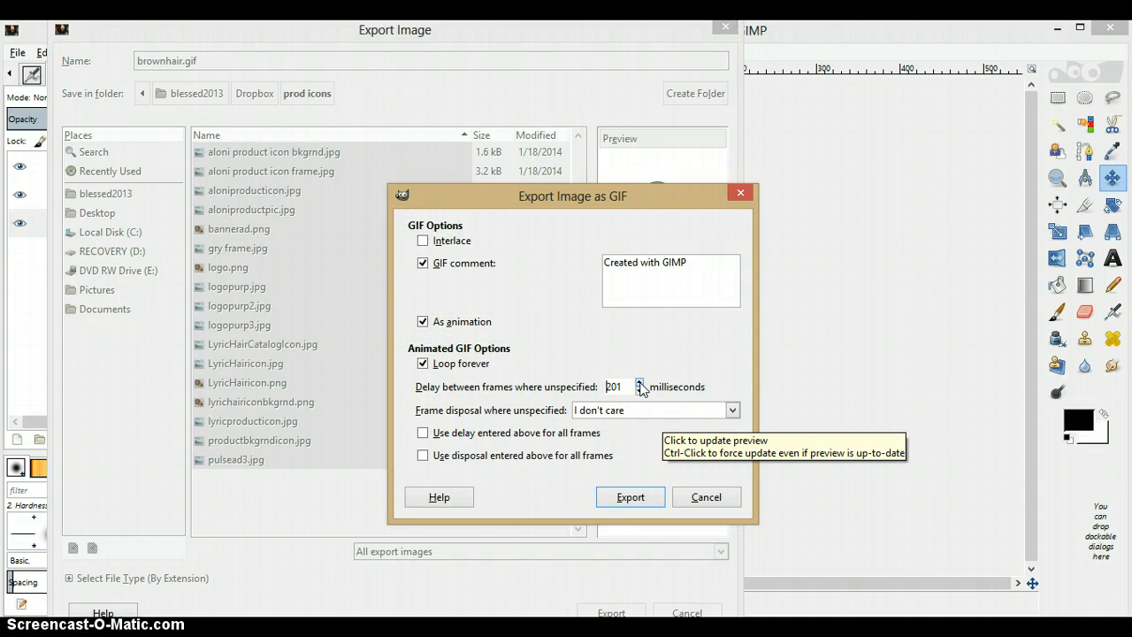
{"action": "left_click", "coordinate": [634, 381]}
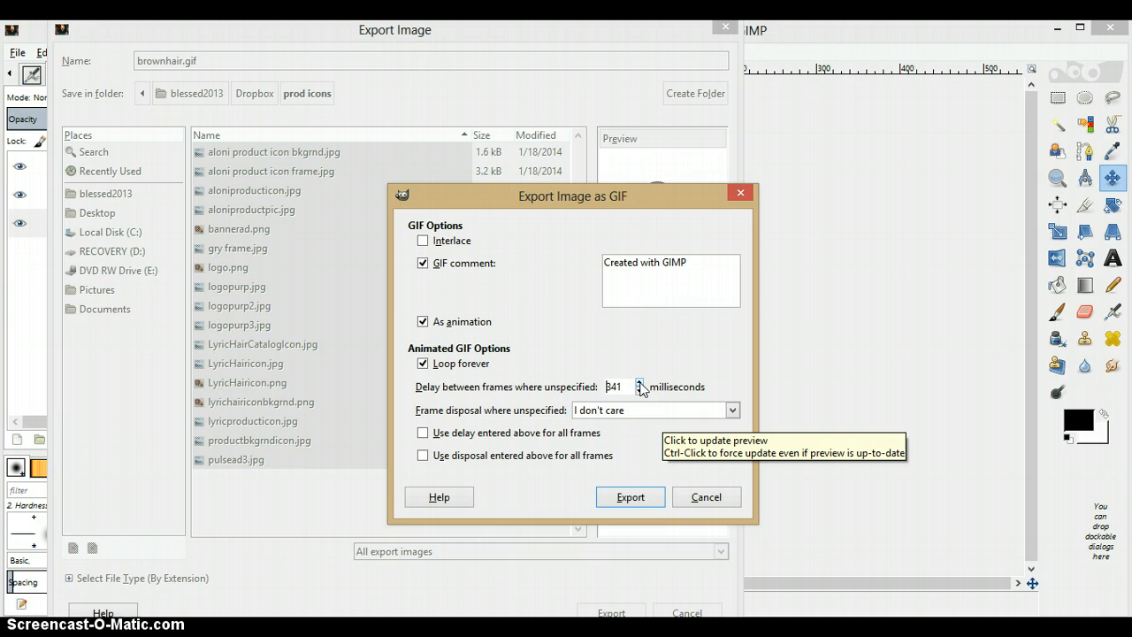
{"action": "left_click", "coordinate": [636, 382]}
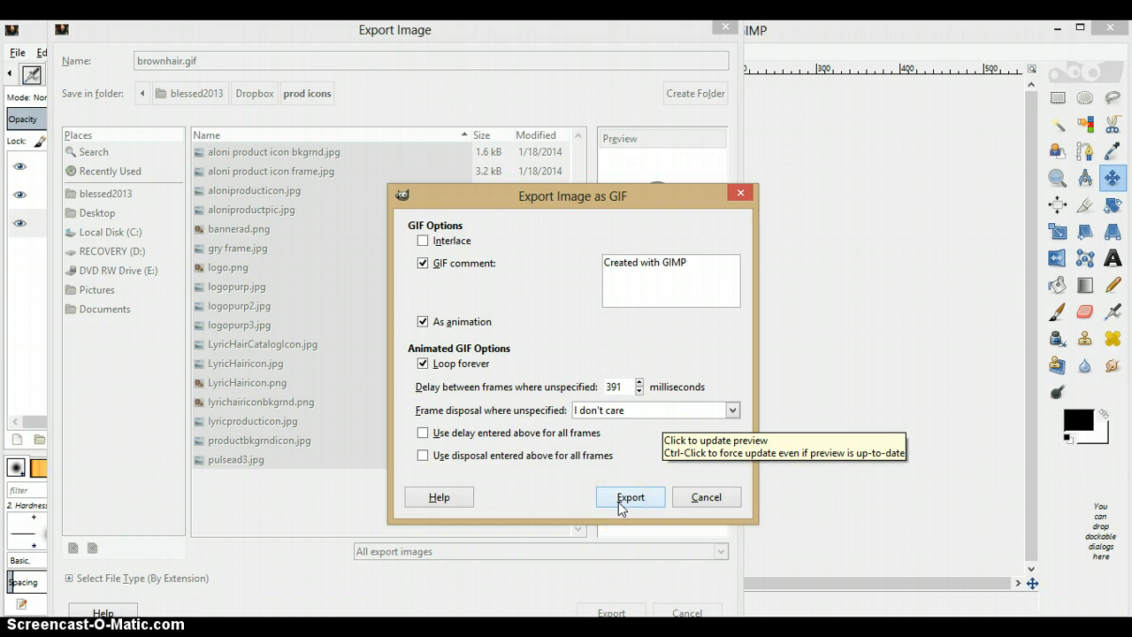
{"action": "left_click", "coordinate": [630, 497]}
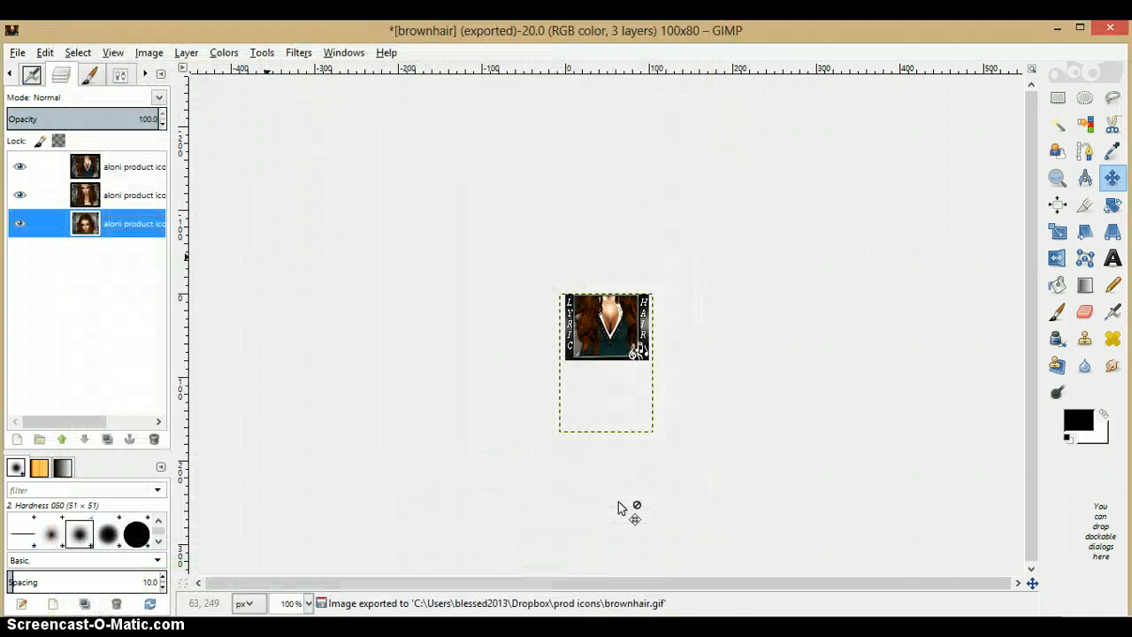
{"action": "mouse_move", "coordinate": [367, 615]}
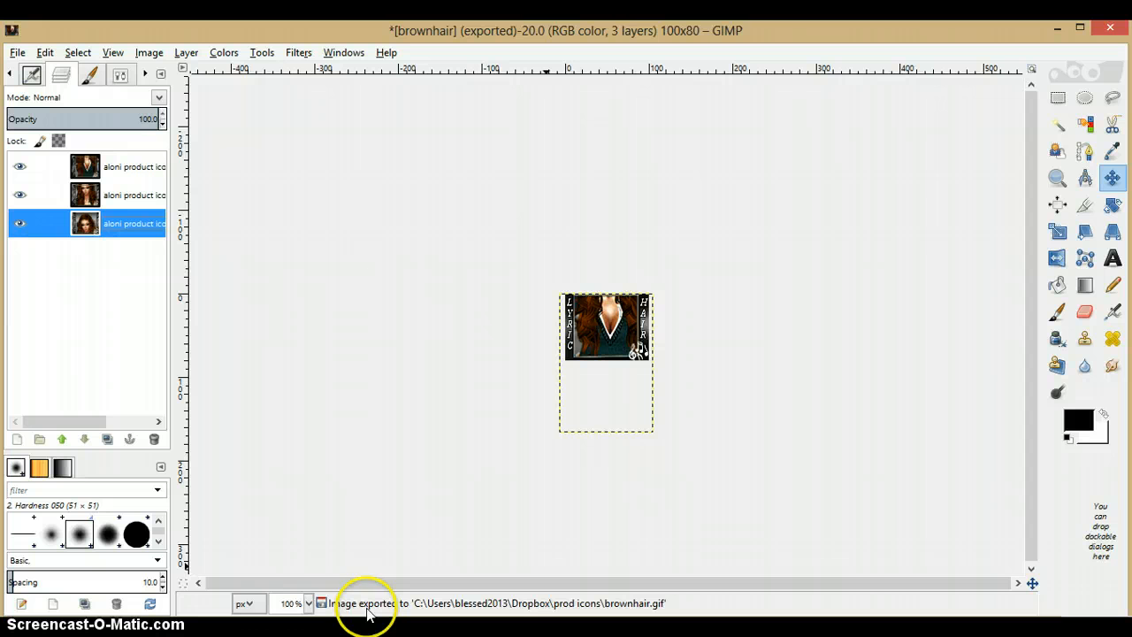
{"action": "mouse_move", "coordinate": [365, 614]}
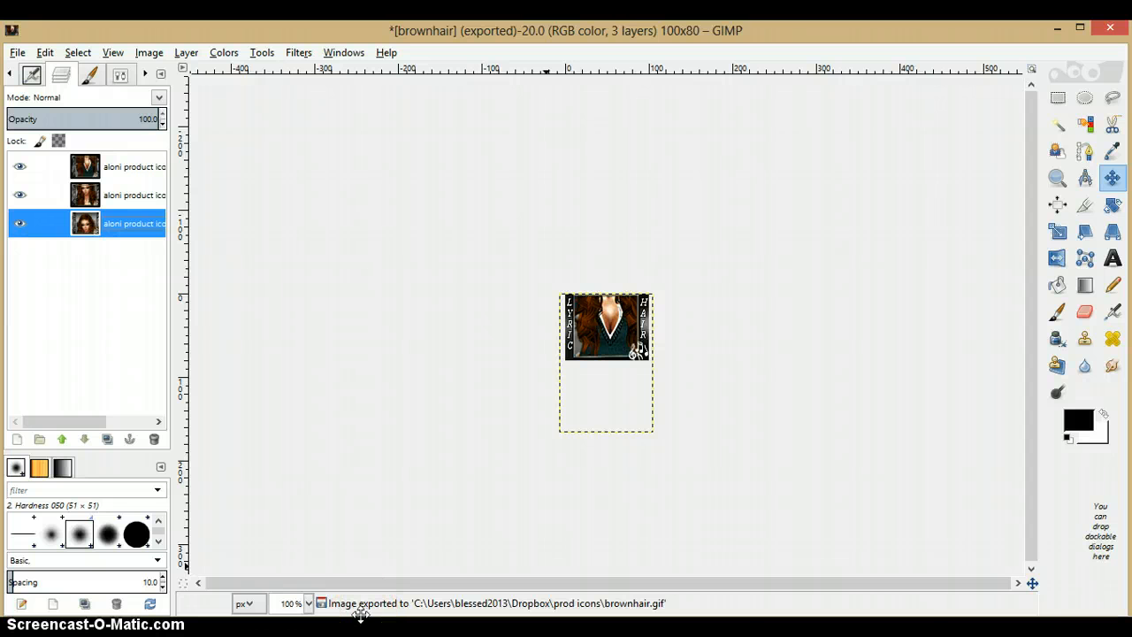